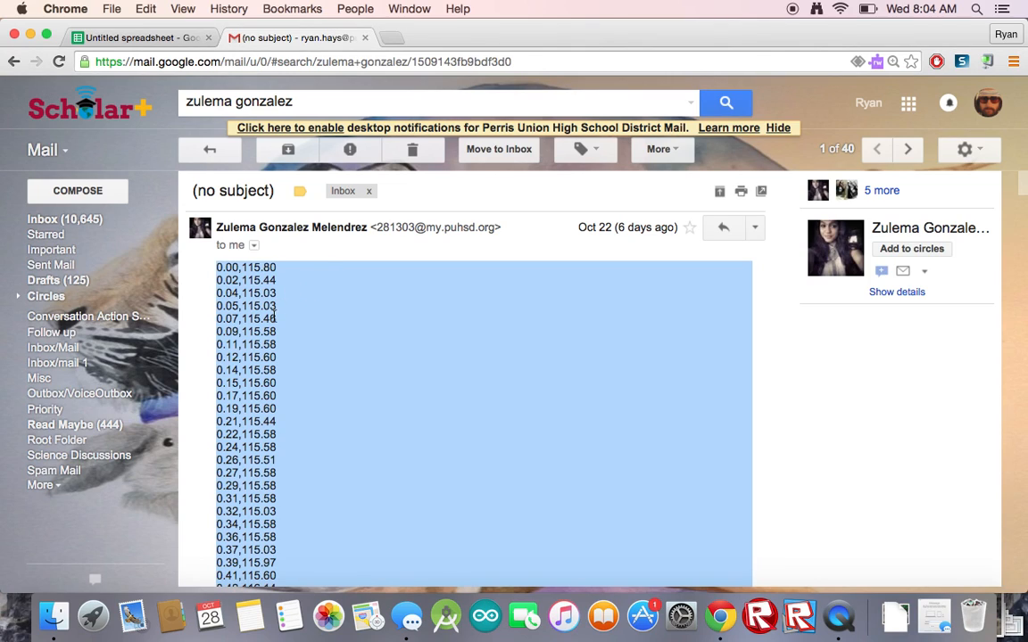
Paste the email's comma-separated time and displacement readings into column A of the Untitled spreadsheet.
left_click(139, 37)
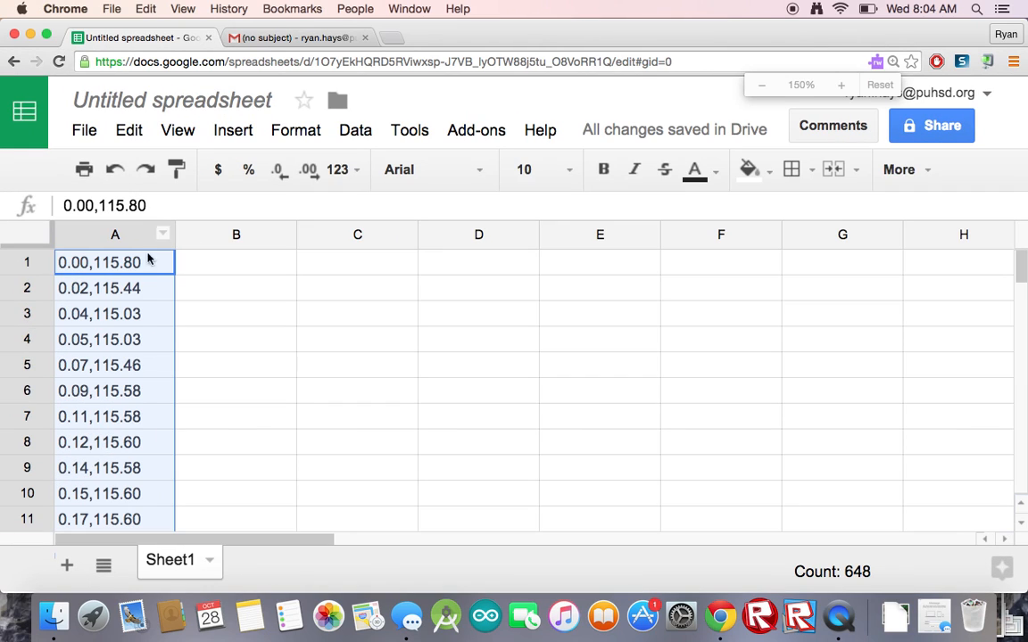
Enter =SPLIT(A1,",") in B1 to split the first reading.
left_click(235, 261)
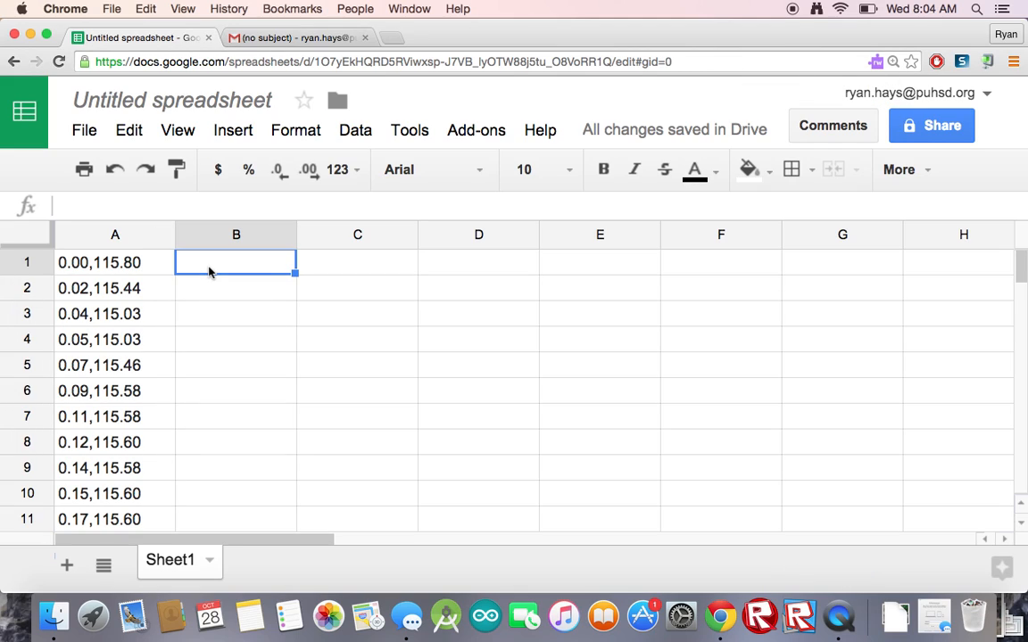
type("=")
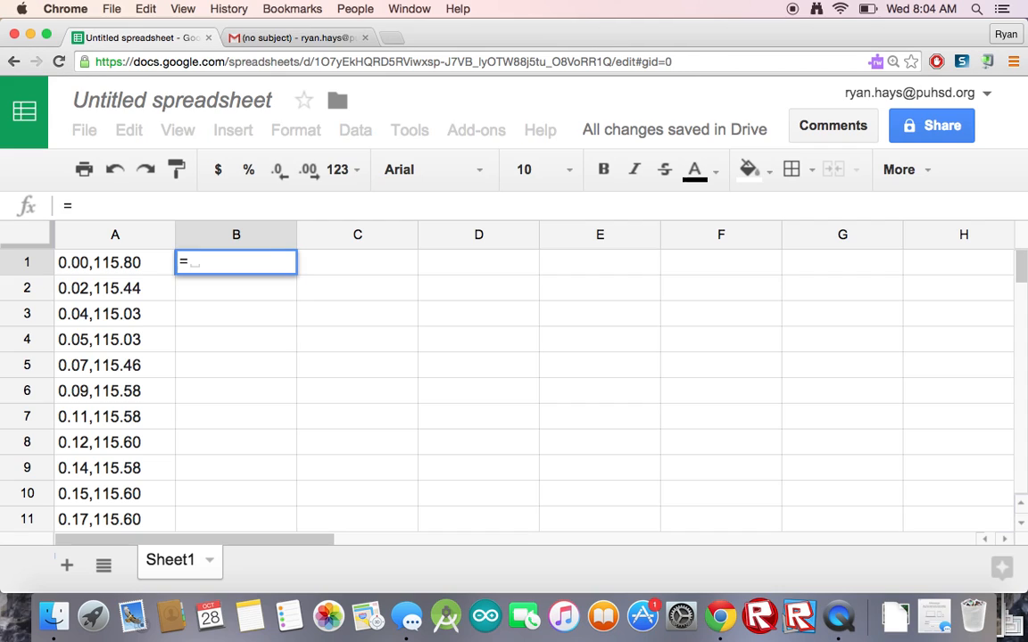
type("SPLIT")
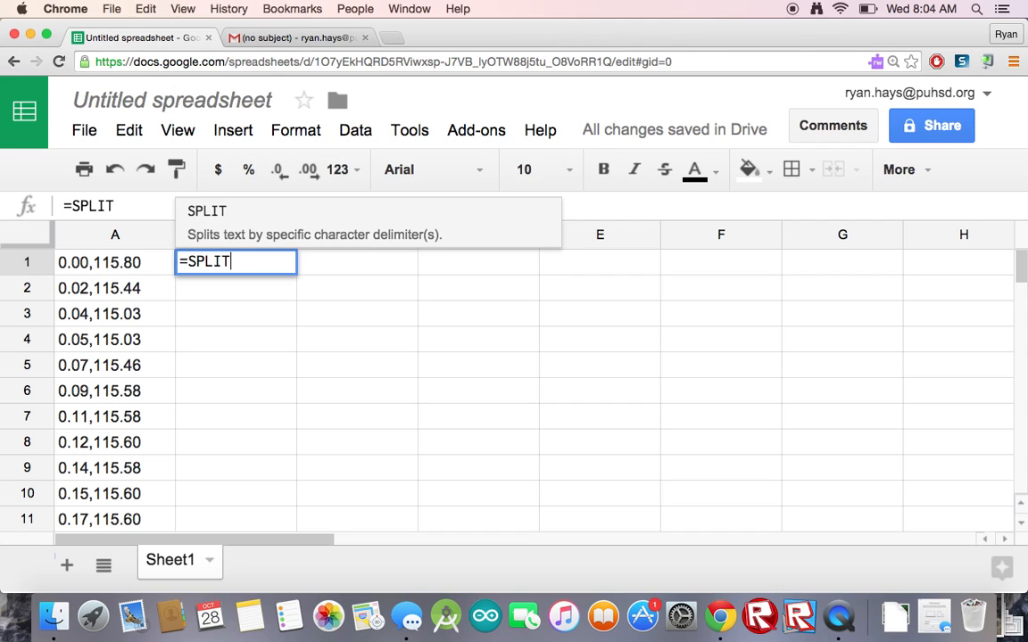
type("(a1,")
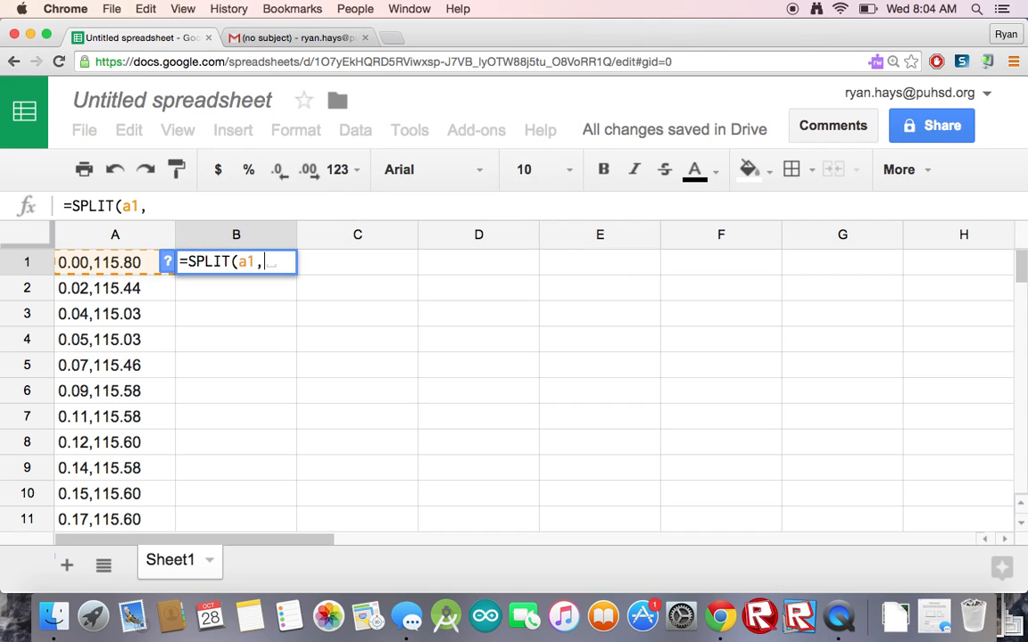
type("\",\"")
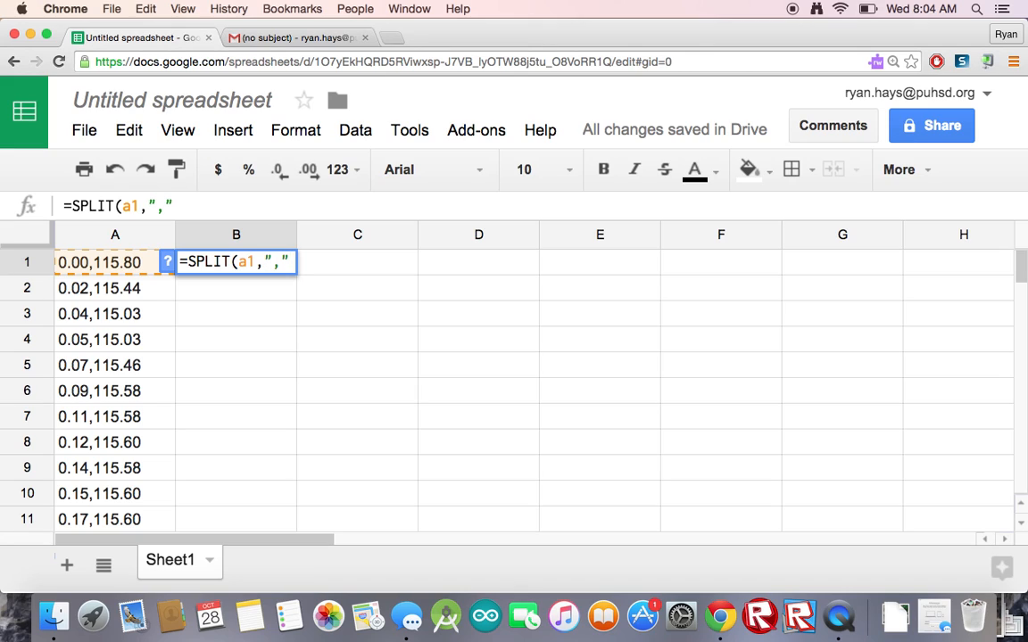
key("Return")
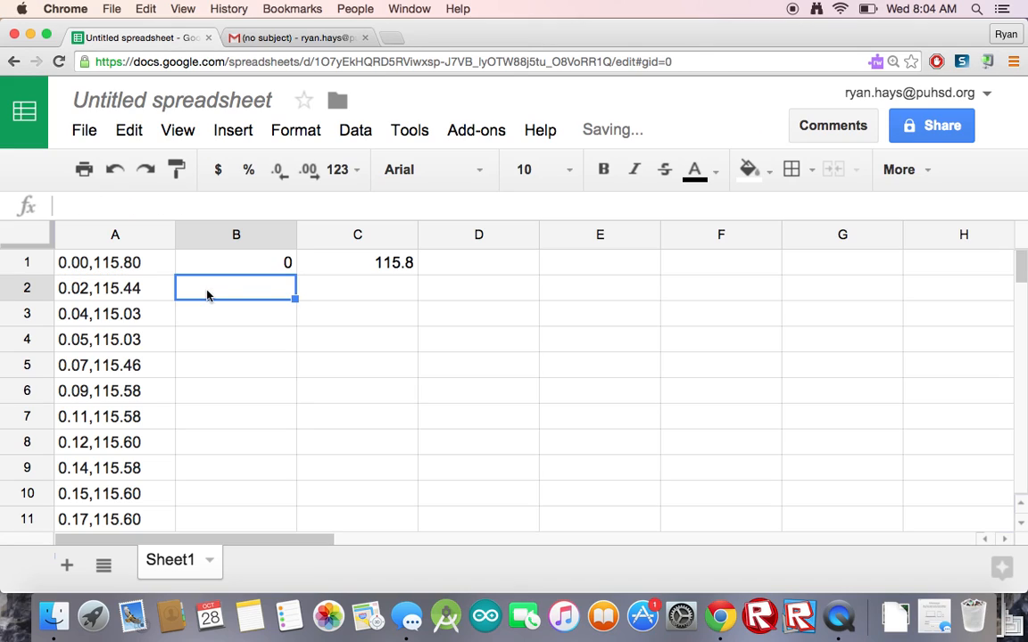
Fill the SPLIT formula down column B and select columns B and C.
left_click(236, 263)
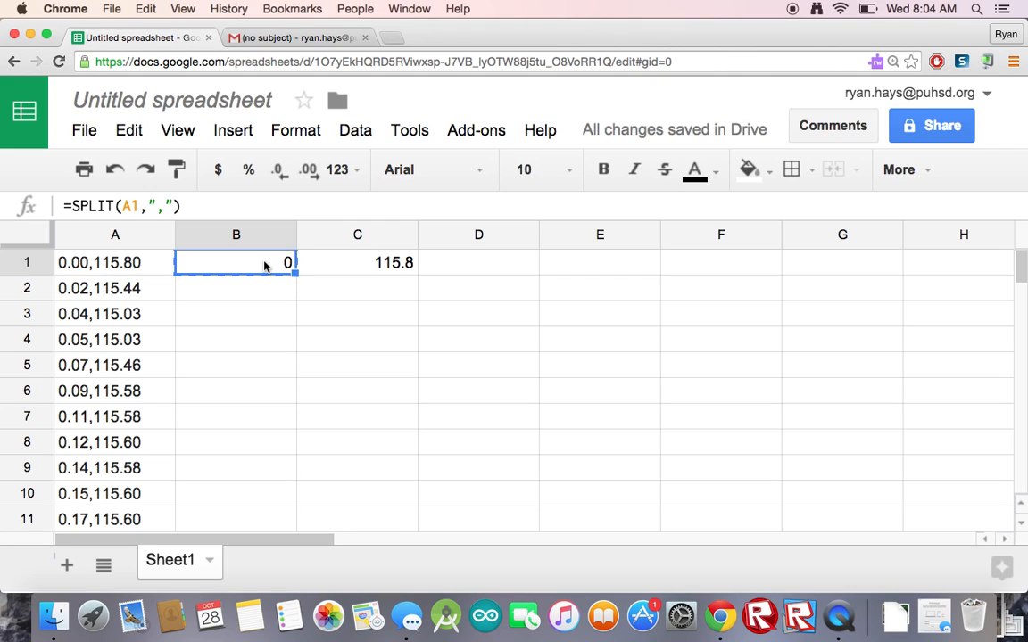
left_click(236, 234)
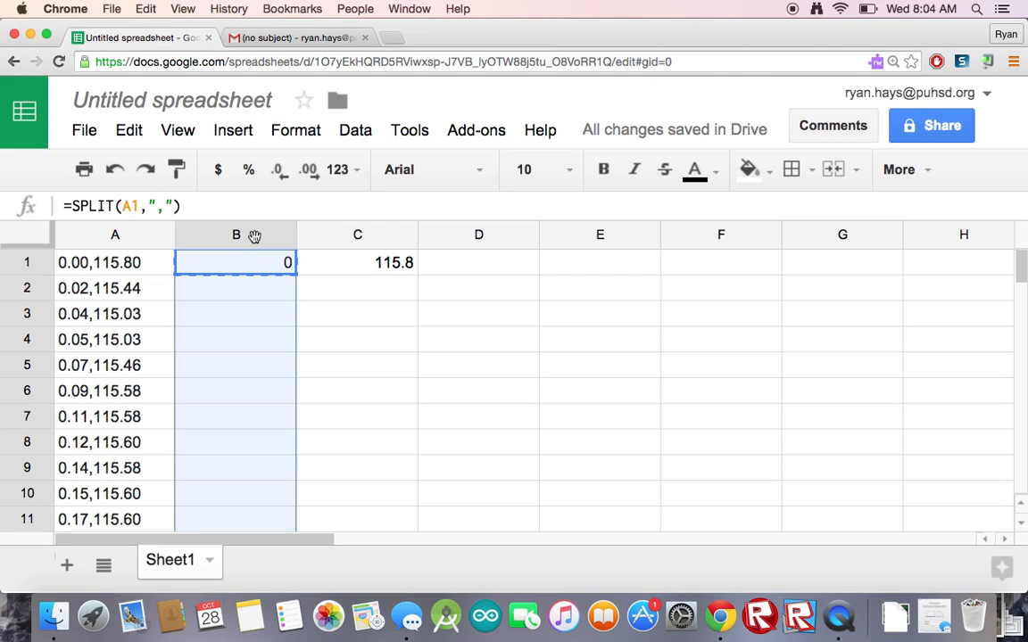
key("Delete")
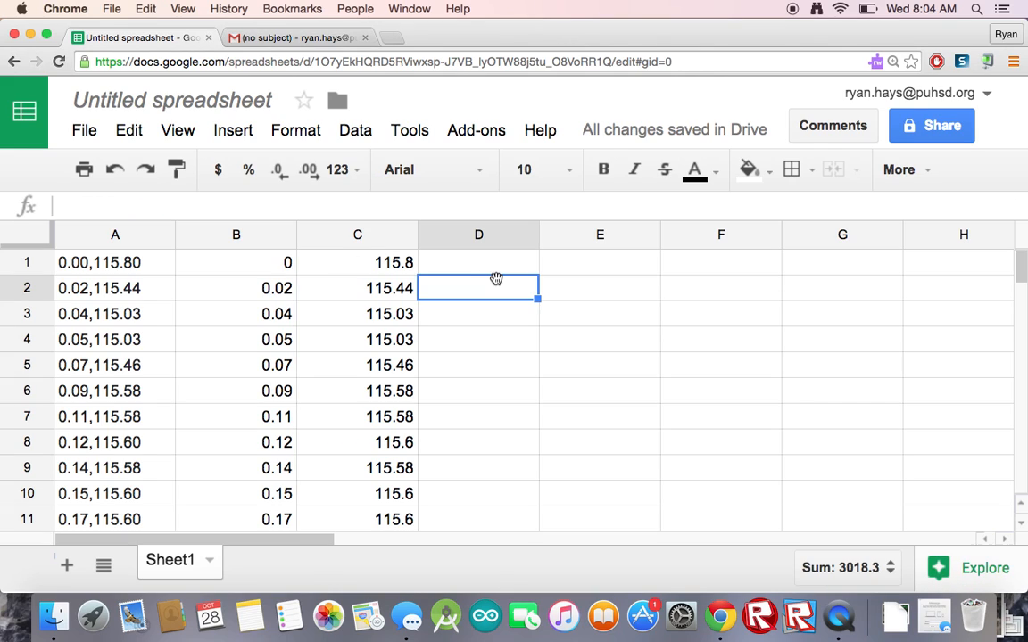
left_click(235, 261)
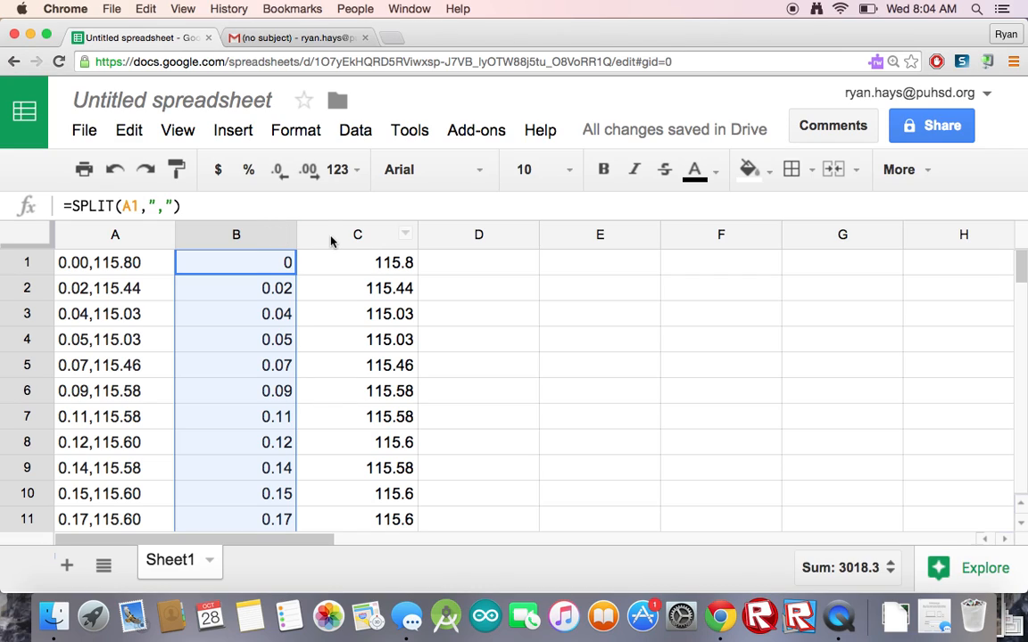
left_click(357, 263)
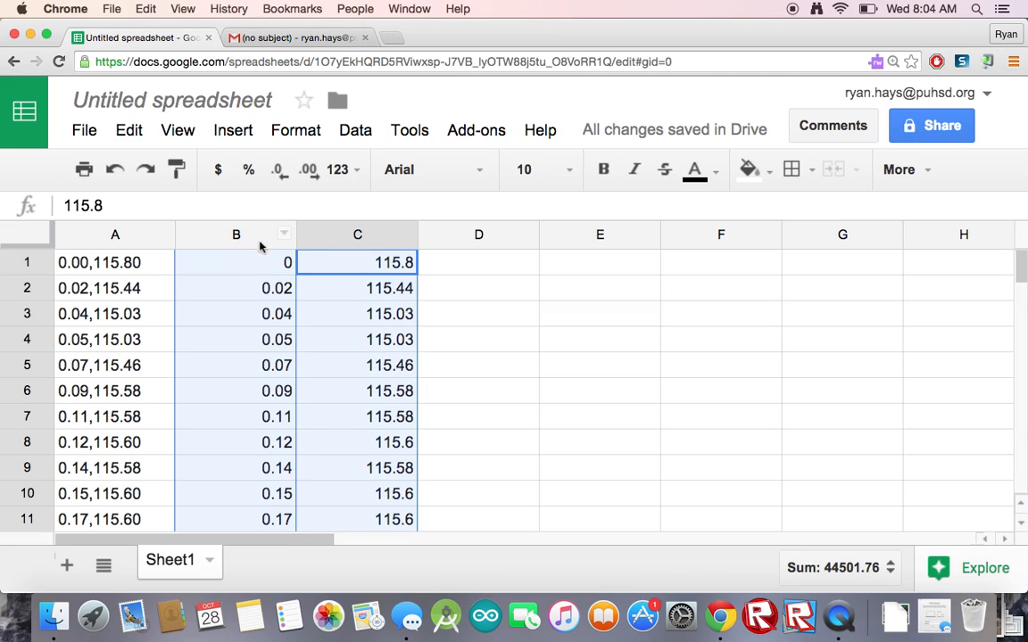
mouse_move(212, 186)
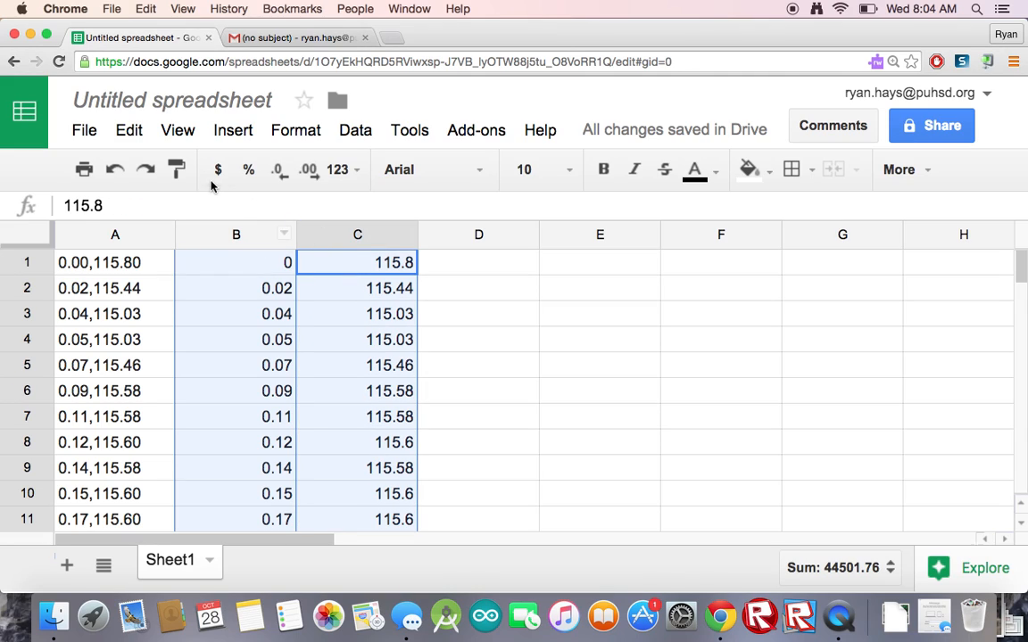
Insert a scatter chart of column C displacement against column B time.
left_click(232, 130)
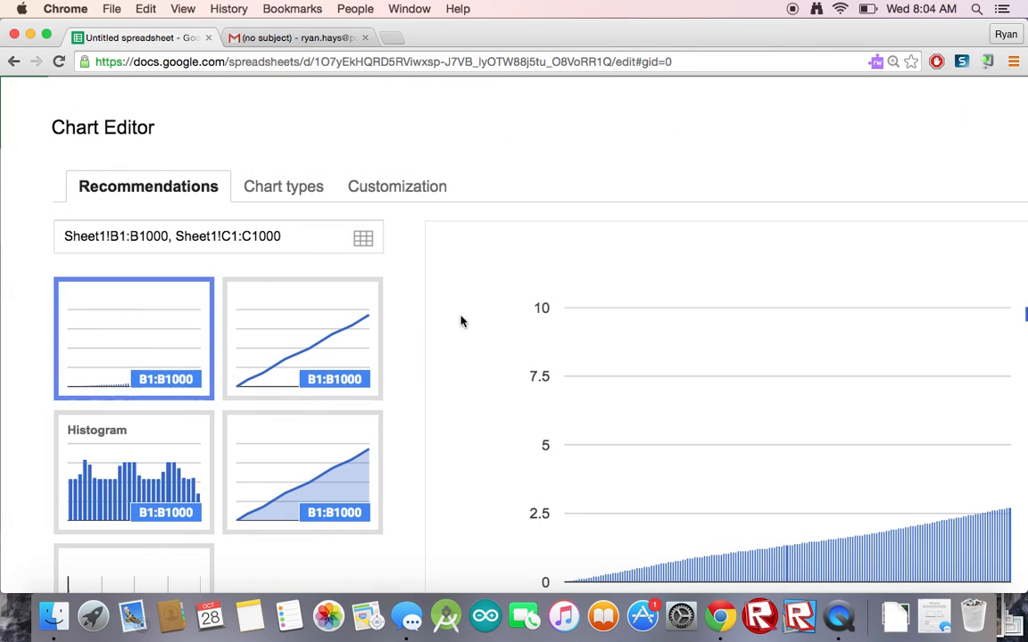
left_click(283, 186)
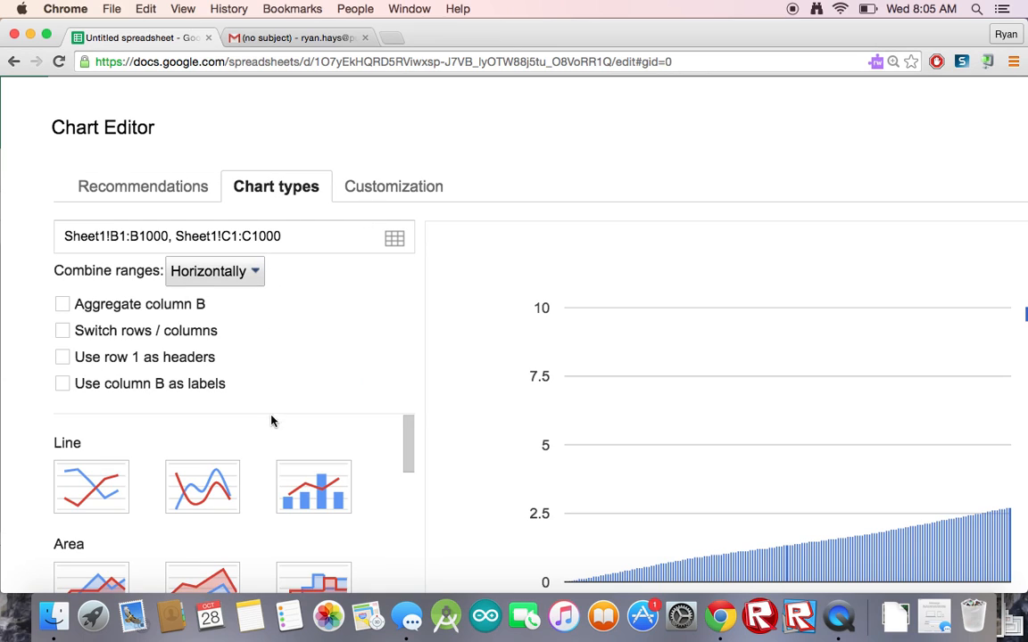
scroll("down", 3)
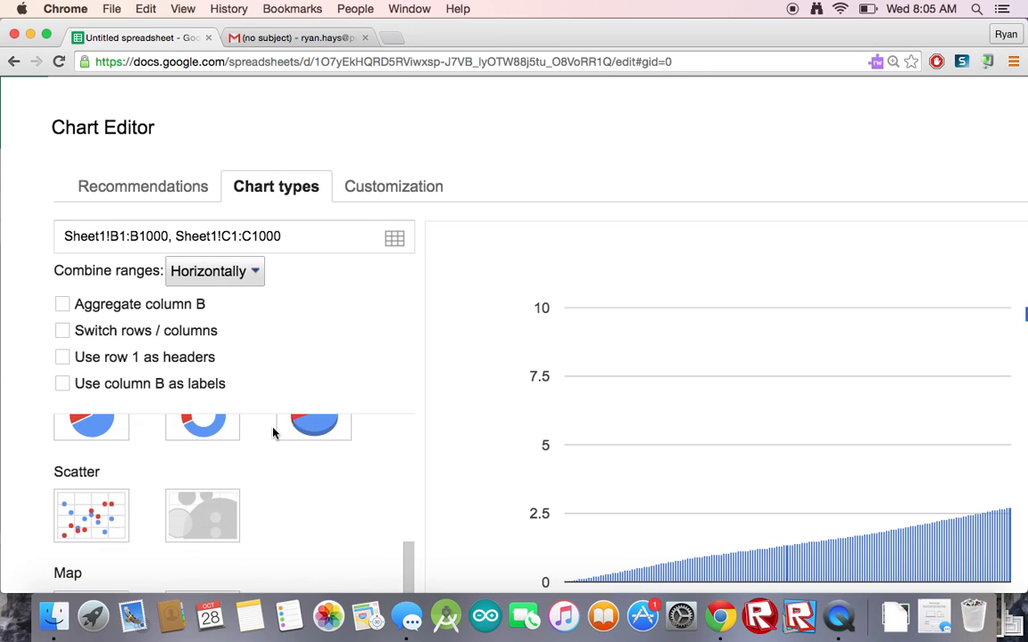
left_click(91, 516)
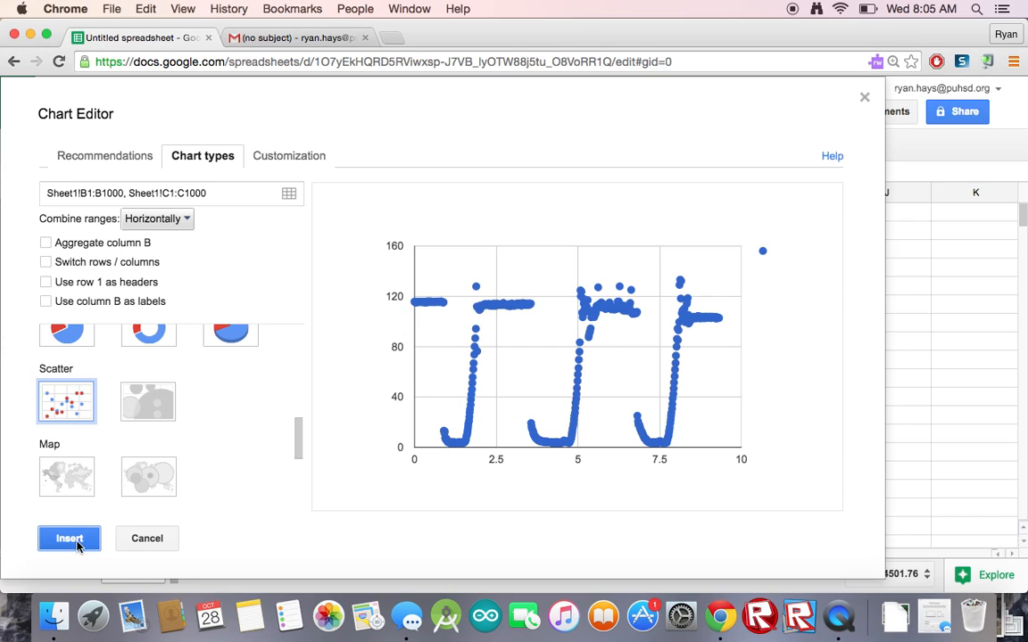
left_click(69, 538)
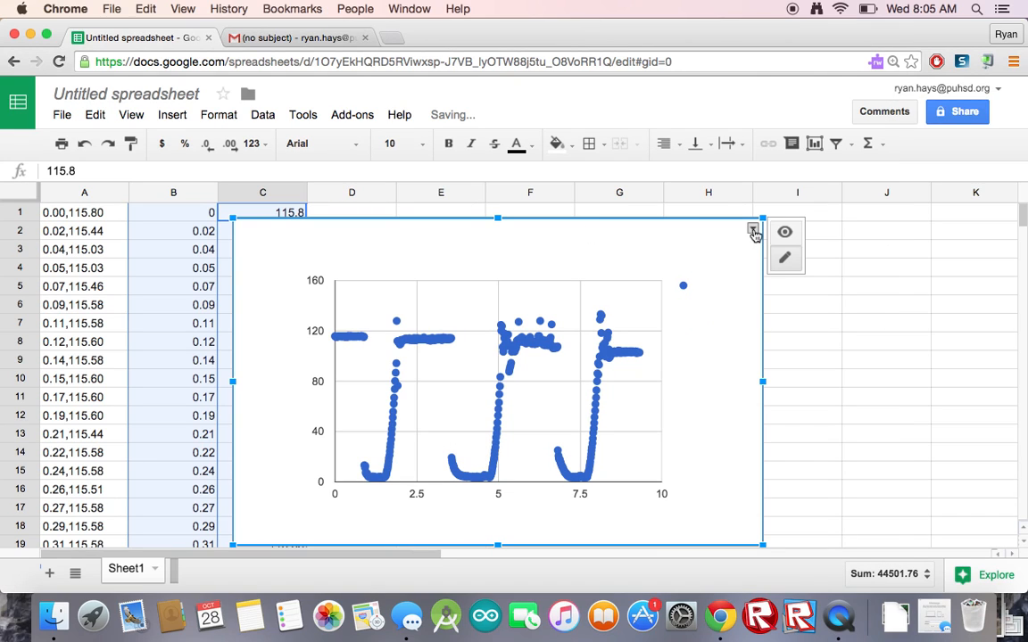
Move the scatter chart onto its own sheet, Chart1.
left_click(752, 230)
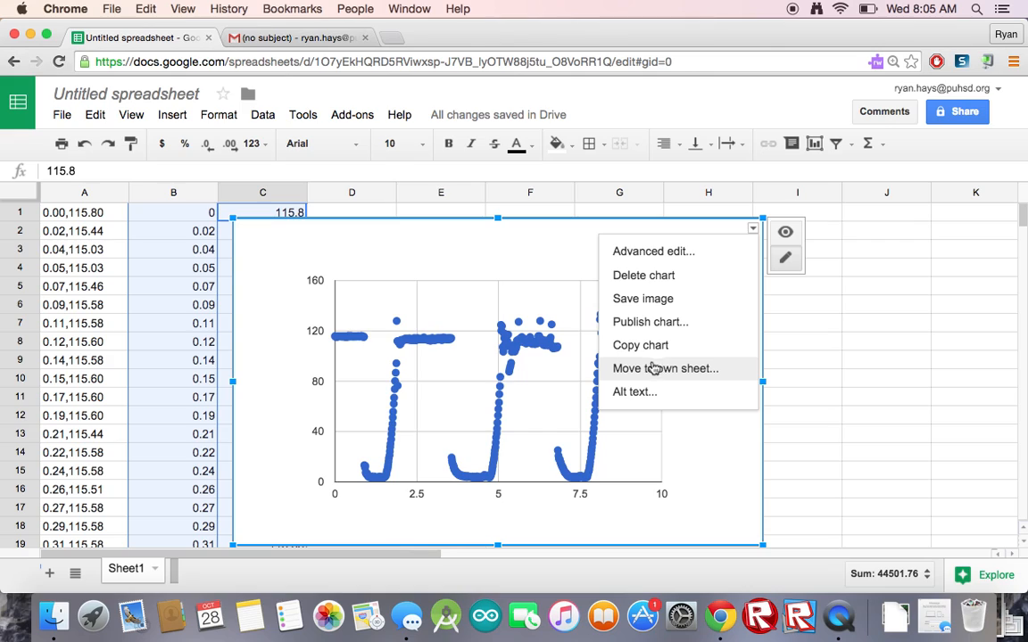
left_click(664, 369)
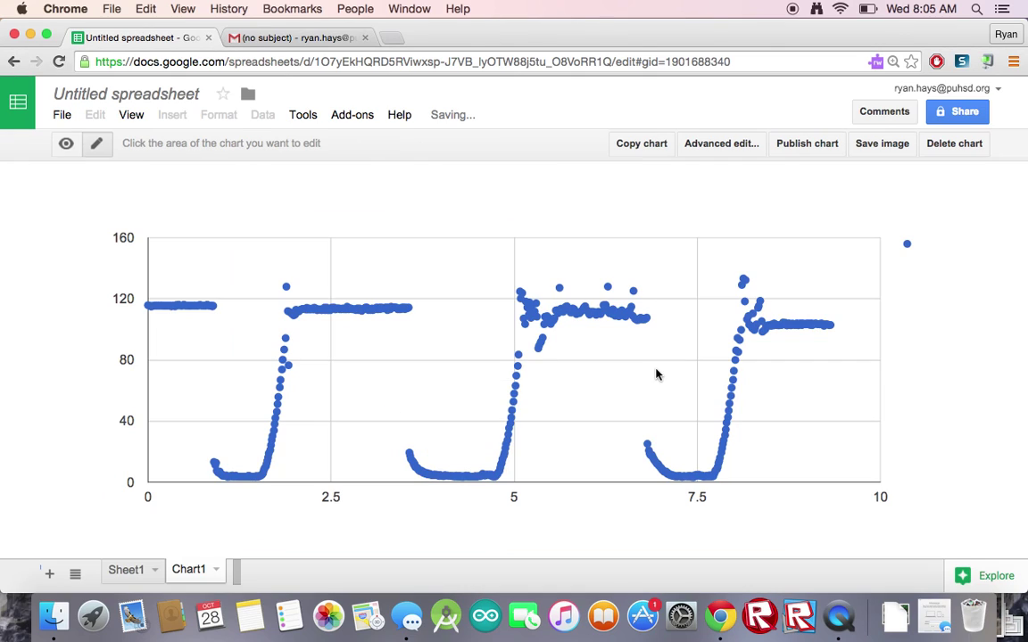
mouse_move(160, 550)
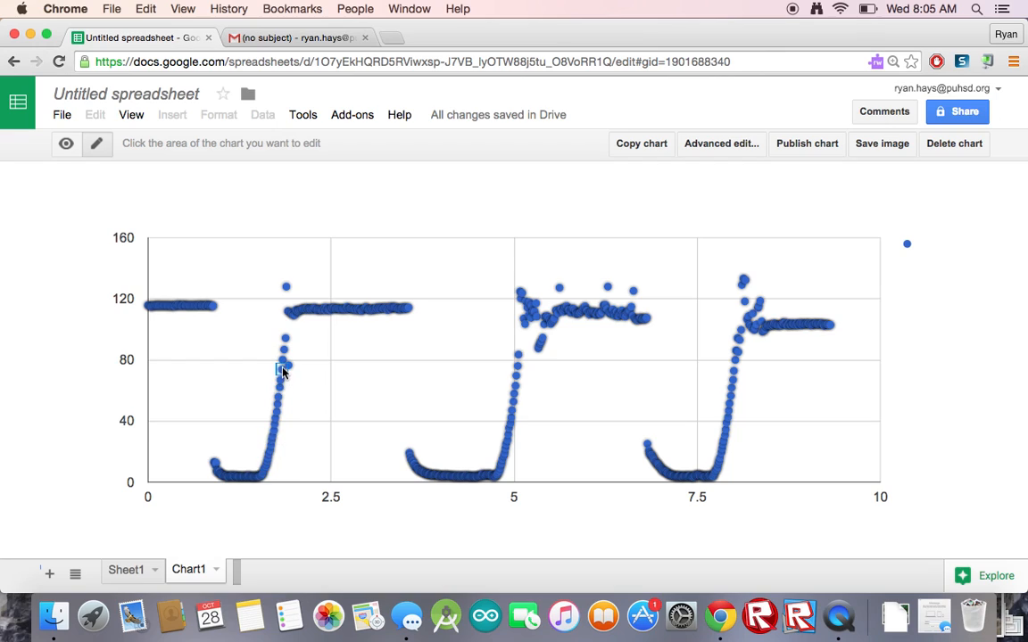
mouse_move(272, 435)
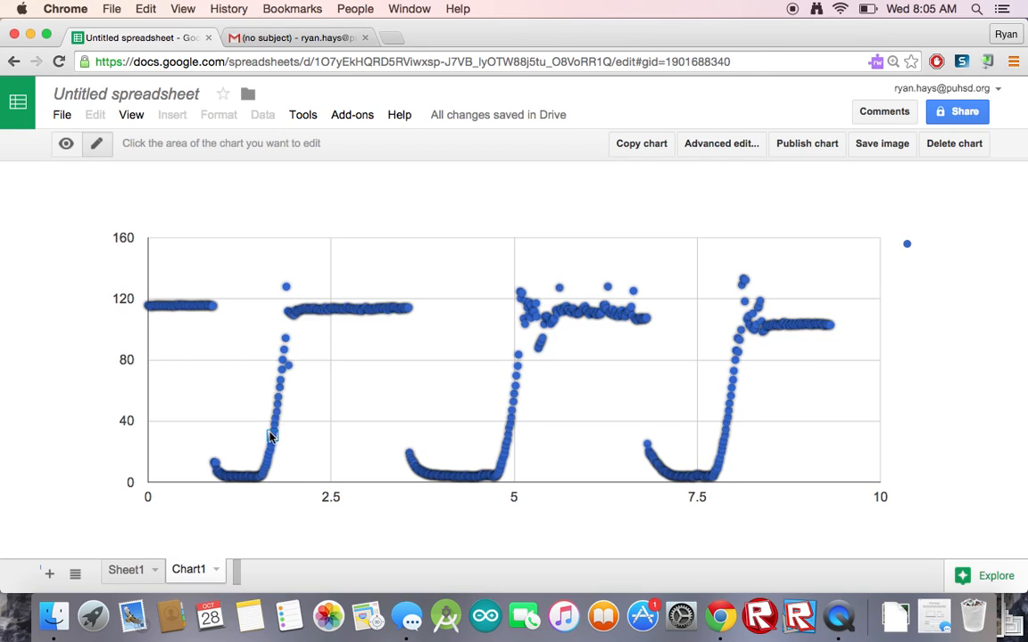
mouse_move(65, 144)
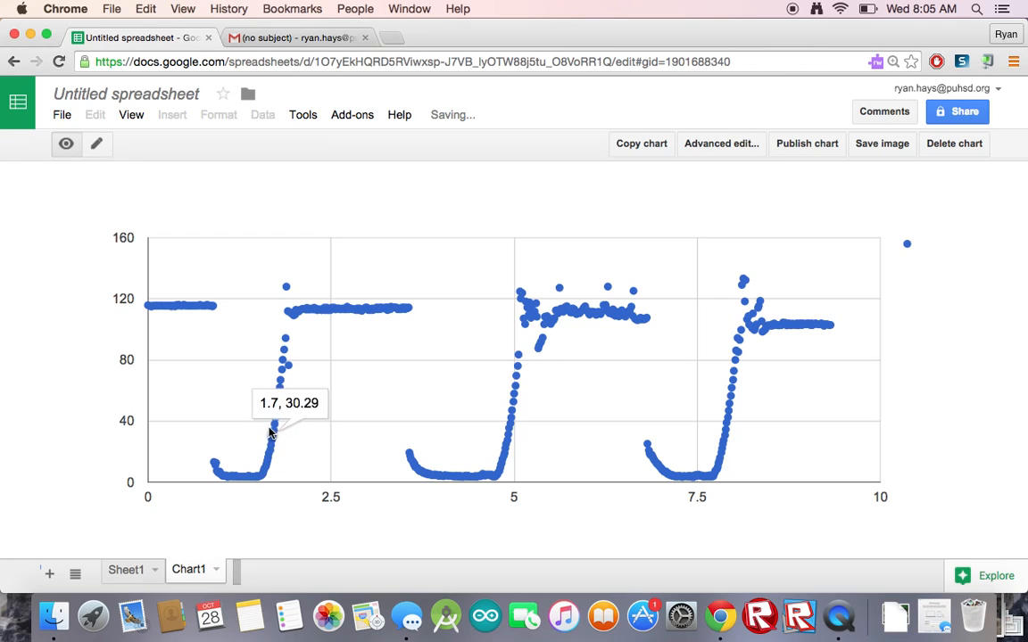
mouse_move(264, 487)
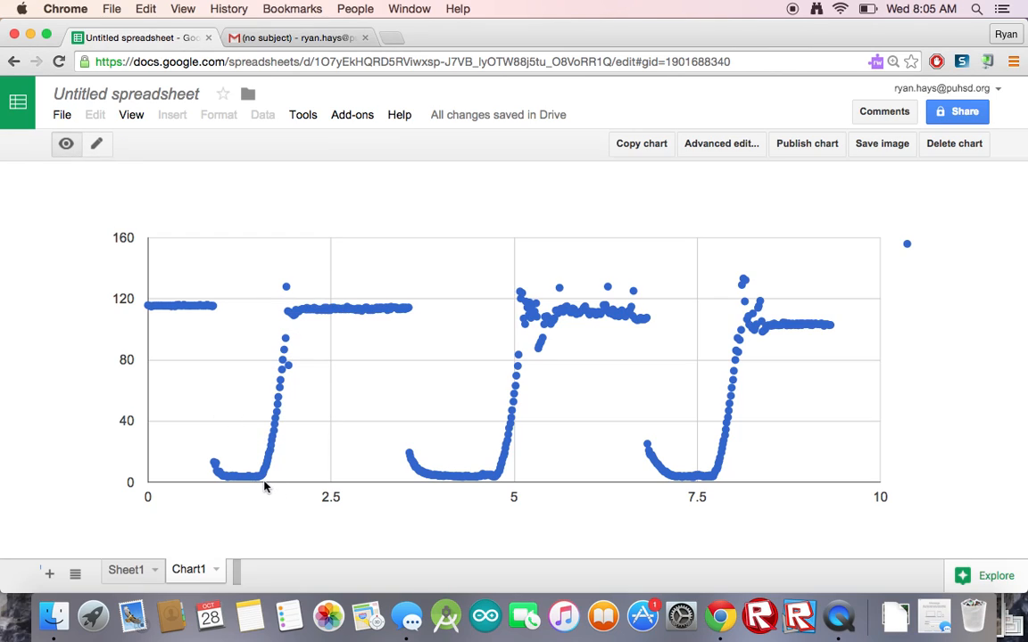
mouse_move(262, 482)
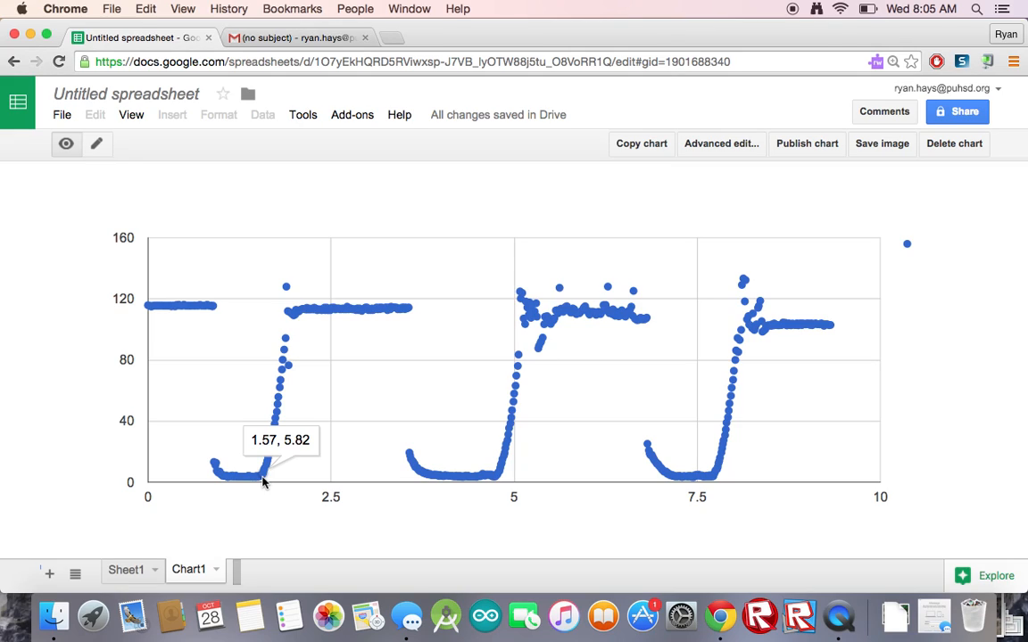
mouse_move(201, 515)
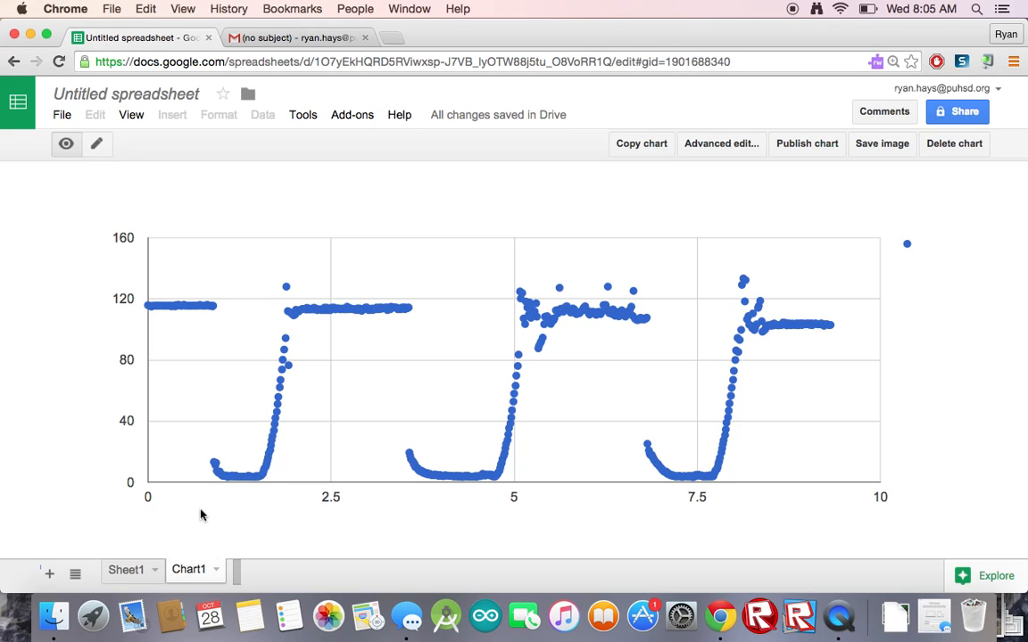
Locate the 1.57, 5.82 reading at row 112 of Sheet1, then scroll back up.
left_click(126, 569)
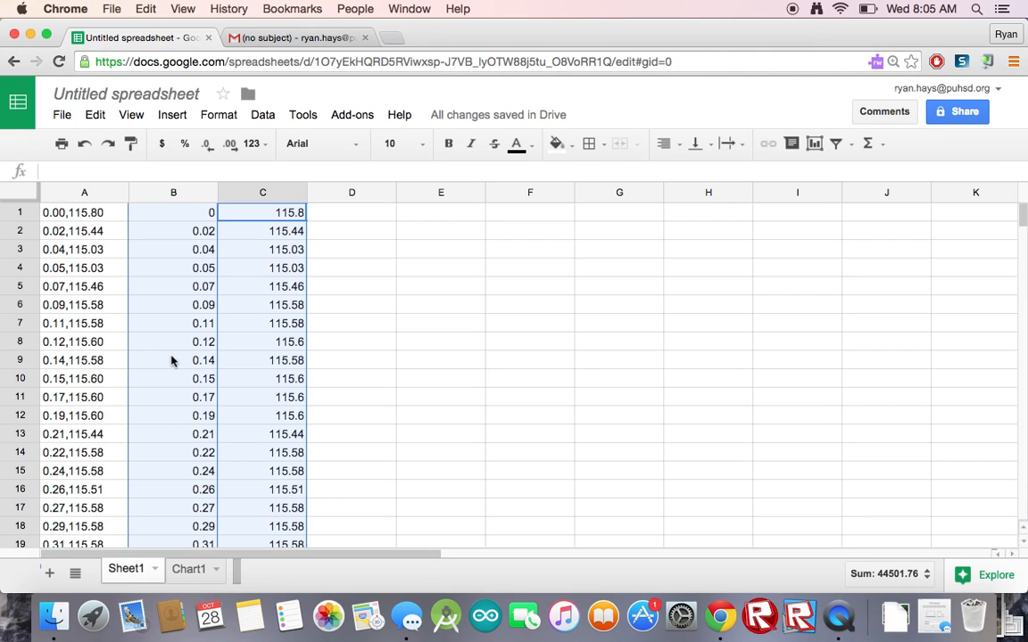
scroll("down", 3)
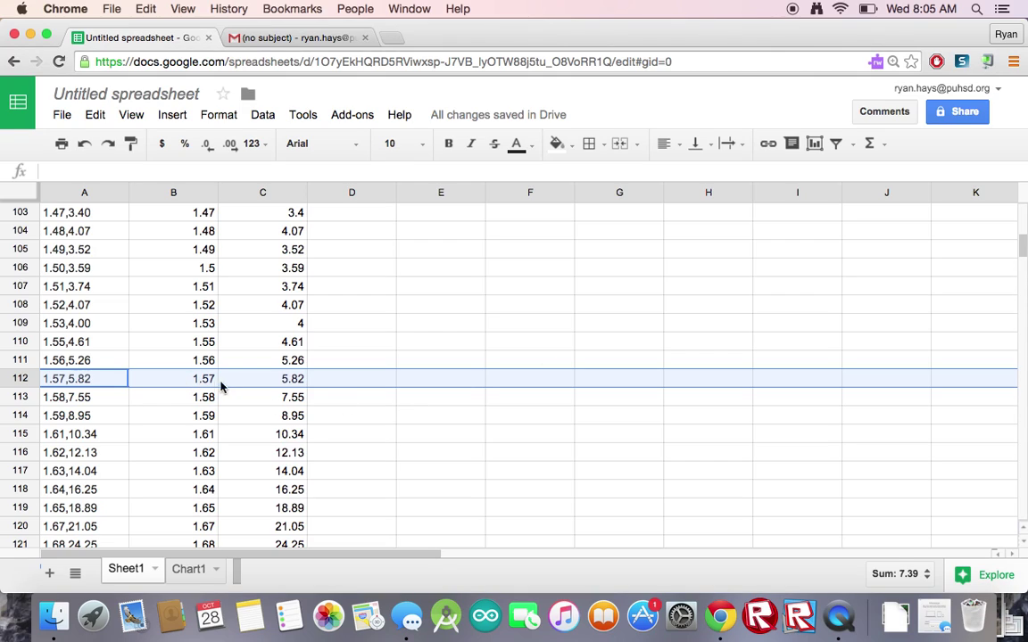
mouse_move(189, 386)
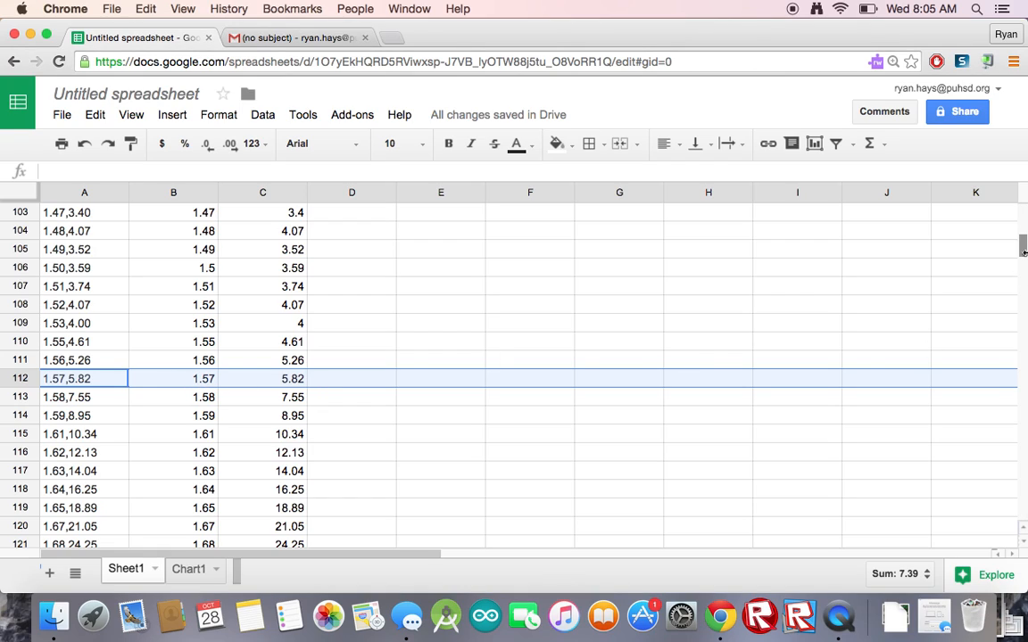
scroll("up", 3)
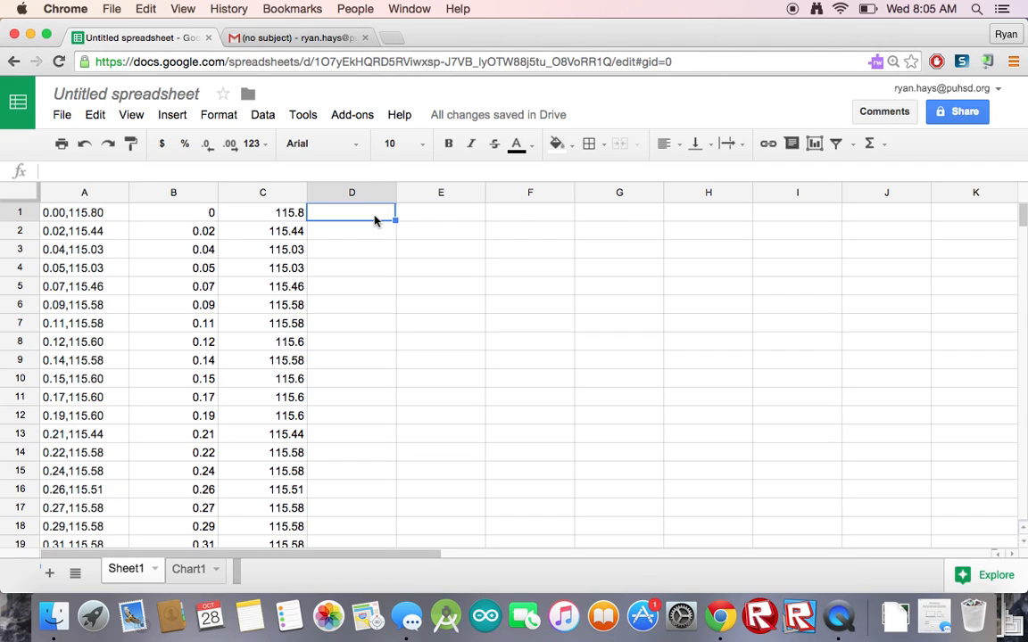
Enter =B112-1.57 in D1 and fill it down to D25.
type("=")
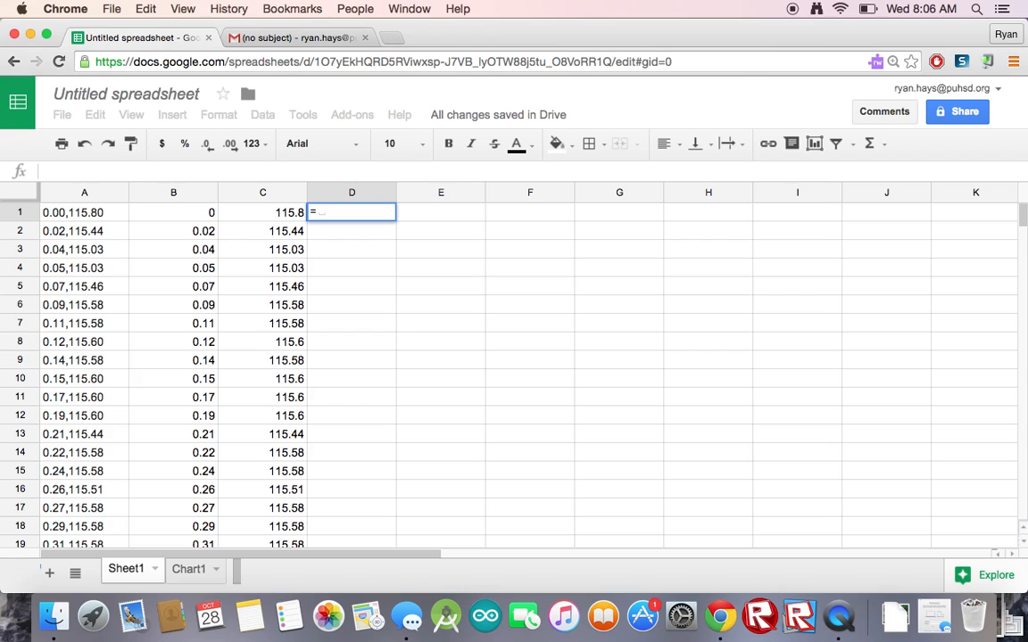
type("B1")
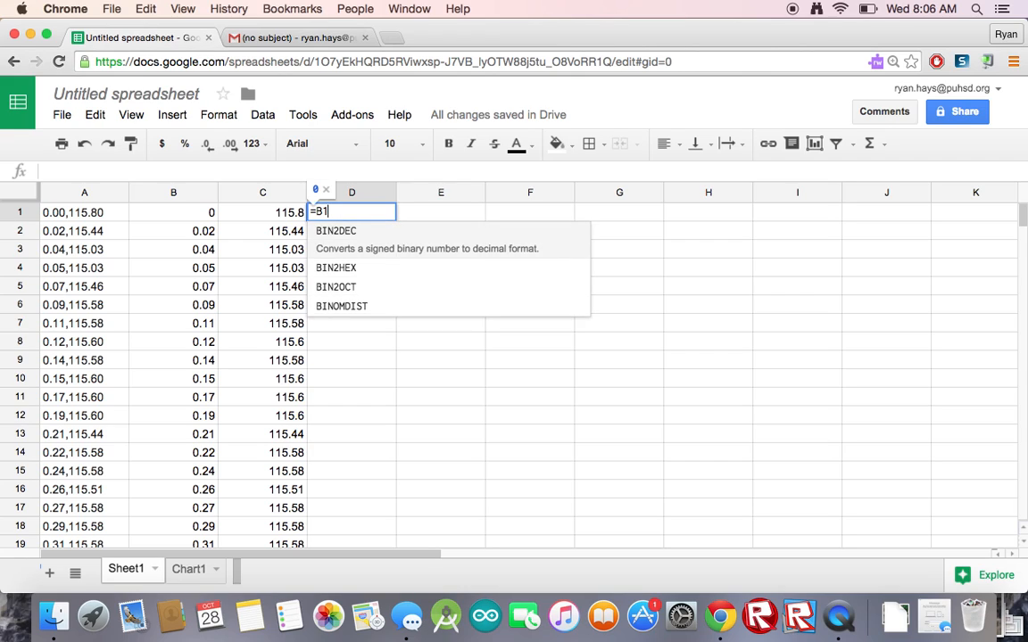
type("112-")
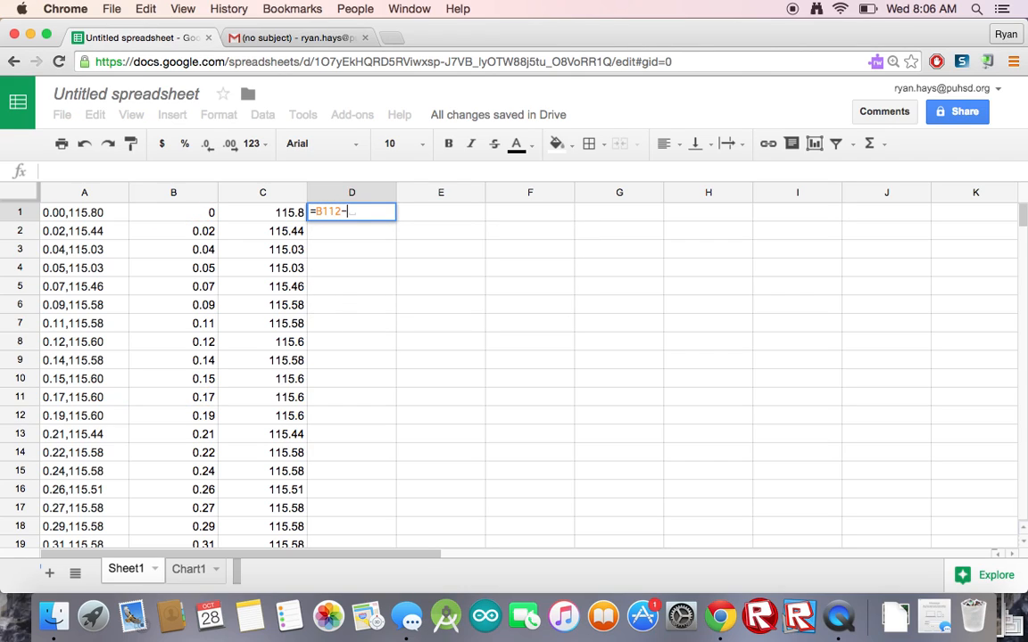
type("1.57")
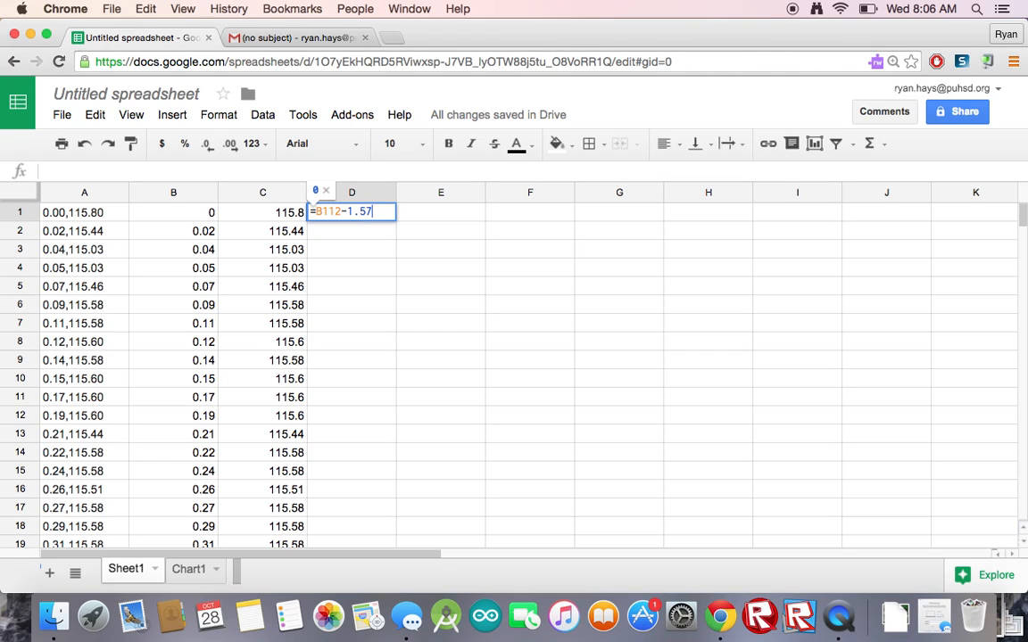
key("Return")
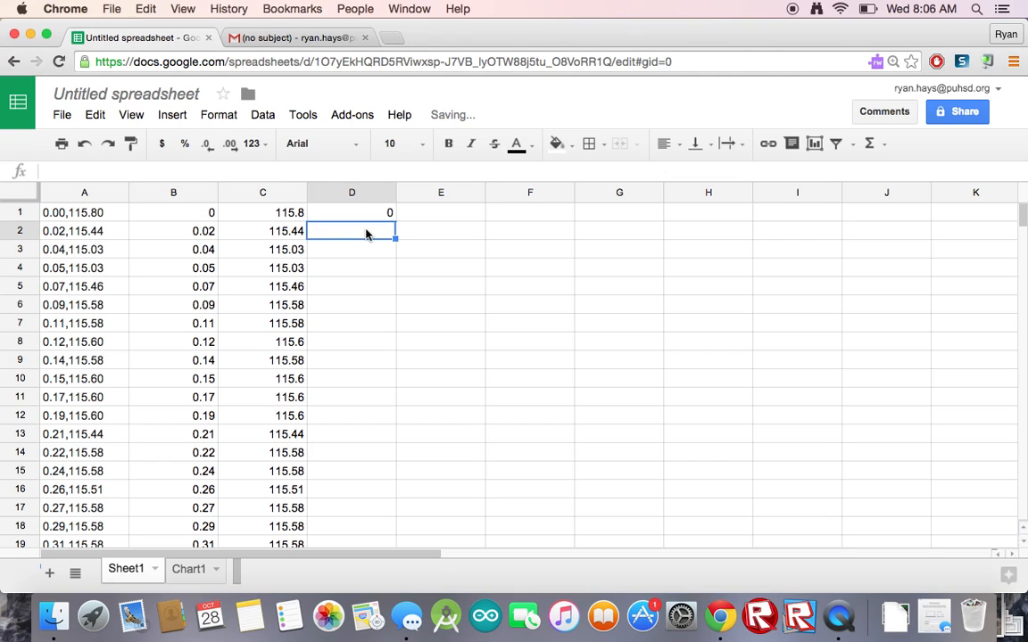
left_click(351, 213)
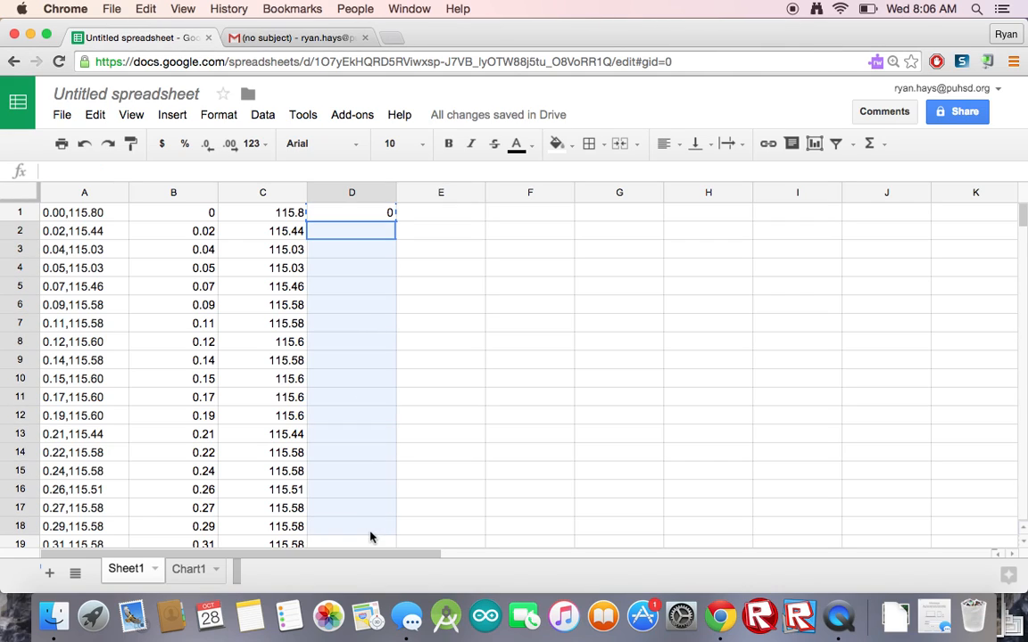
scroll("down", 3)
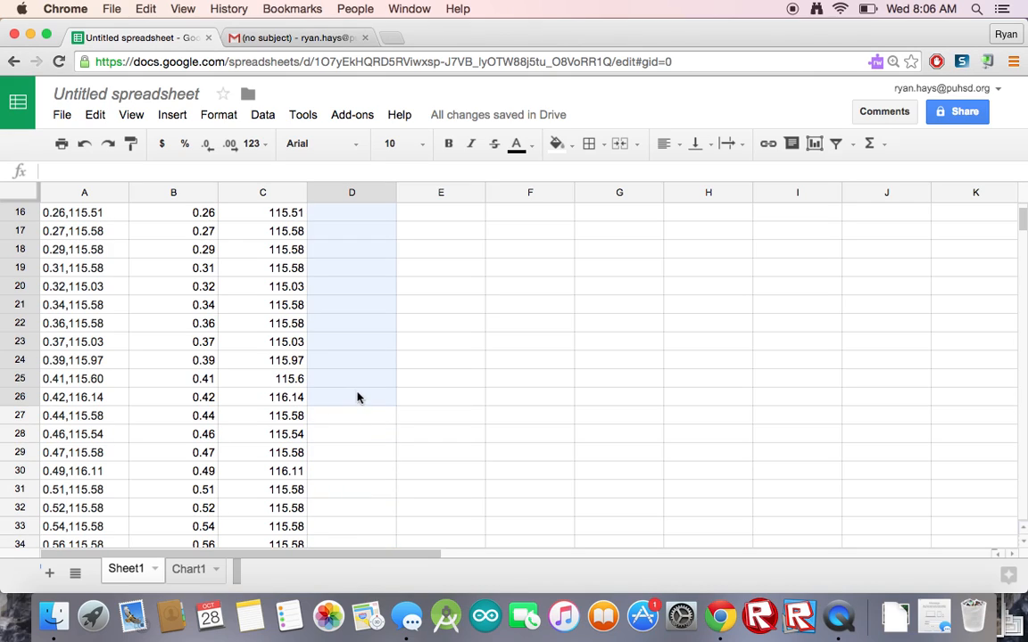
left_click(351, 378)
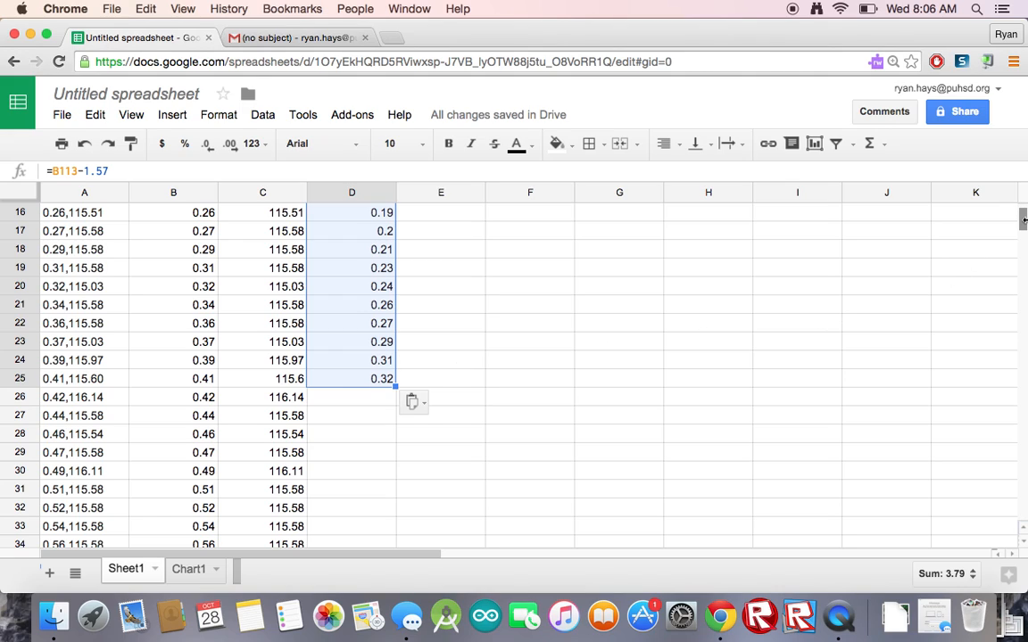
Enter =C112/-100 in E1 and extend it down through E25.
scroll("up", 3)
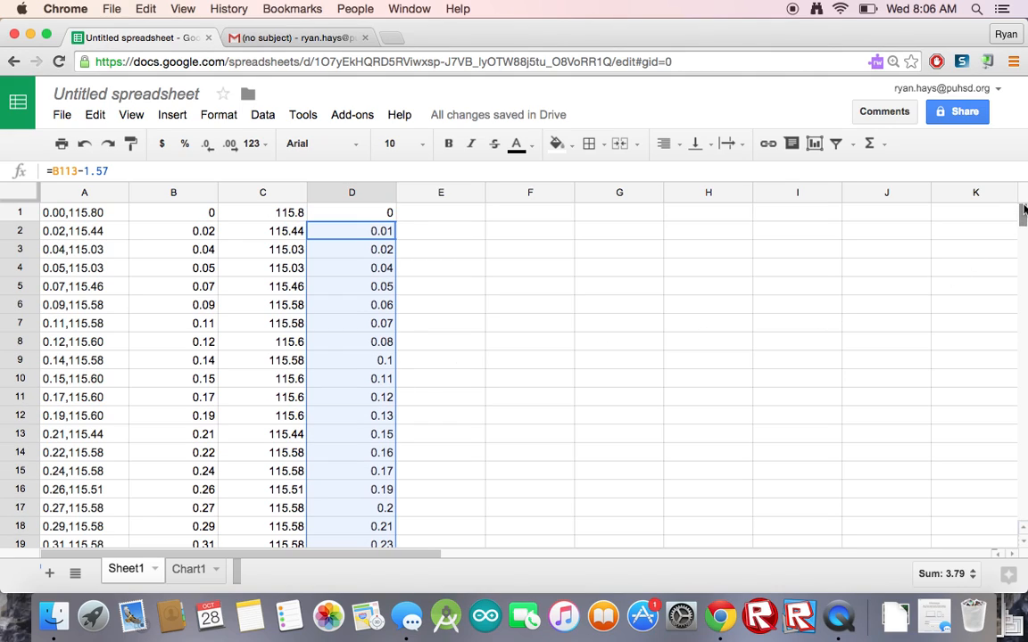
left_click(440, 212)
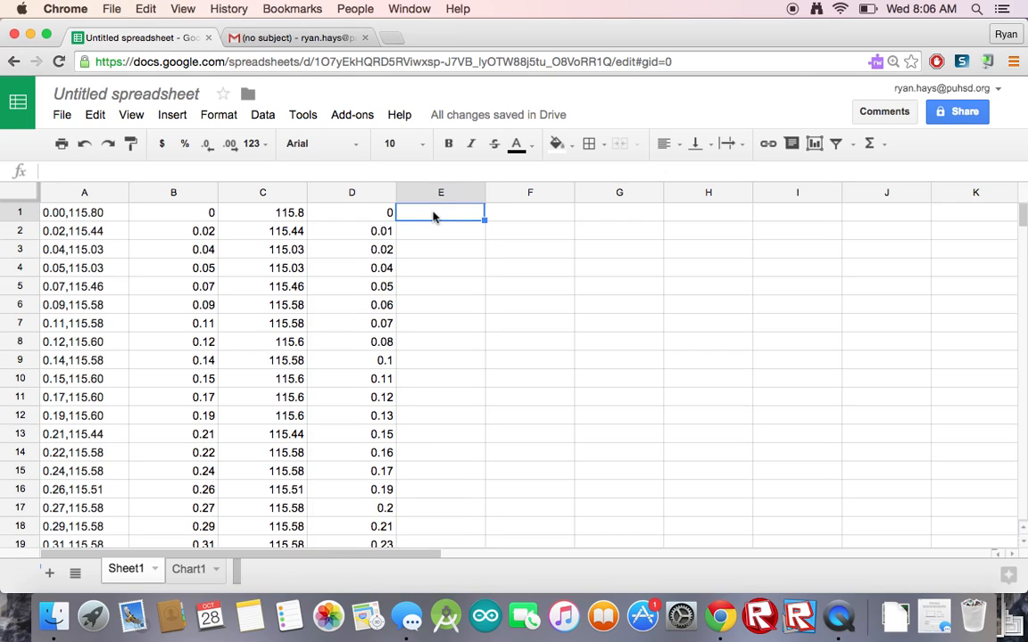
type("=")
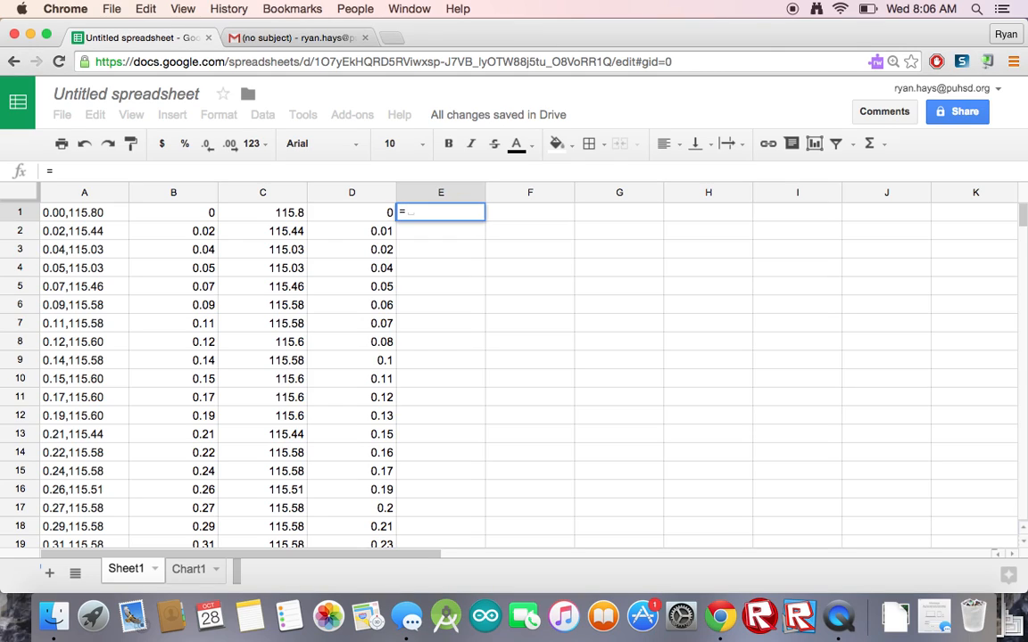
type("C")
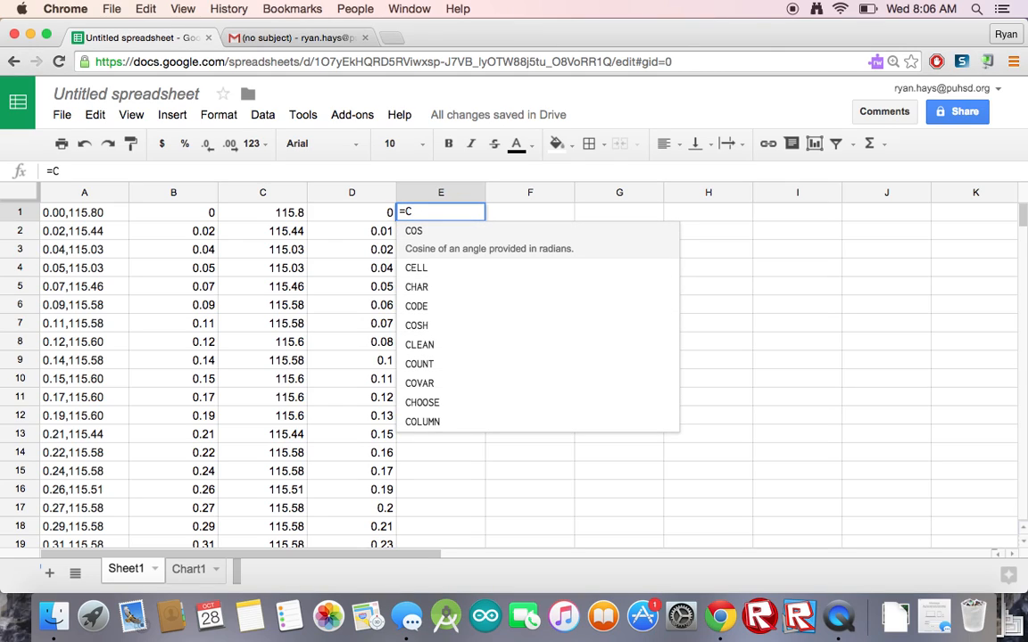
type("112")
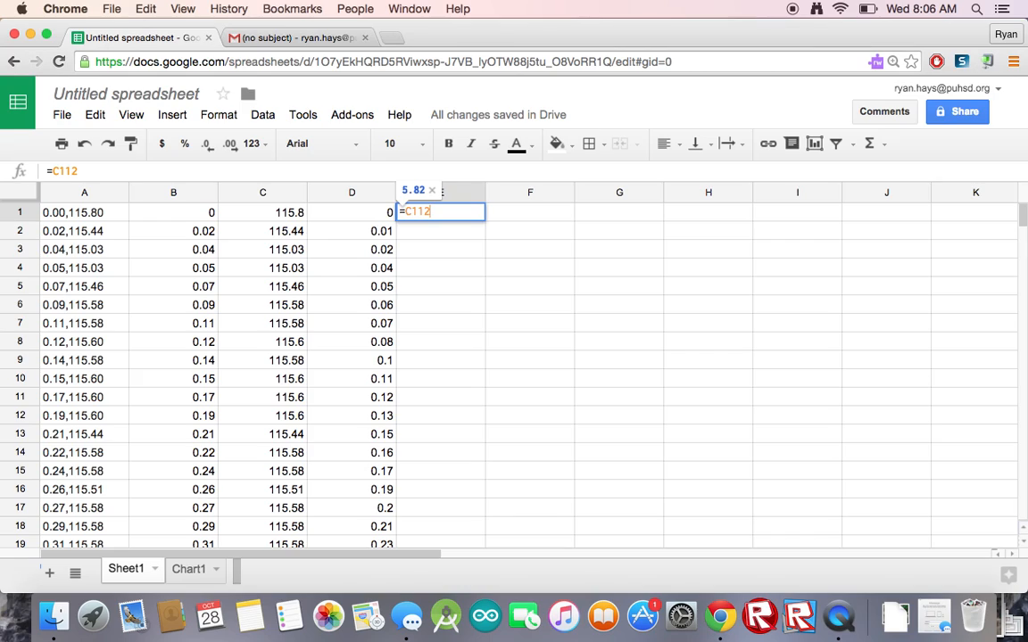
type("/")
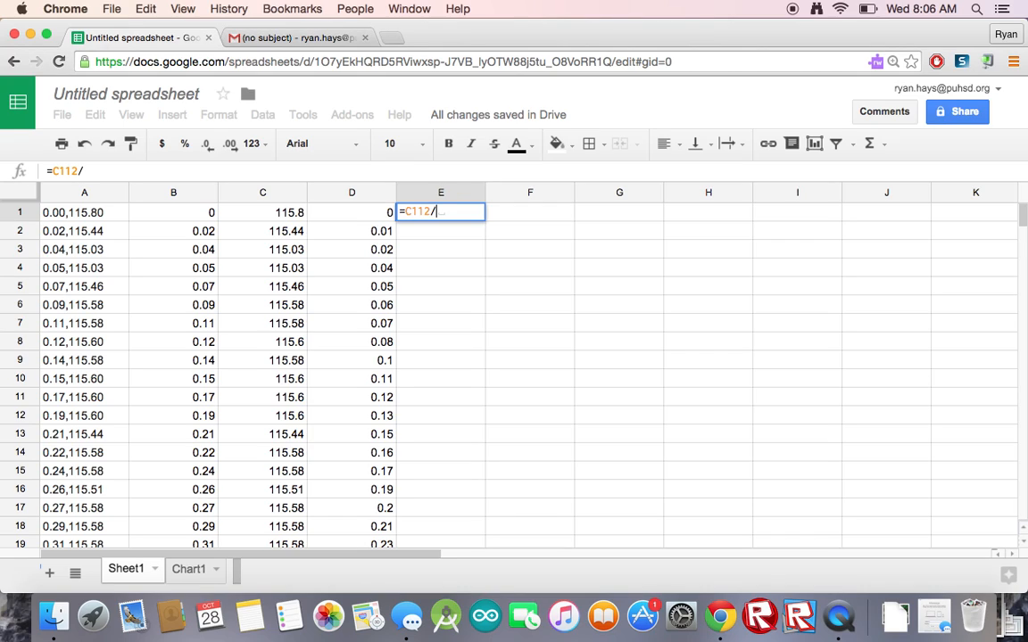
type("-")
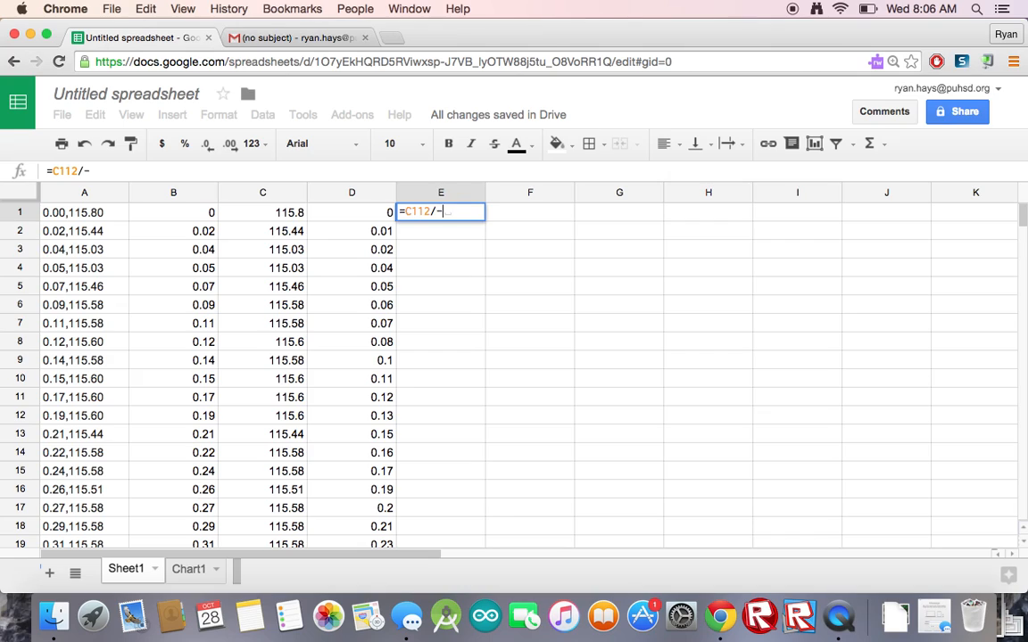
type("10")
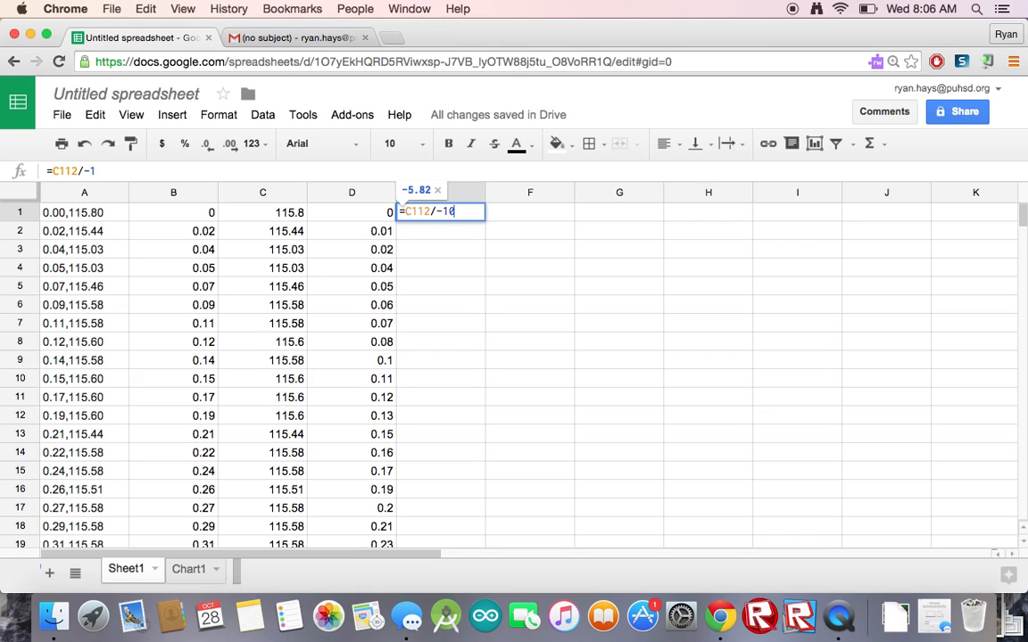
type("00")
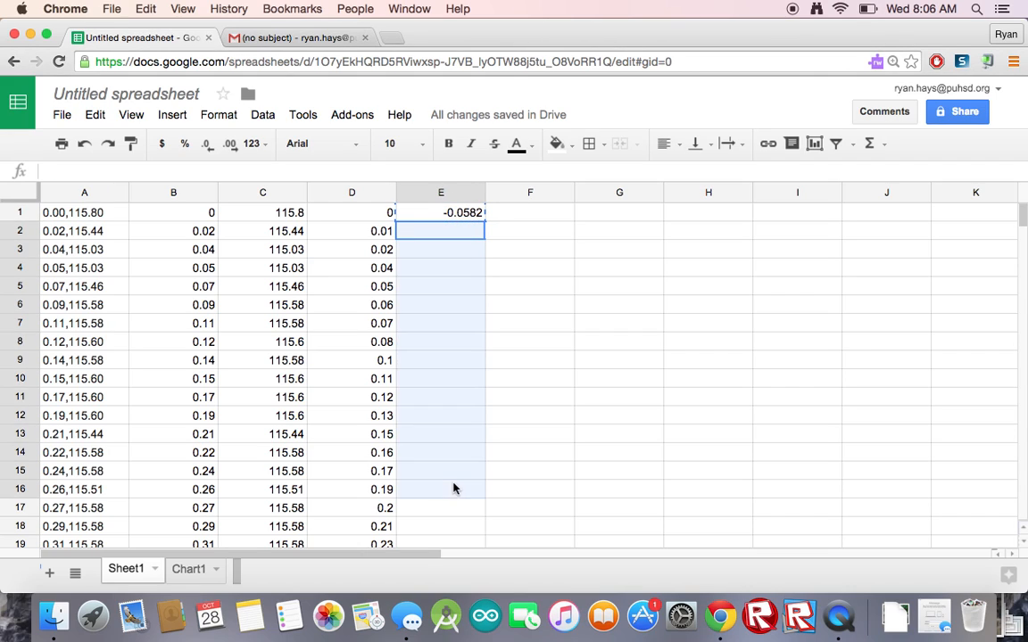
scroll("down", 3)
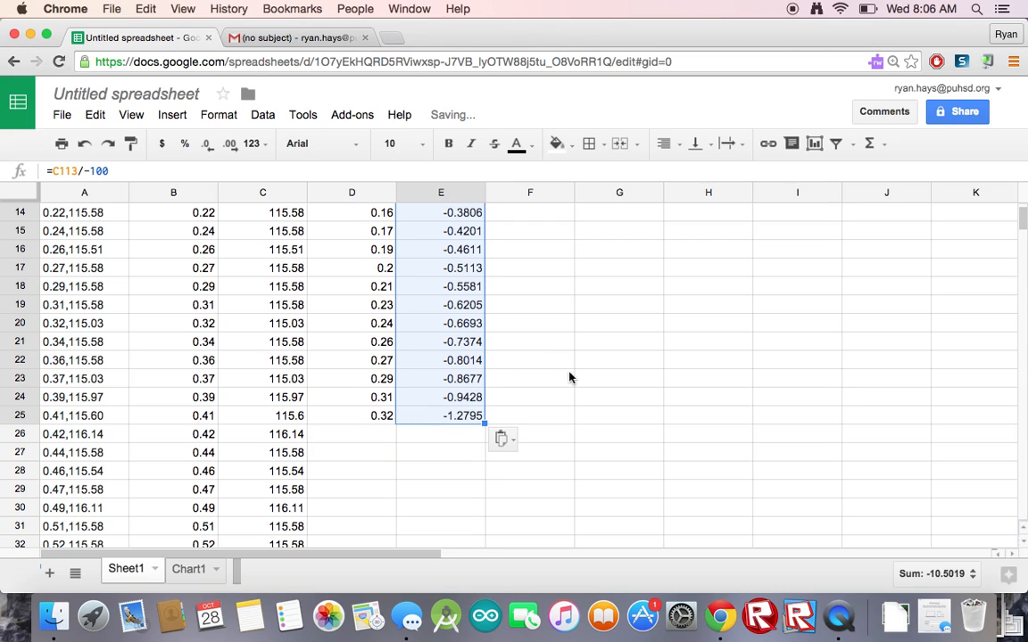
Spot the second run's start at 4.8, 7.42 on Chart1 and find row 342 in Sheet1.
left_click(188, 569)
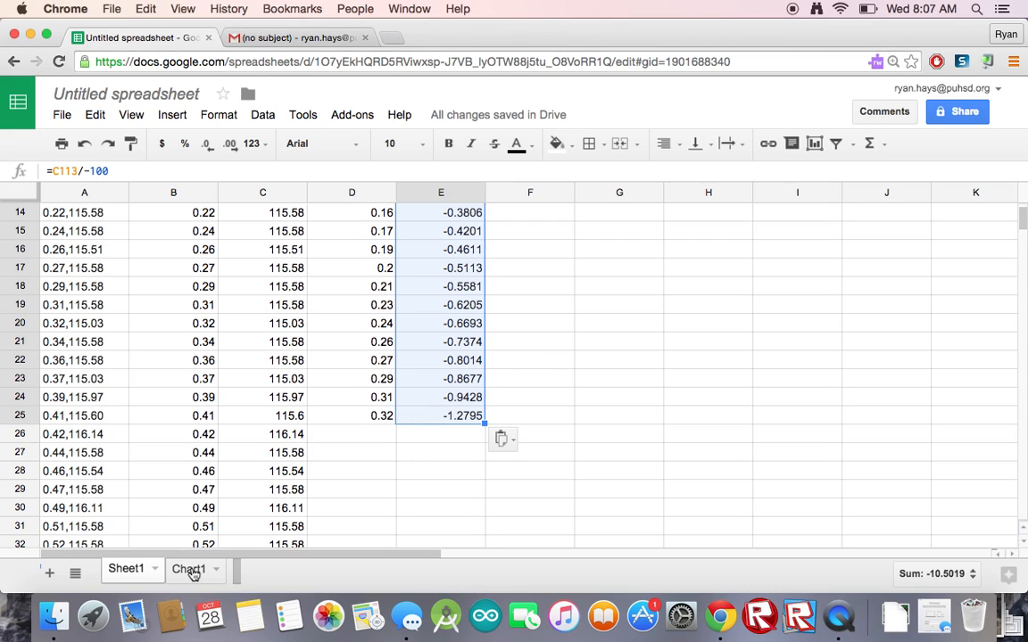
left_click(189, 570)
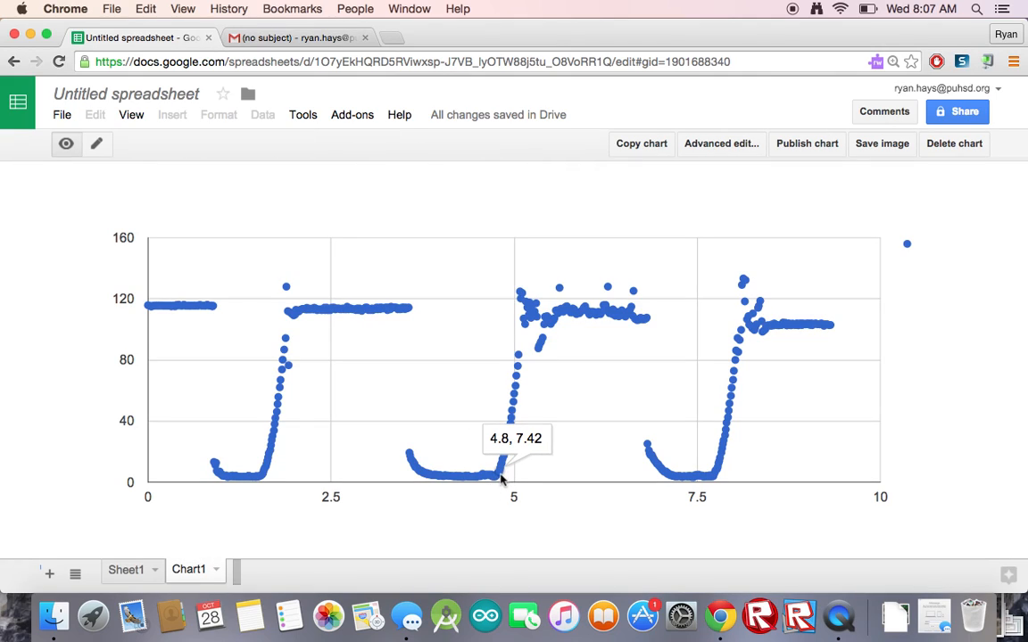
mouse_move(500, 478)
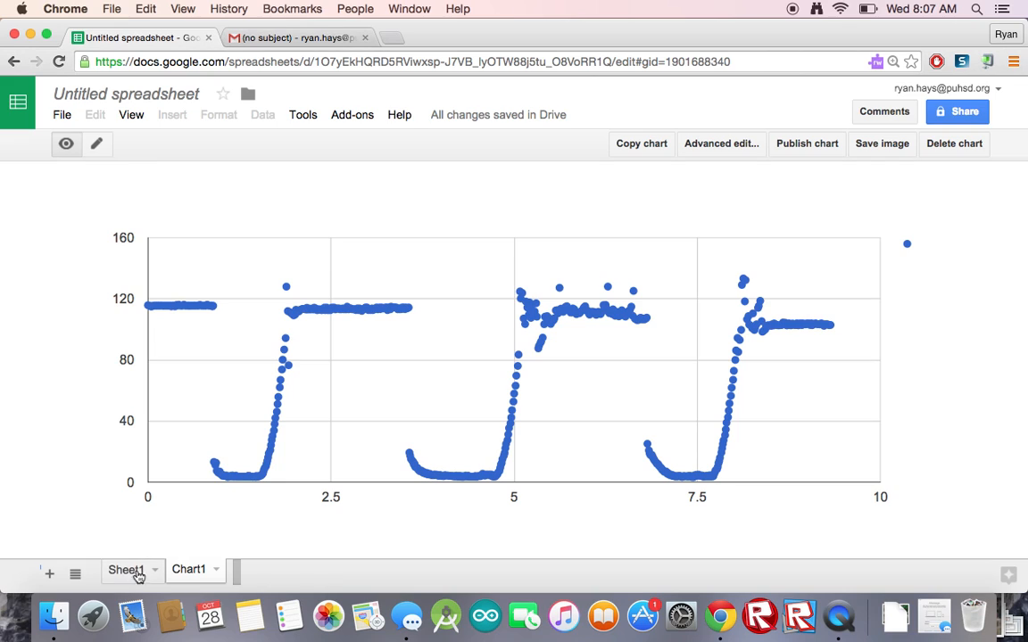
left_click(125, 569)
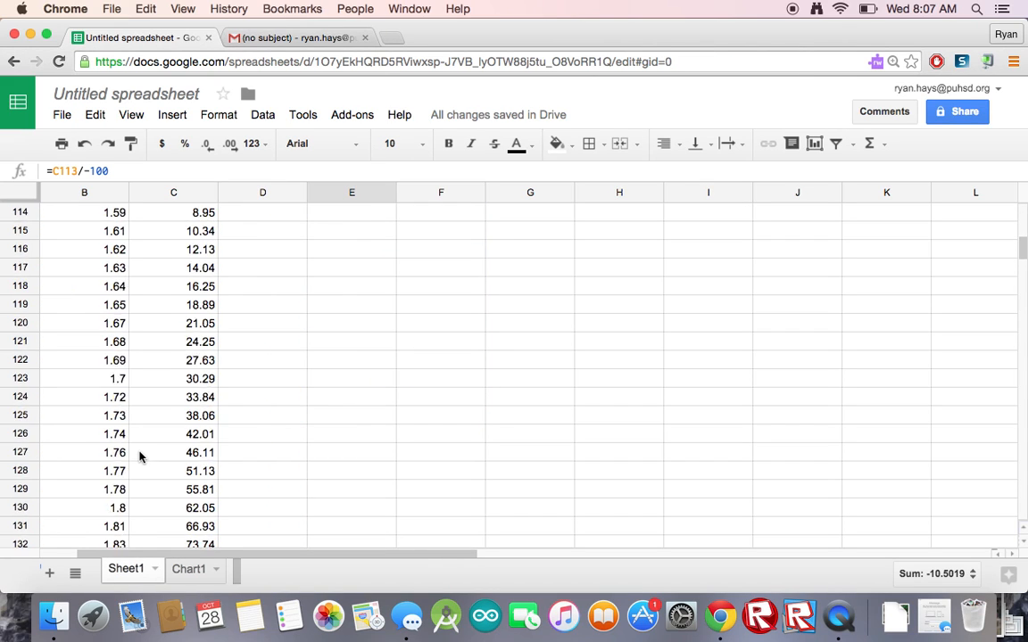
scroll("down", 3)
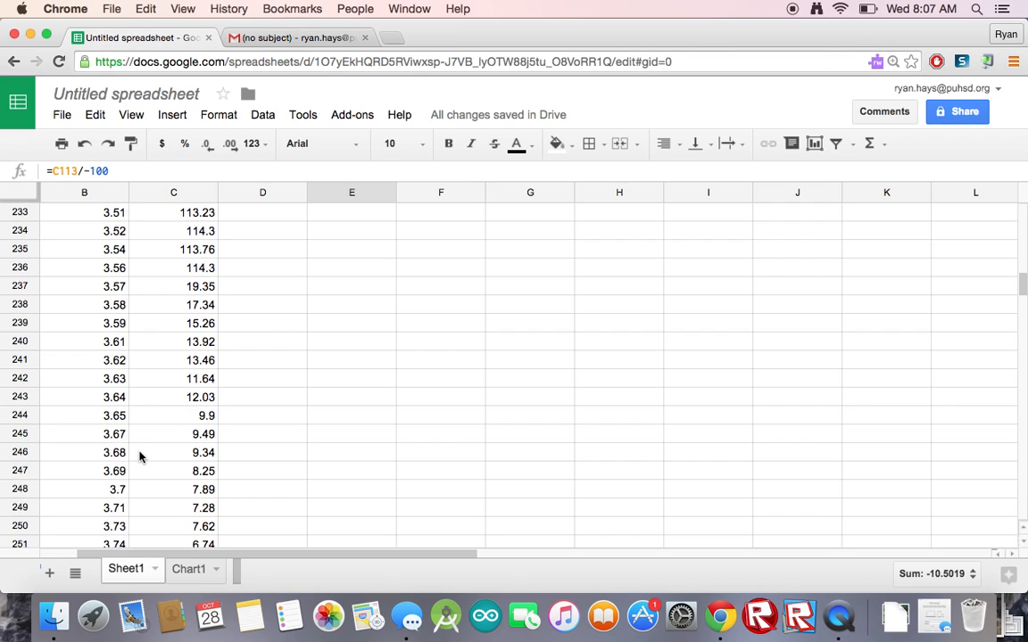
scroll("down", 3)
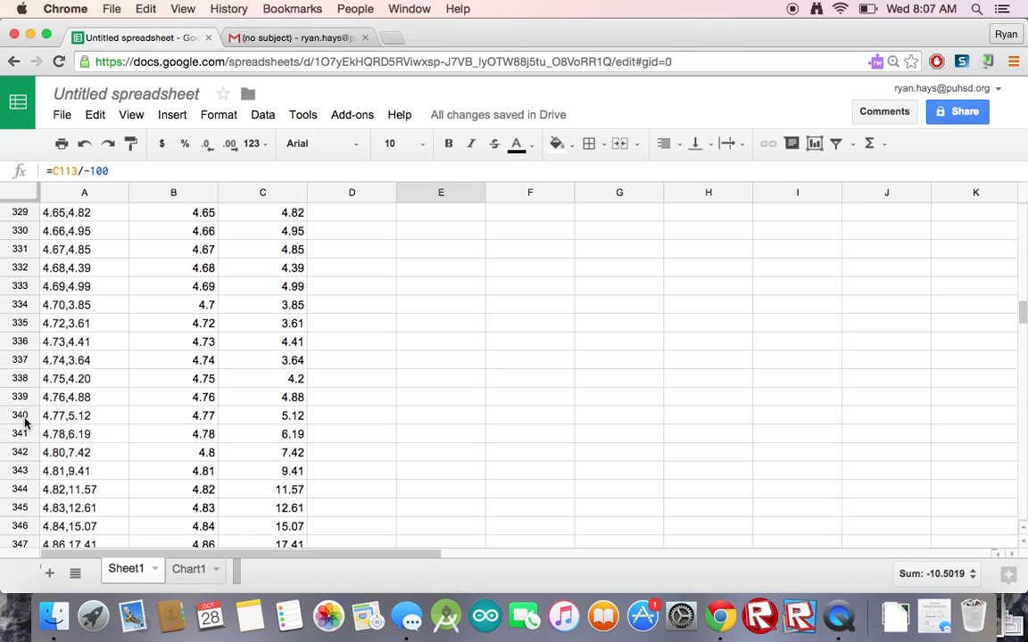
mouse_move(381, 264)
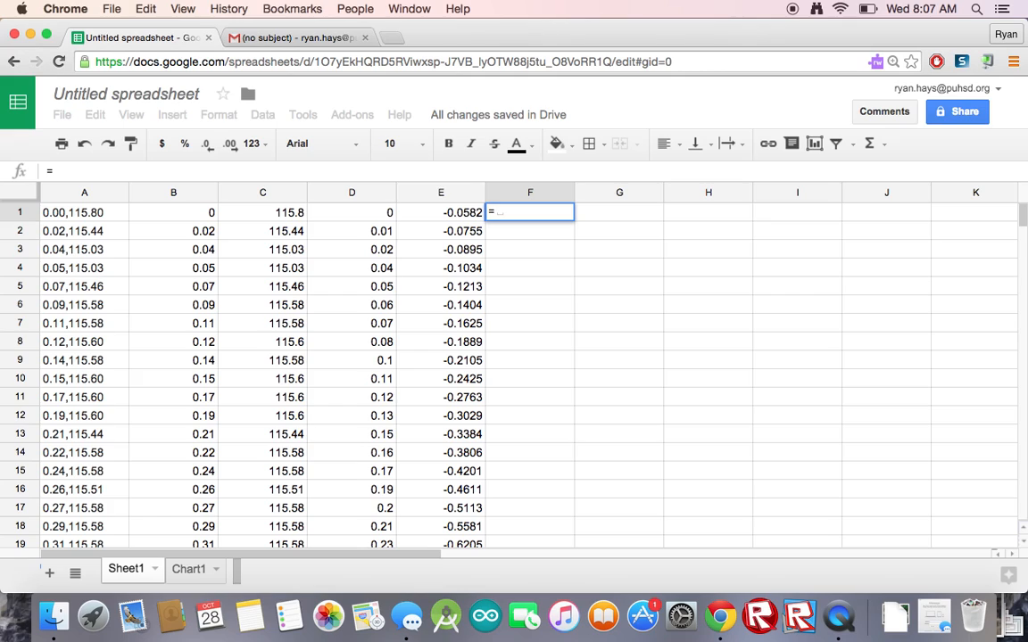
Enter =C340/-100 in F1 and copy it down through F25.
type("=C340")
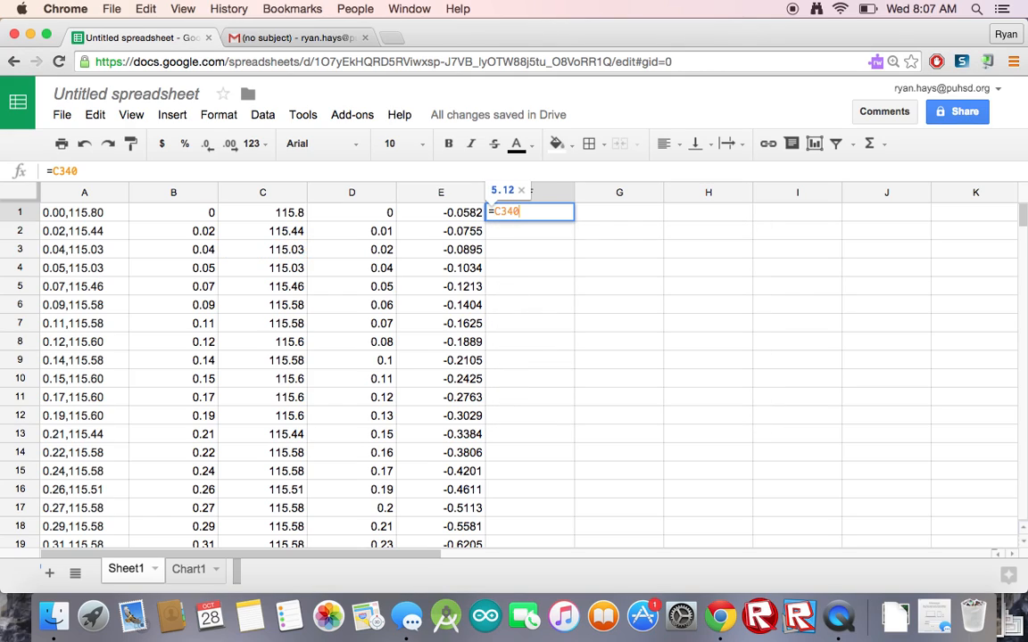
type("/-10")
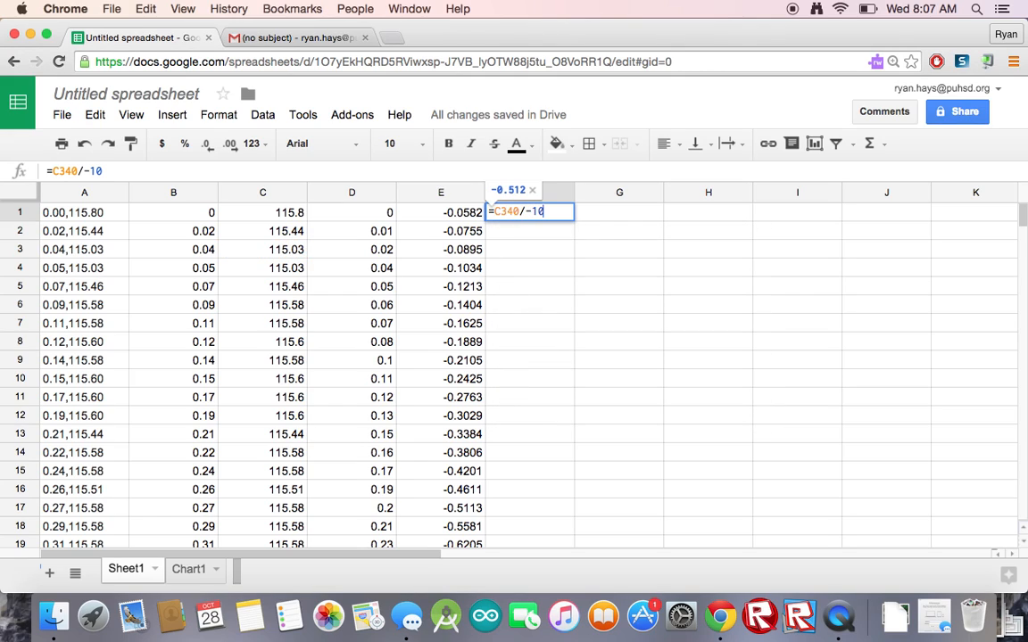
type("0")
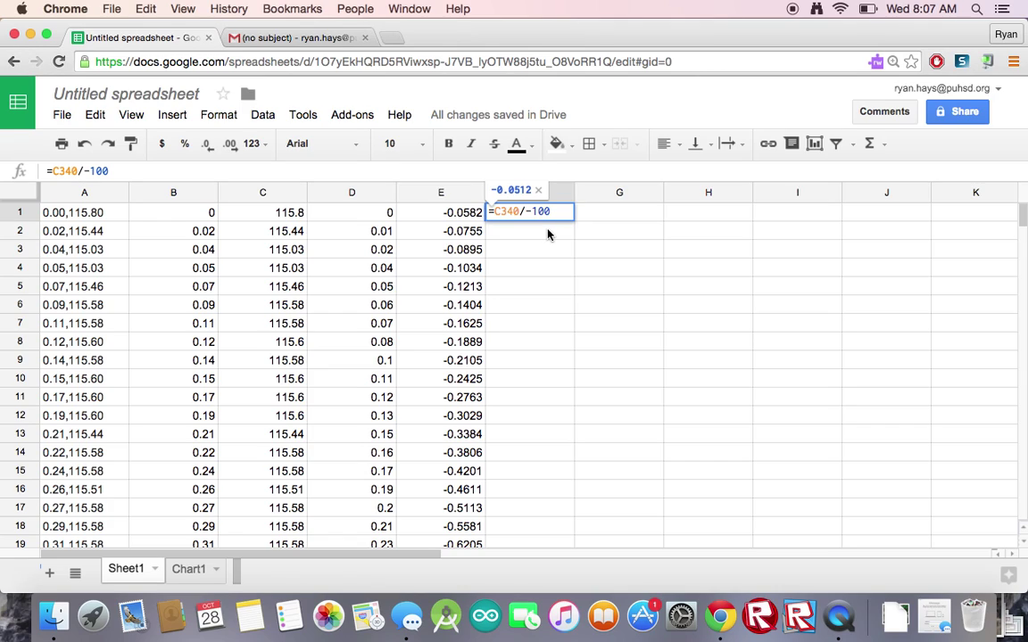
key("Return")
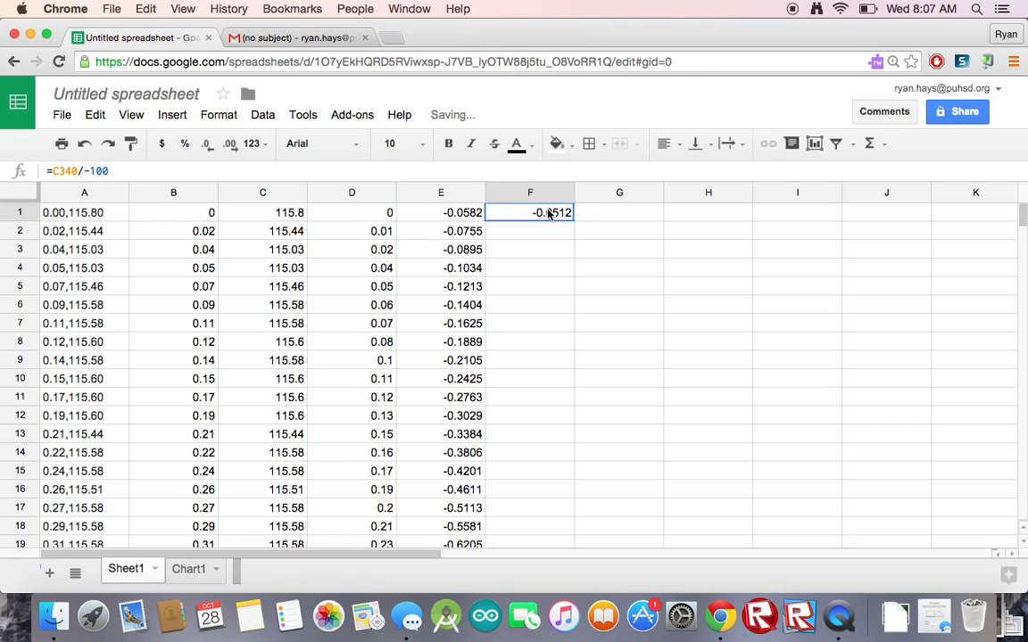
key("Return")
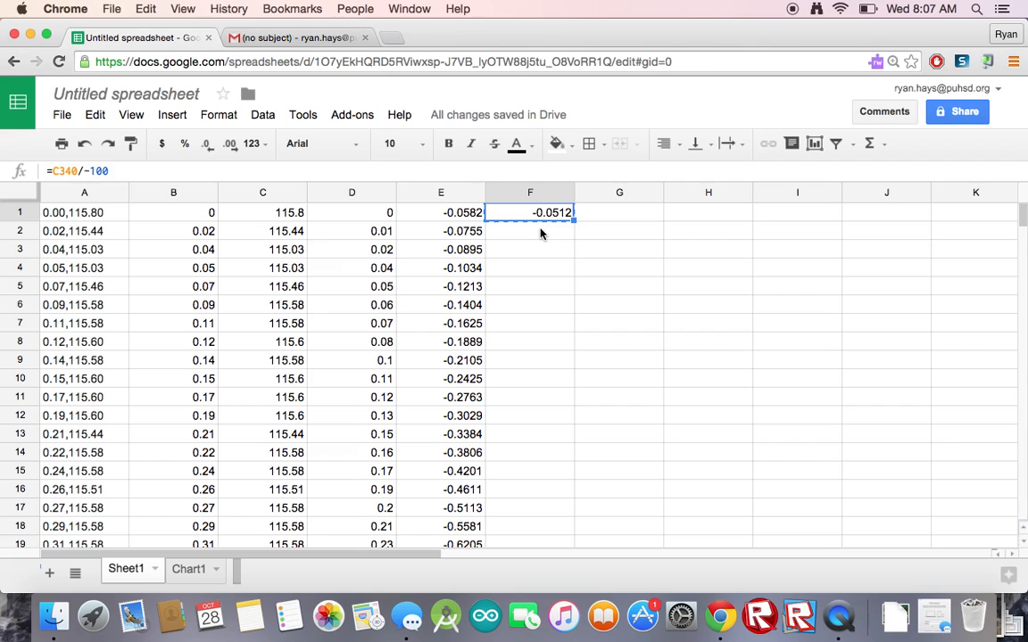
scroll("down", 3)
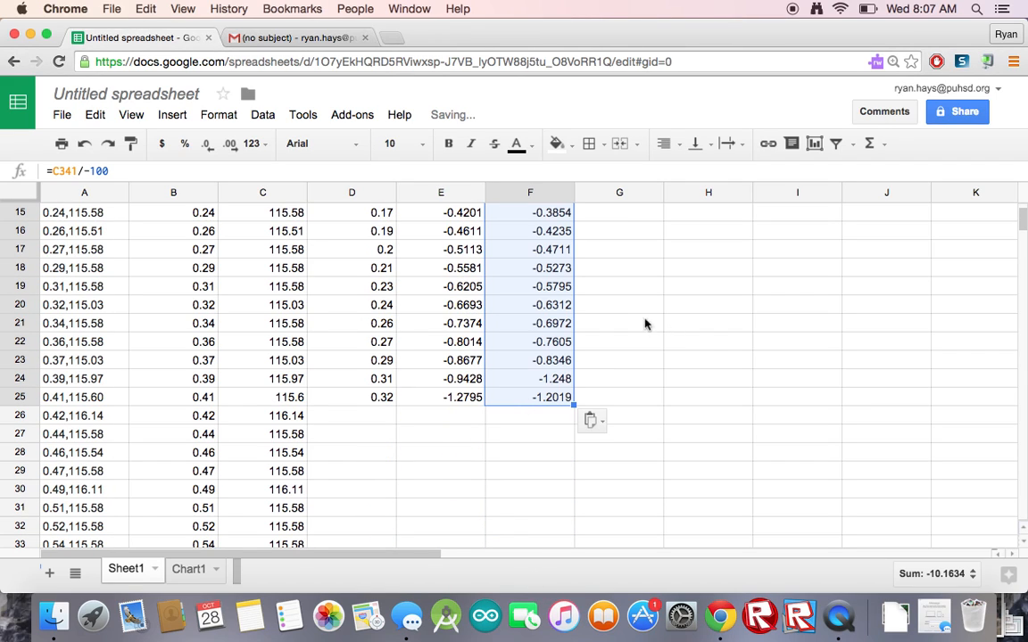
Find the third run's start (7.73, 5.39) on Chart1 and locate row 546 in Sheet1.
left_click(188, 569)
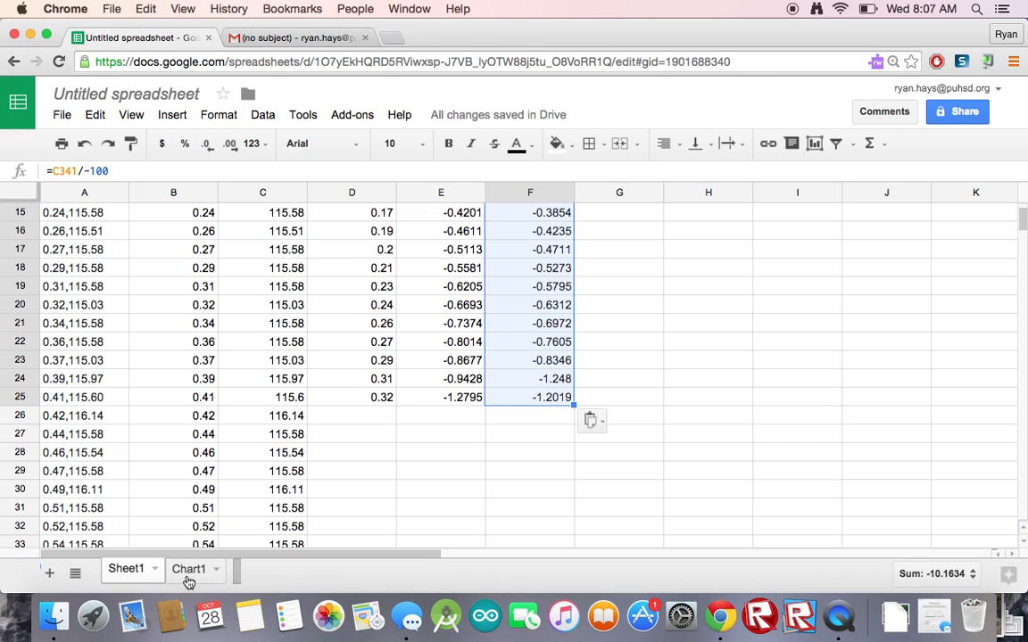
left_click(188, 570)
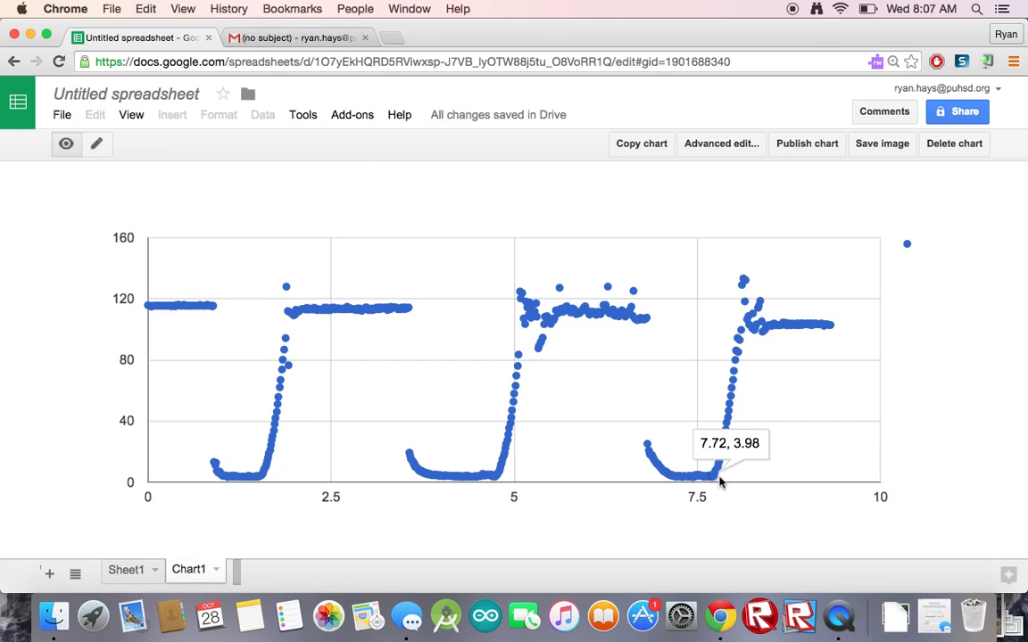
mouse_move(715, 482)
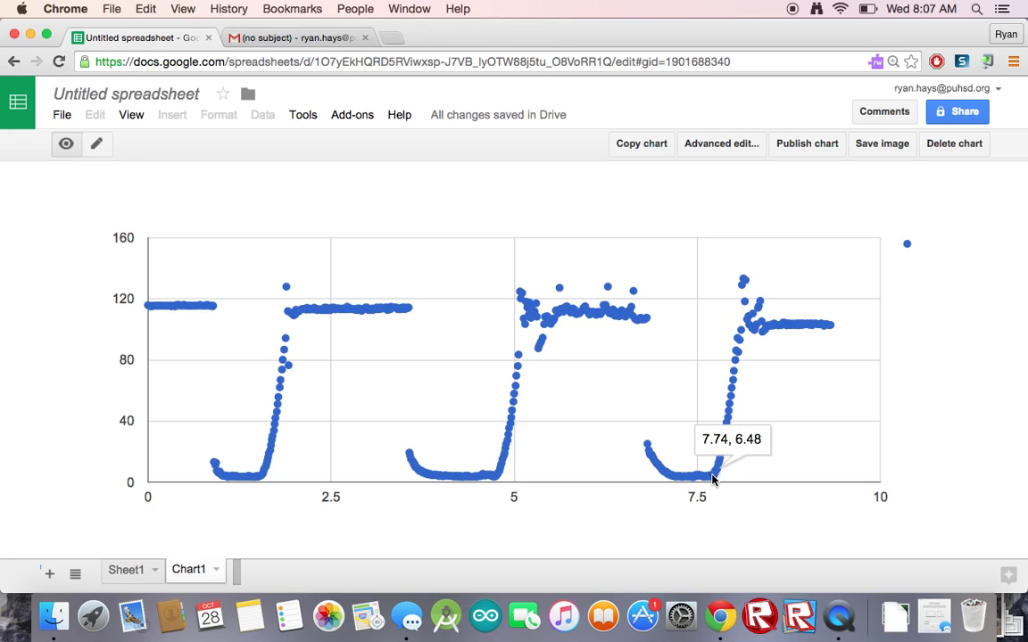
mouse_move(714, 482)
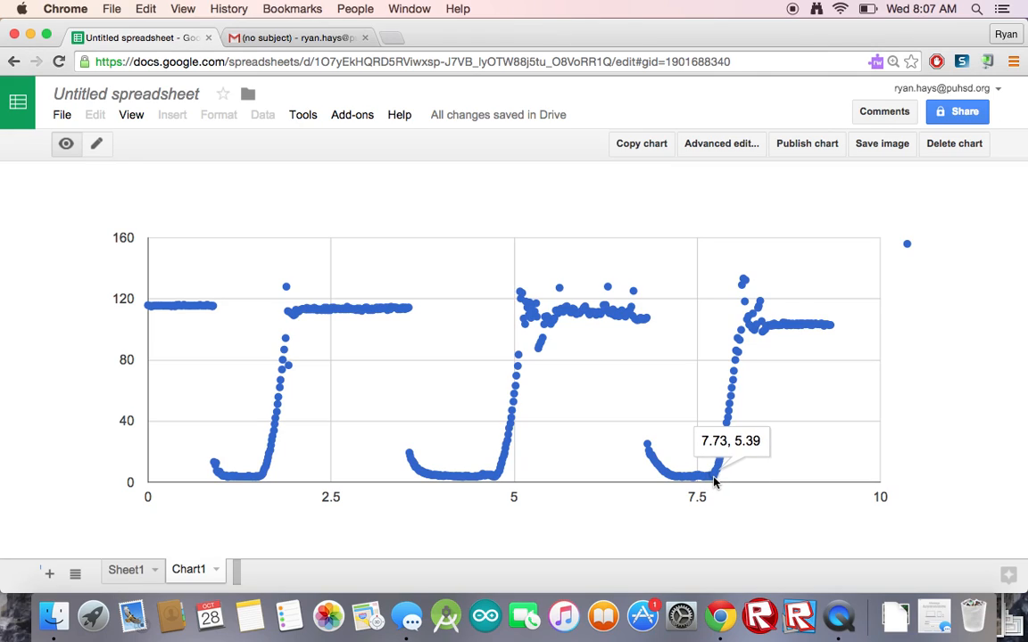
mouse_move(675, 482)
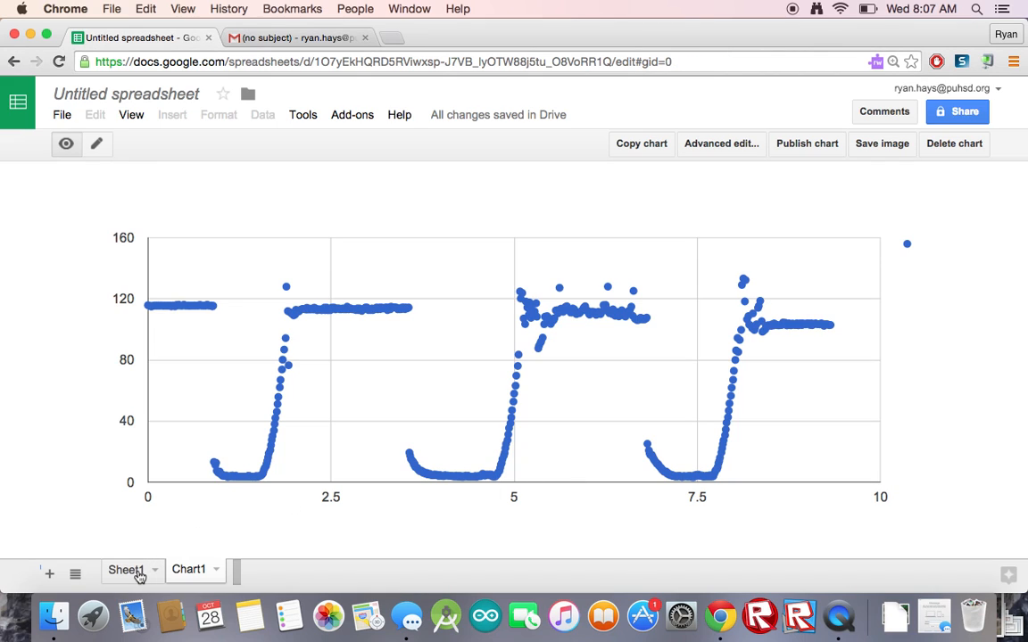
left_click(125, 569)
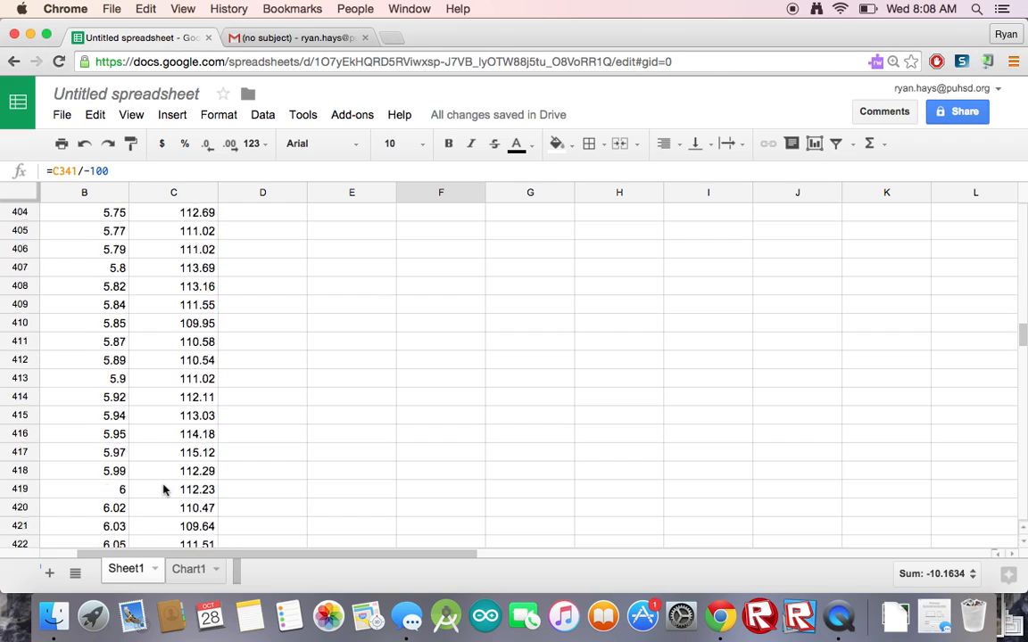
scroll("down", 3)
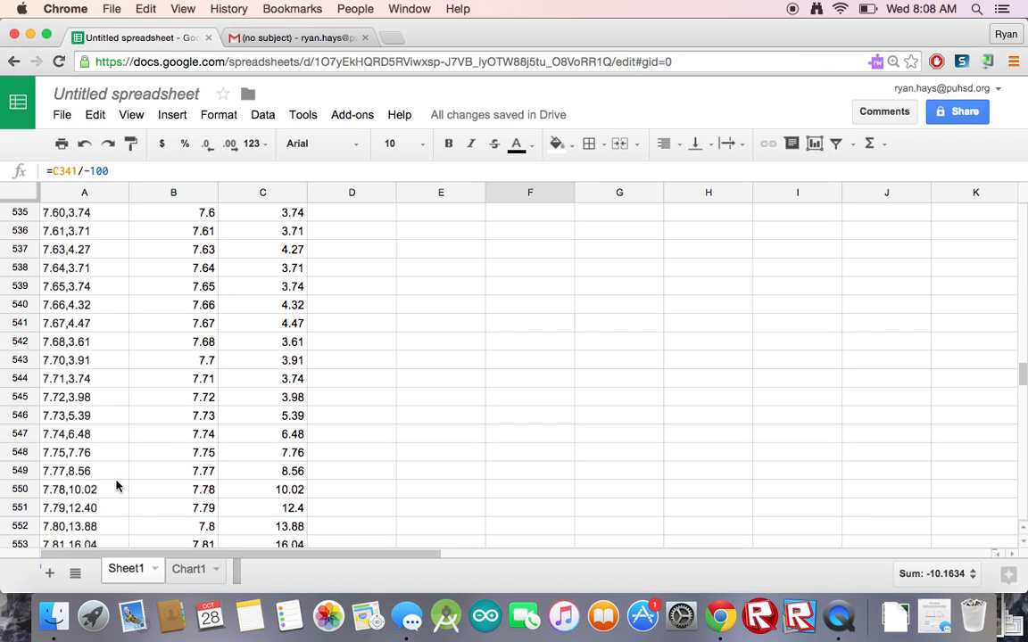
mouse_move(25, 416)
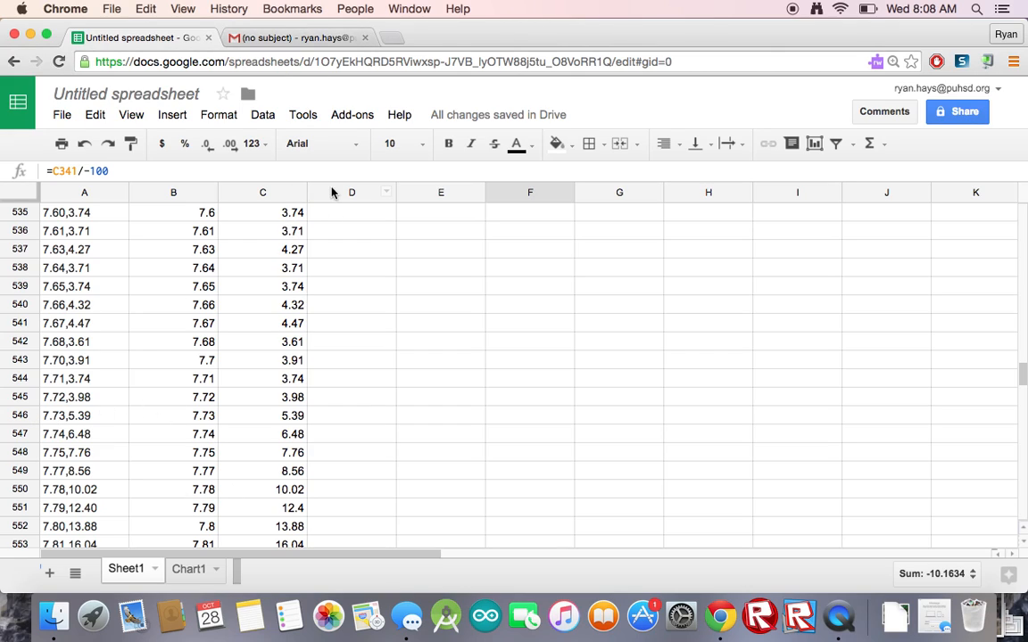
left_click(188, 569)
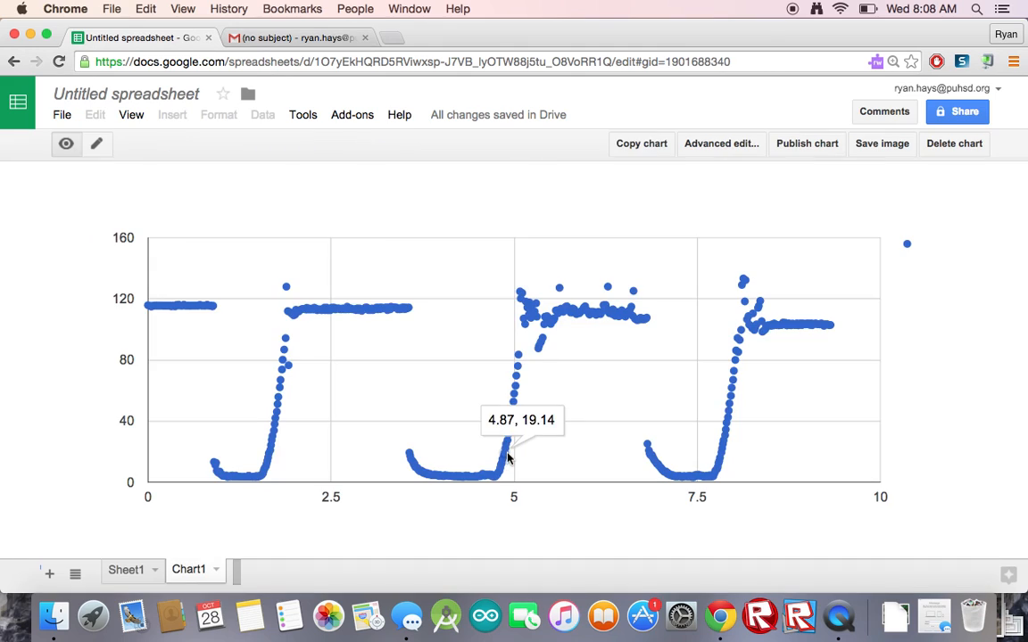
left_click(126, 569)
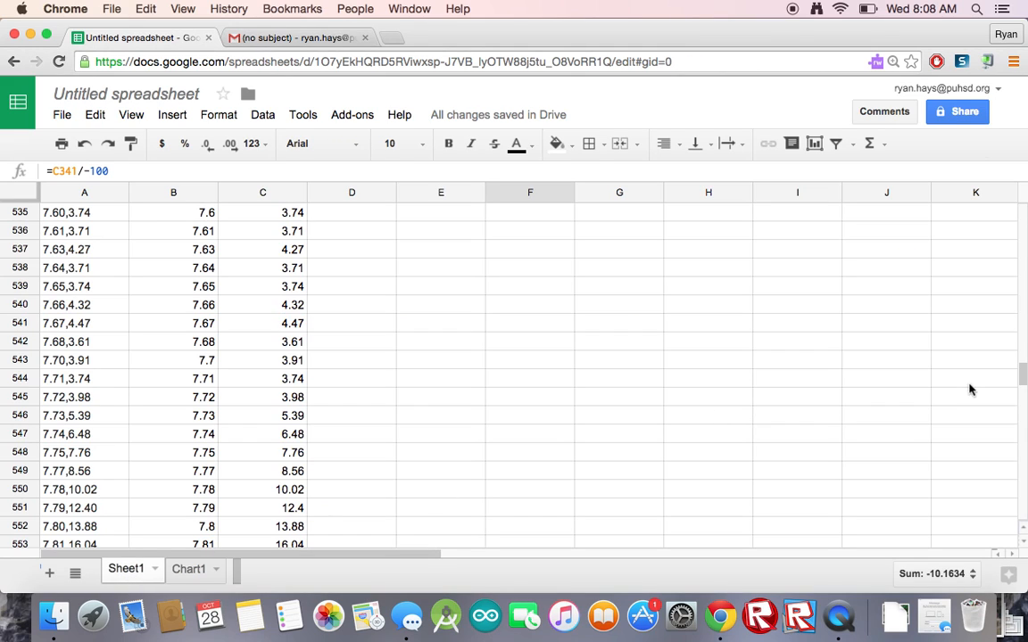
scroll("up", 3)
type("=")
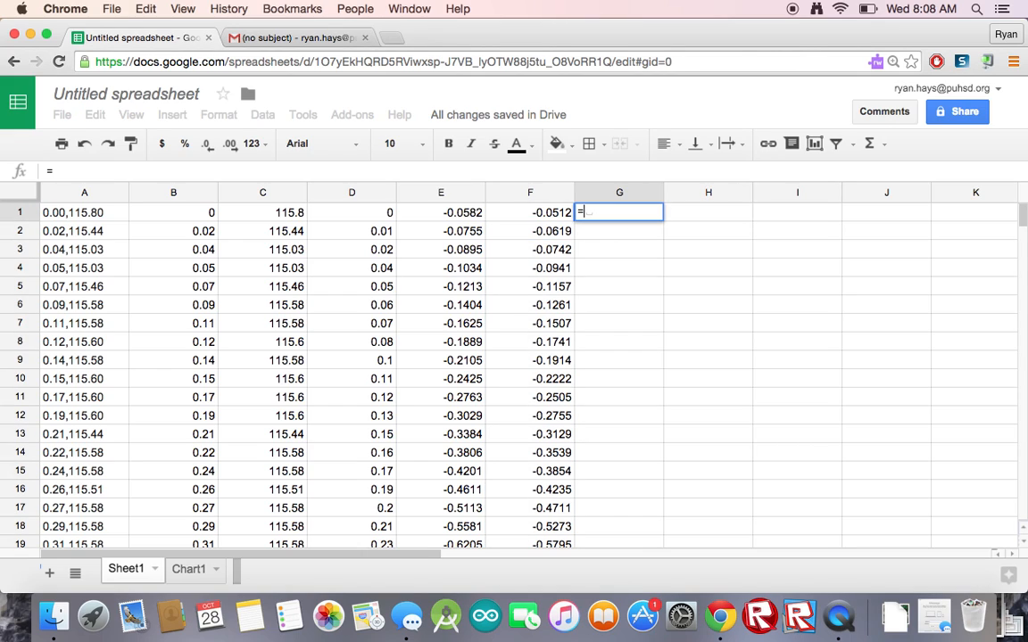
Enter =C546/-100 in G1 and fill it down to G25.
type("c546")
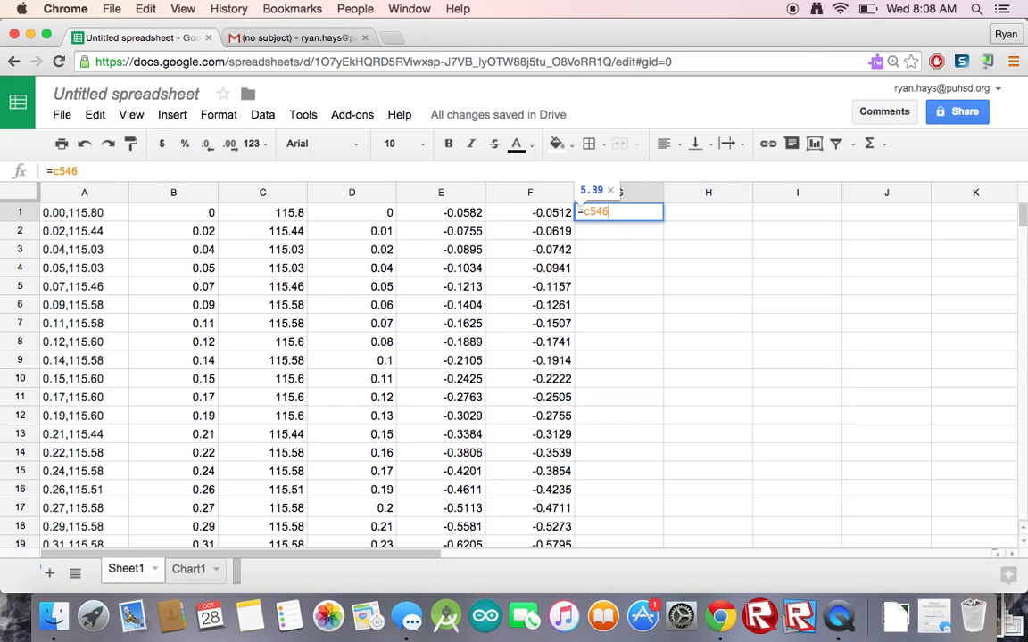
type("/-")
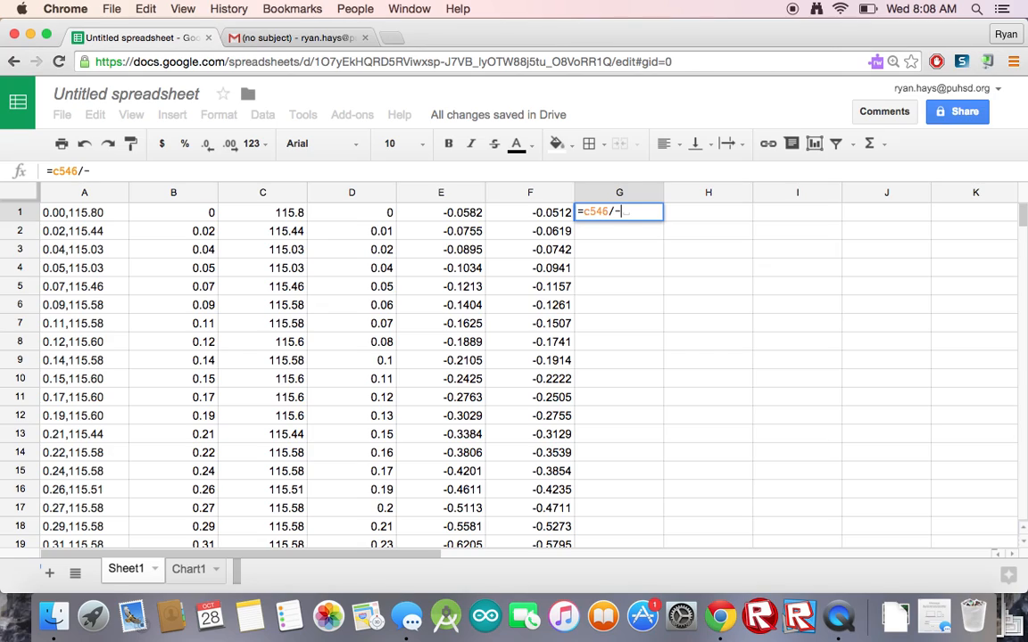
type("100")
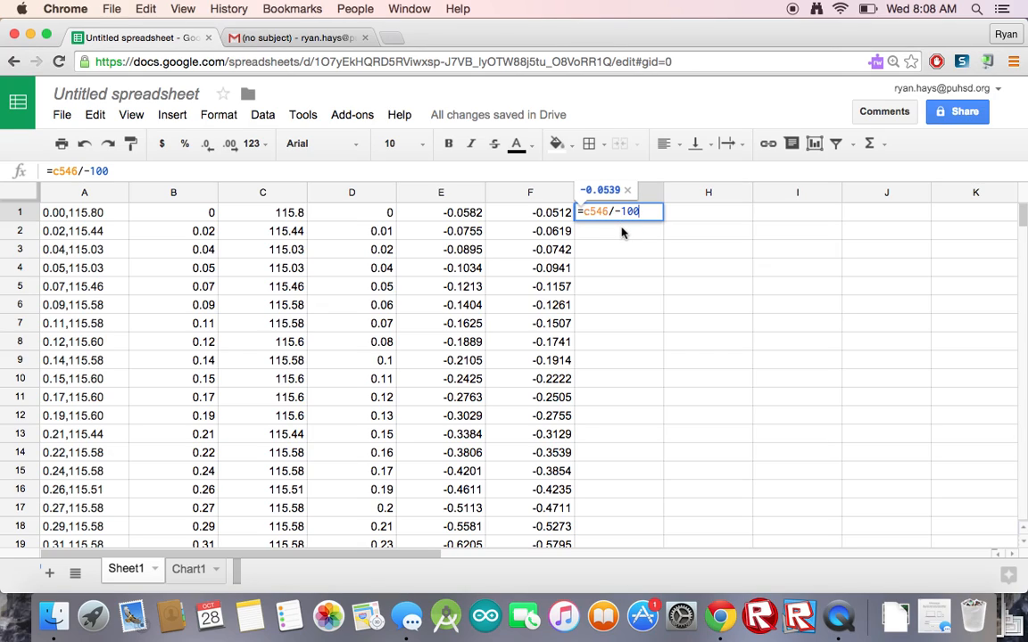
key("Return")
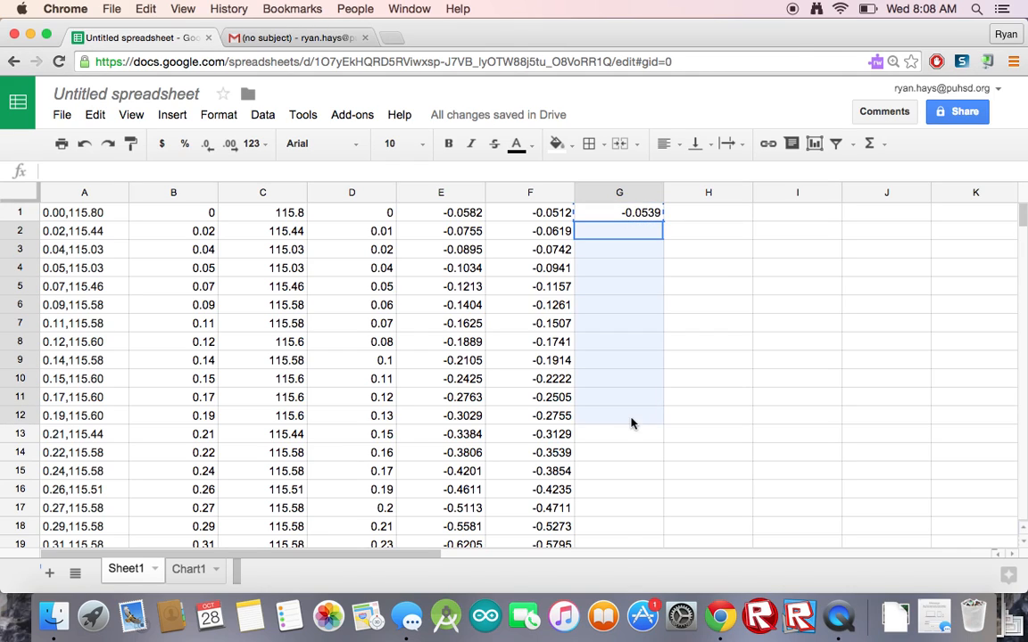
scroll("down", 3)
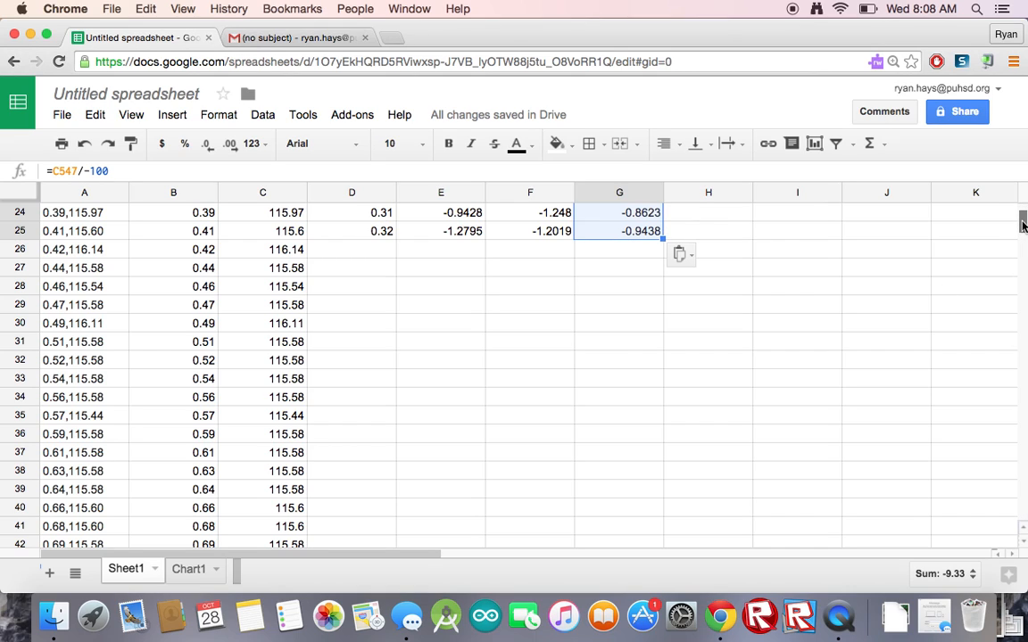
Select the time and first-run displacement range D1:E25.
scroll("up", 3)
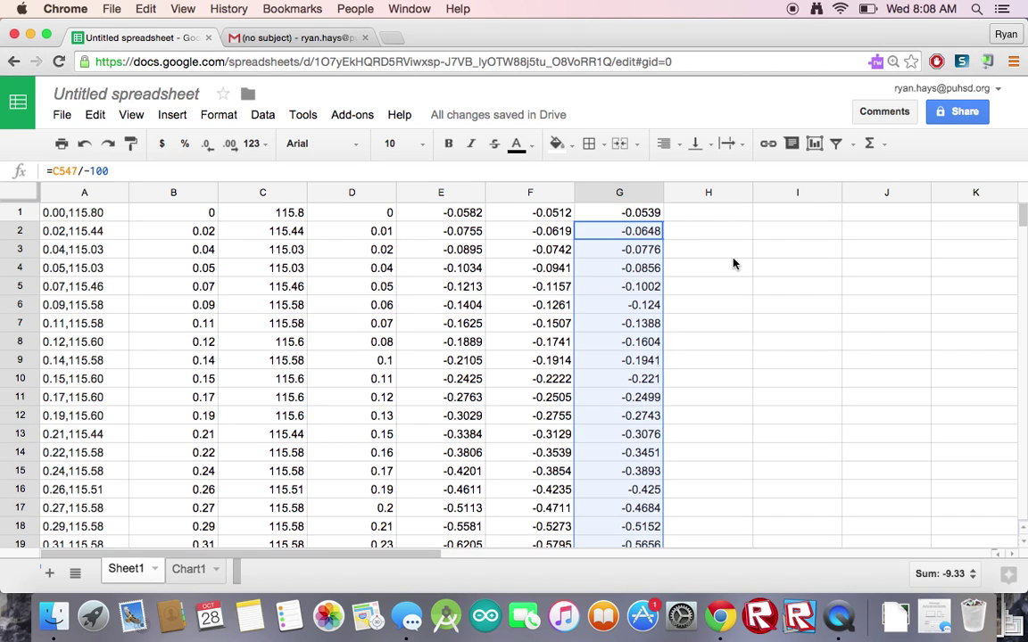
mouse_move(437, 232)
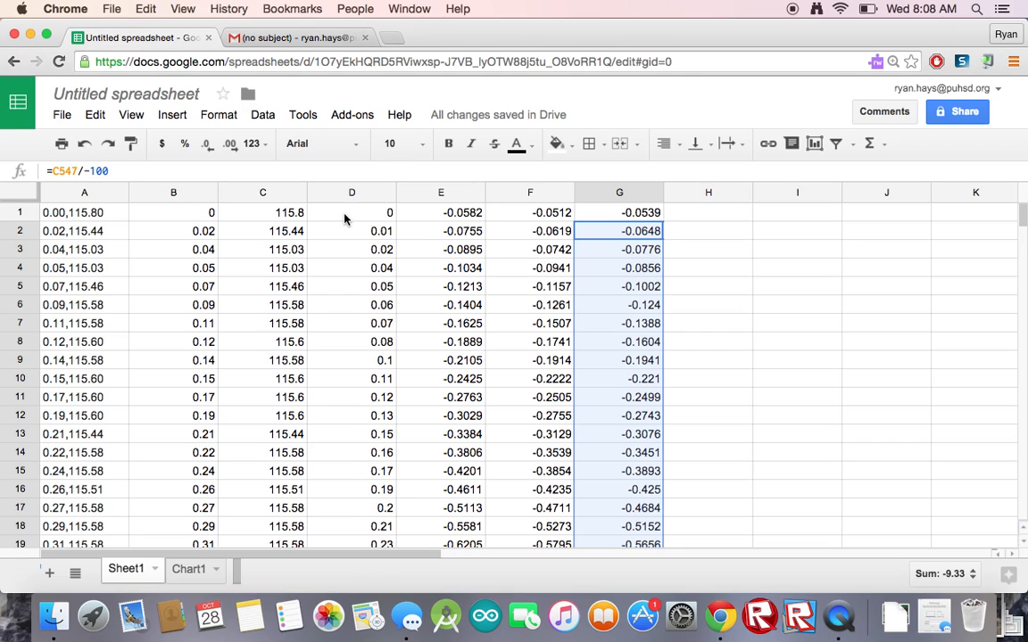
left_click(351, 213)
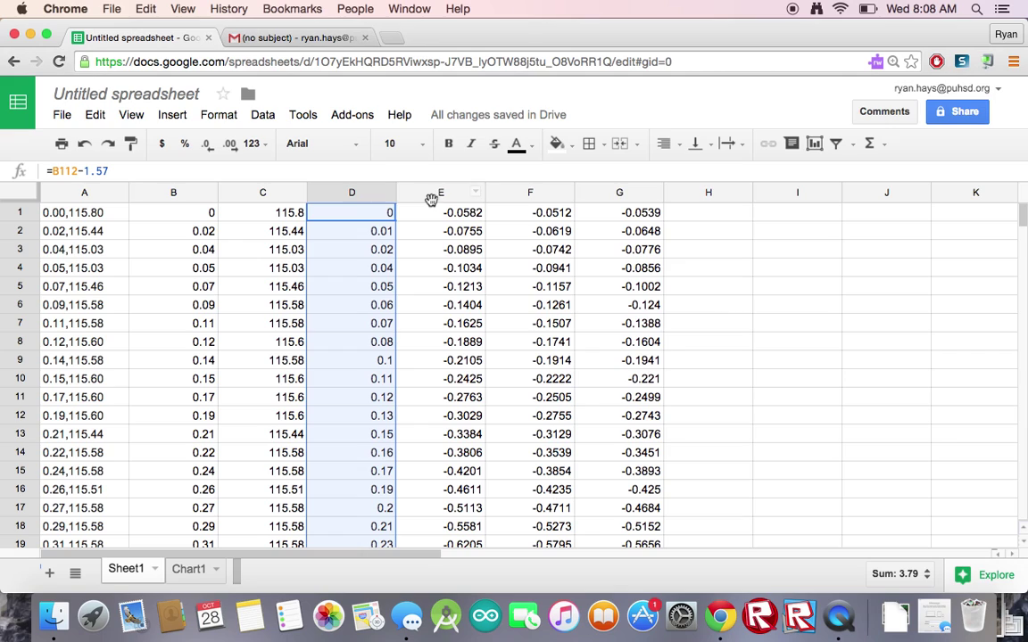
left_click(440, 213)
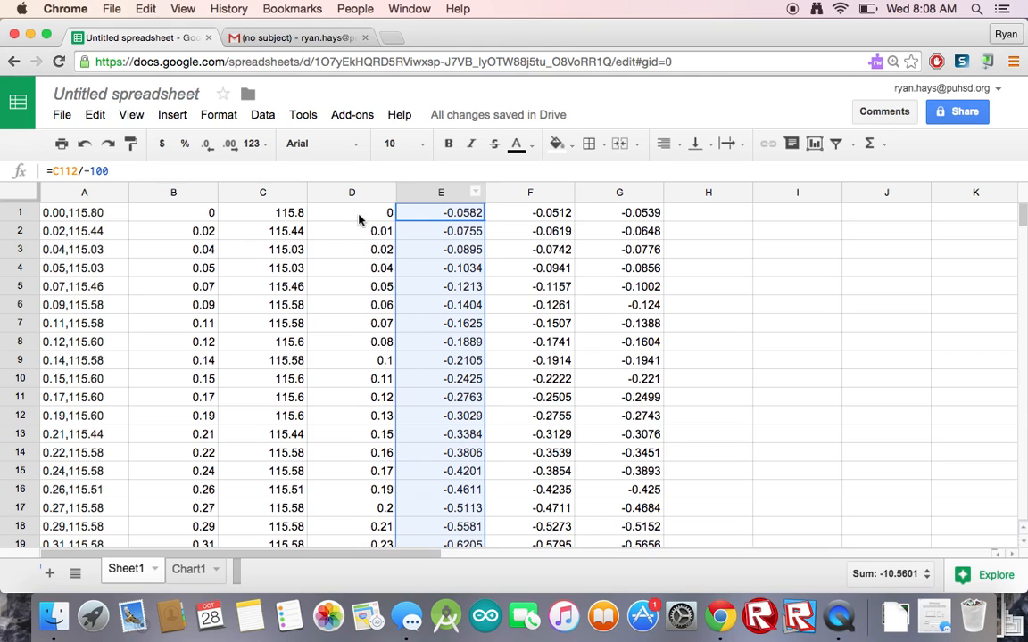
left_click(352, 213)
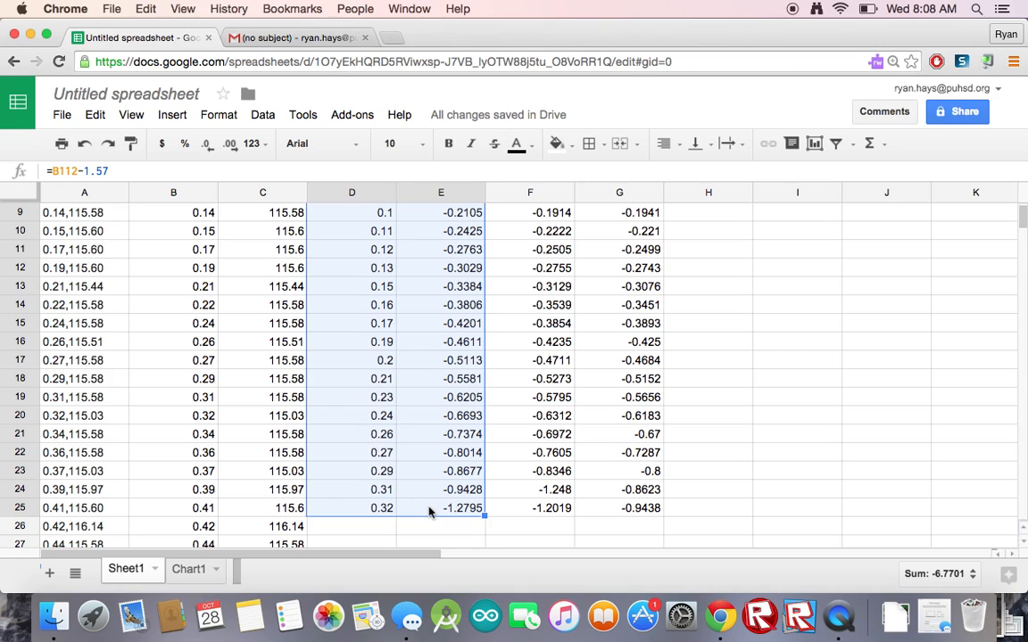
Insert a scatter chart of column E versus column D on Sheet1.
left_click(172, 114)
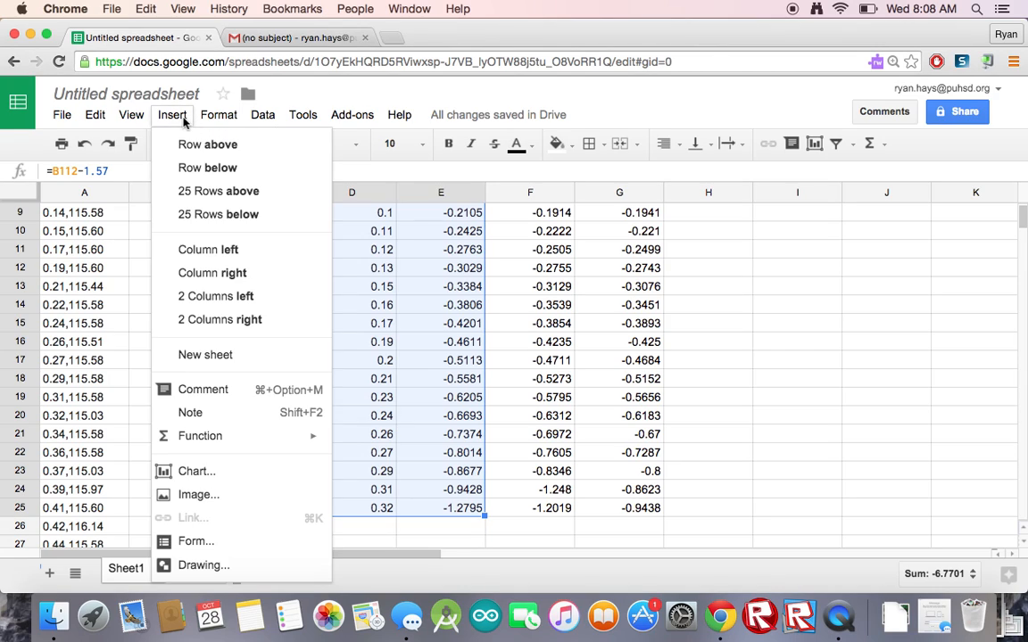
mouse_move(196, 471)
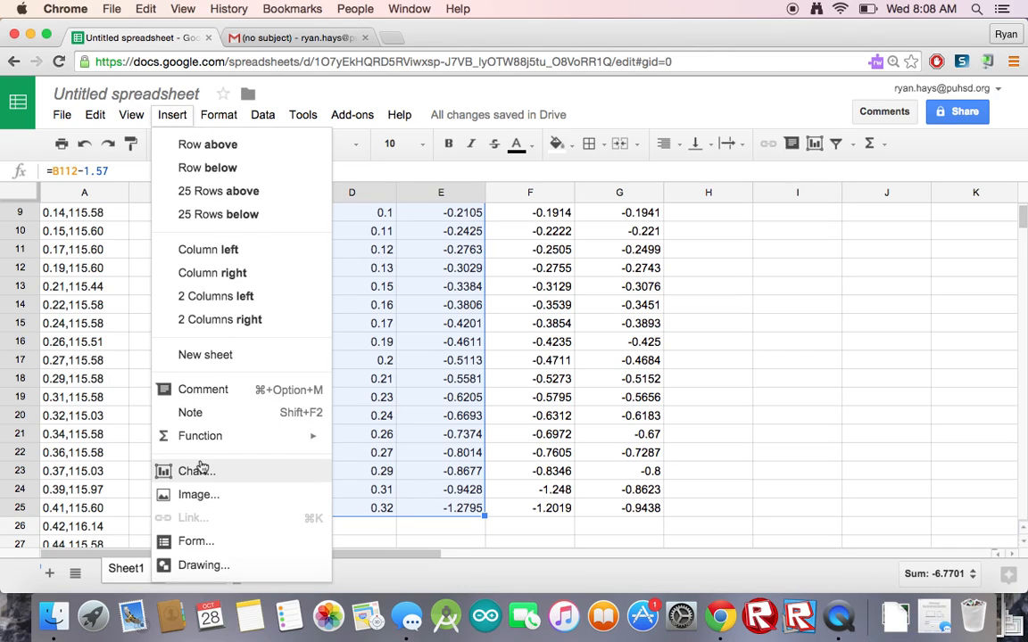
left_click(193, 471)
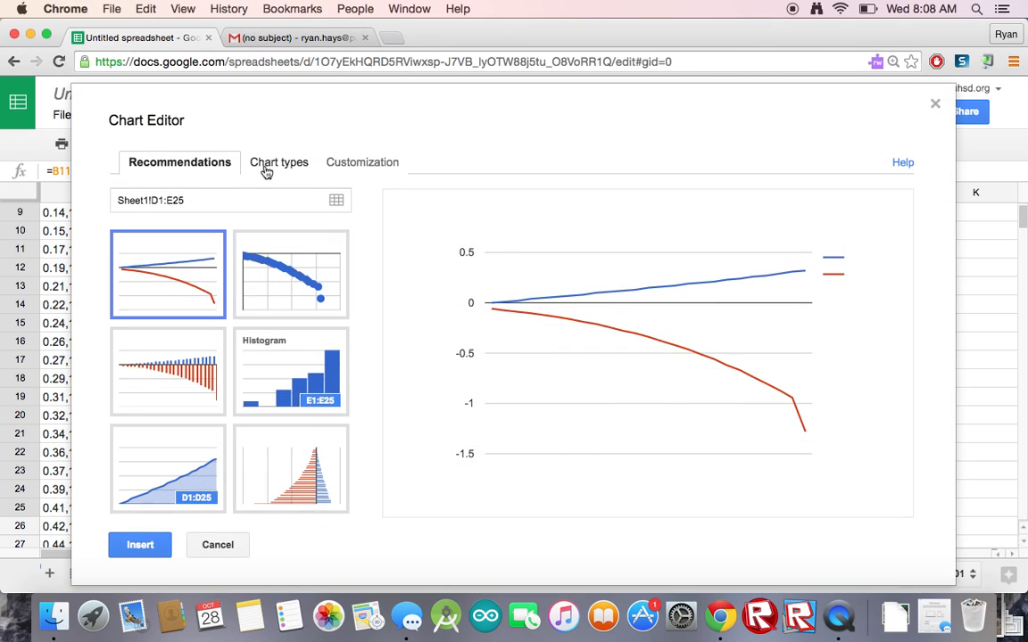
left_click(278, 161)
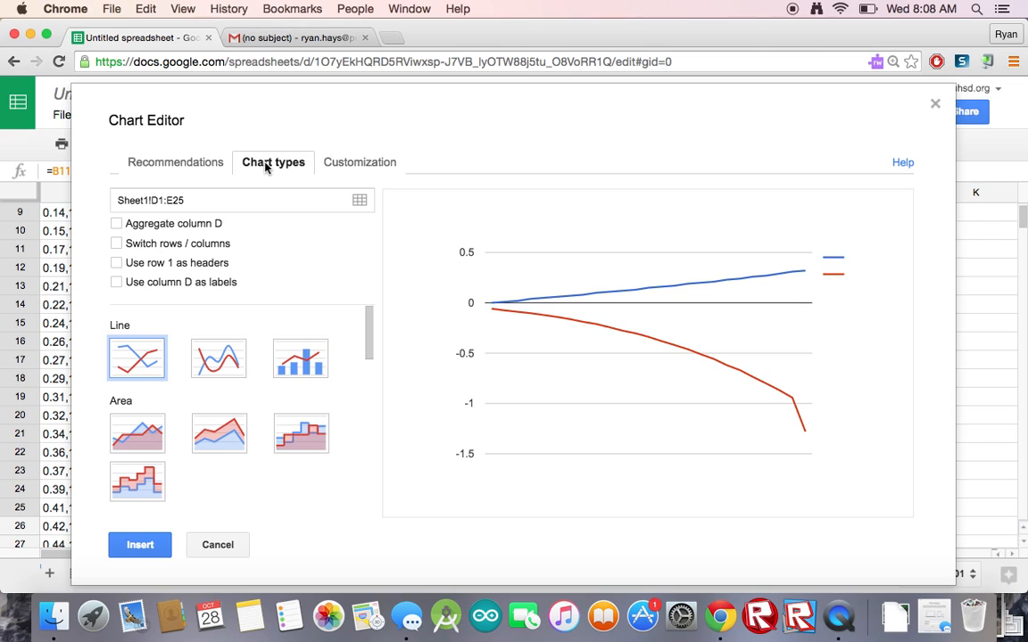
scroll("down", 3)
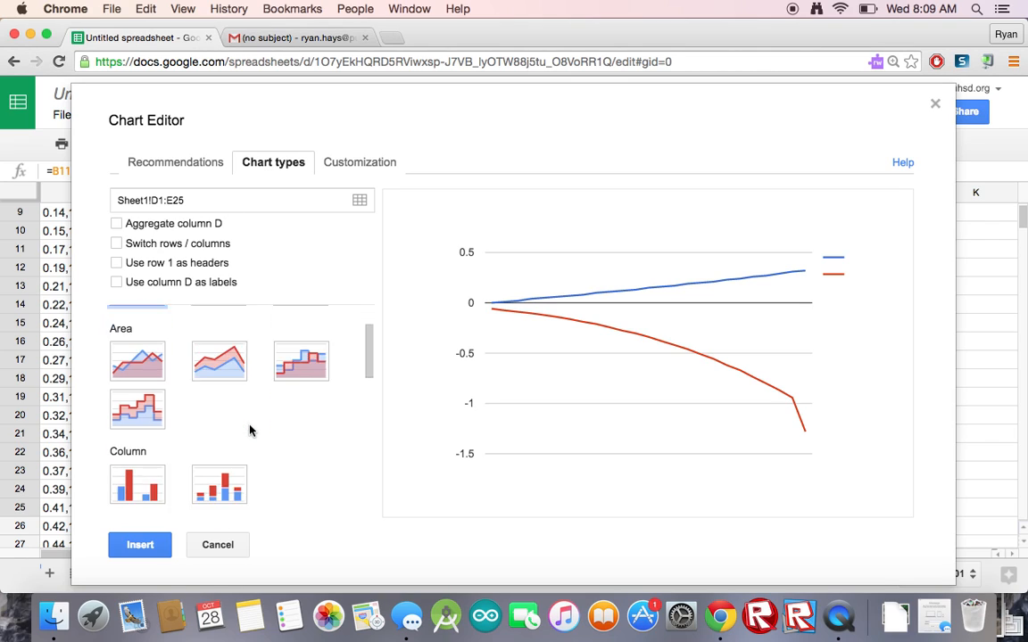
left_click(138, 430)
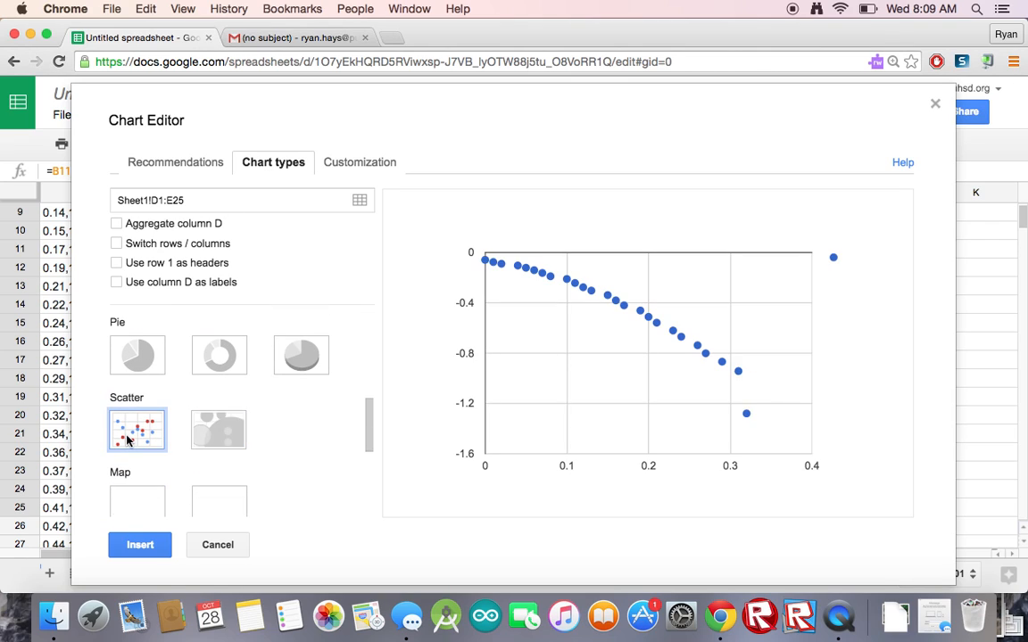
left_click(139, 544)
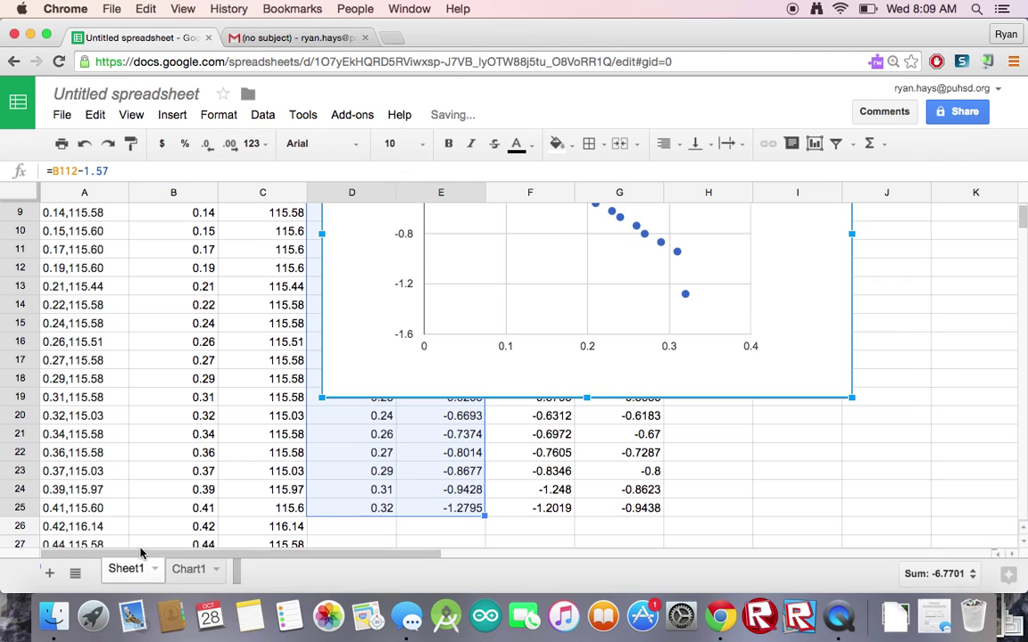
Move the first-run scatter chart to its own sheet, Chart2.
scroll("up", 3)
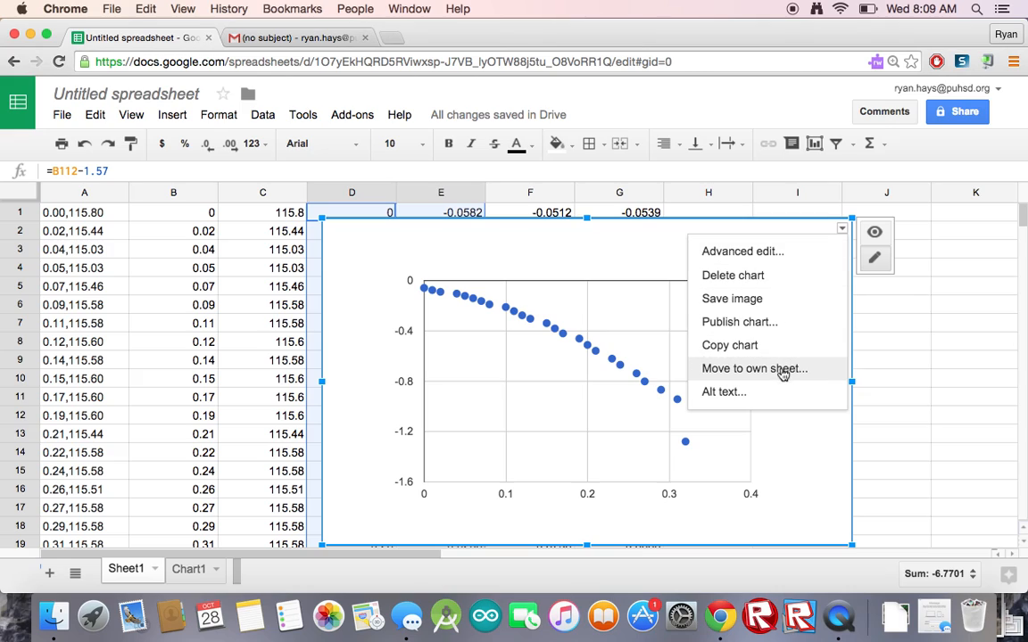
left_click(754, 369)
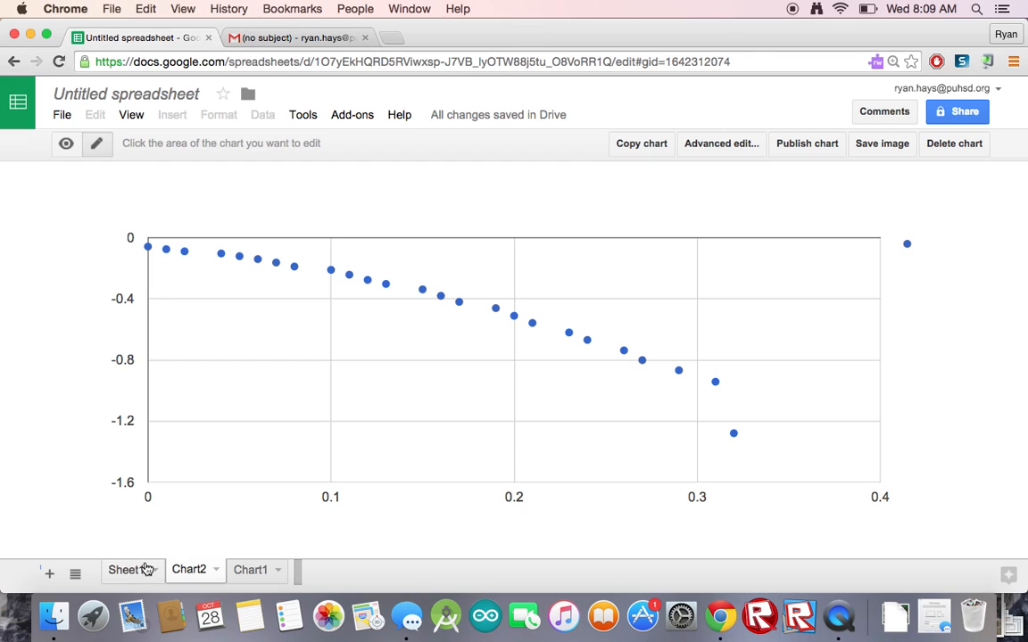
Switch between Chart2 and Sheet1, ending on the Sheet1 data.
left_click(126, 569)
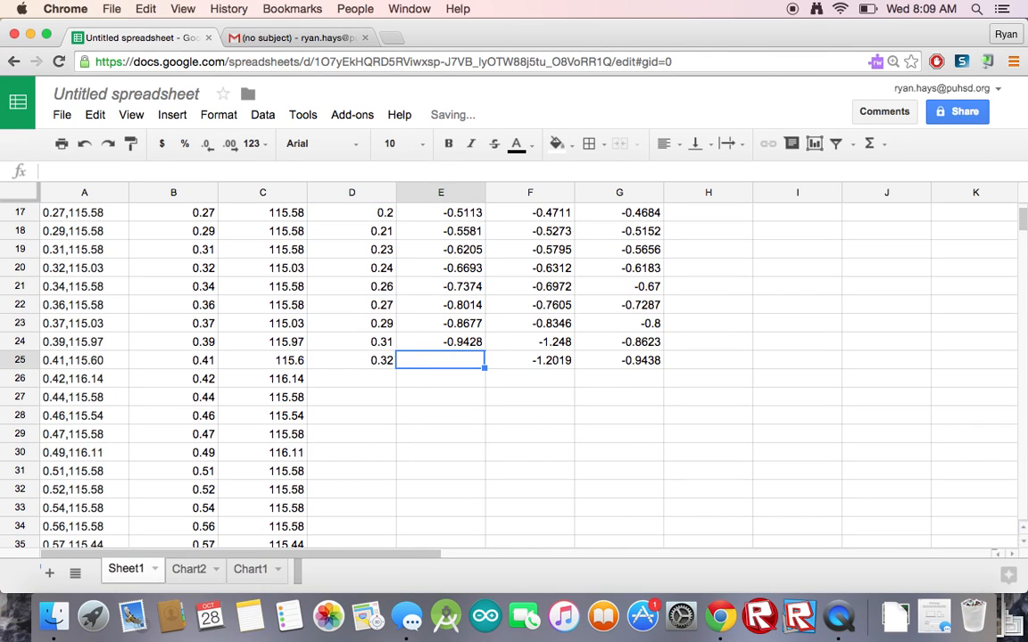
left_click(188, 569)
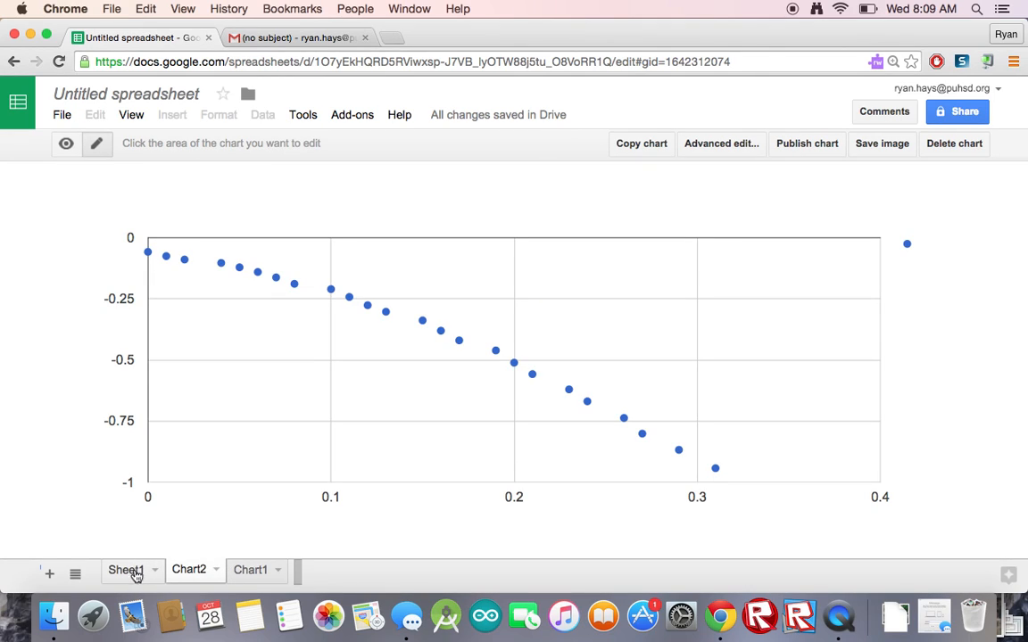
left_click(126, 570)
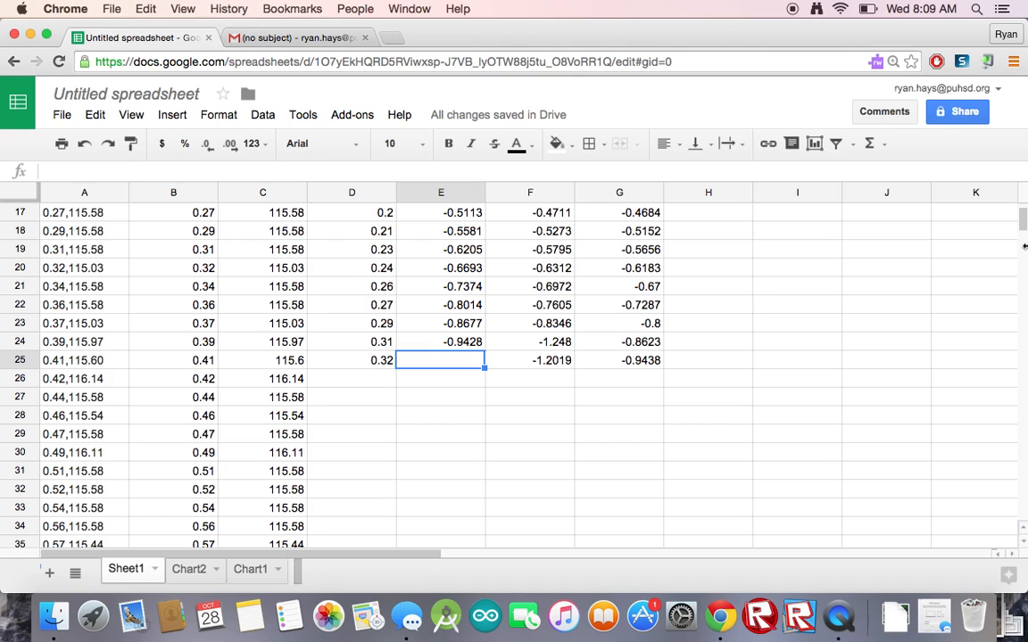
Scroll back to the top of Sheet1 to view columns D–G.
scroll("up", 3)
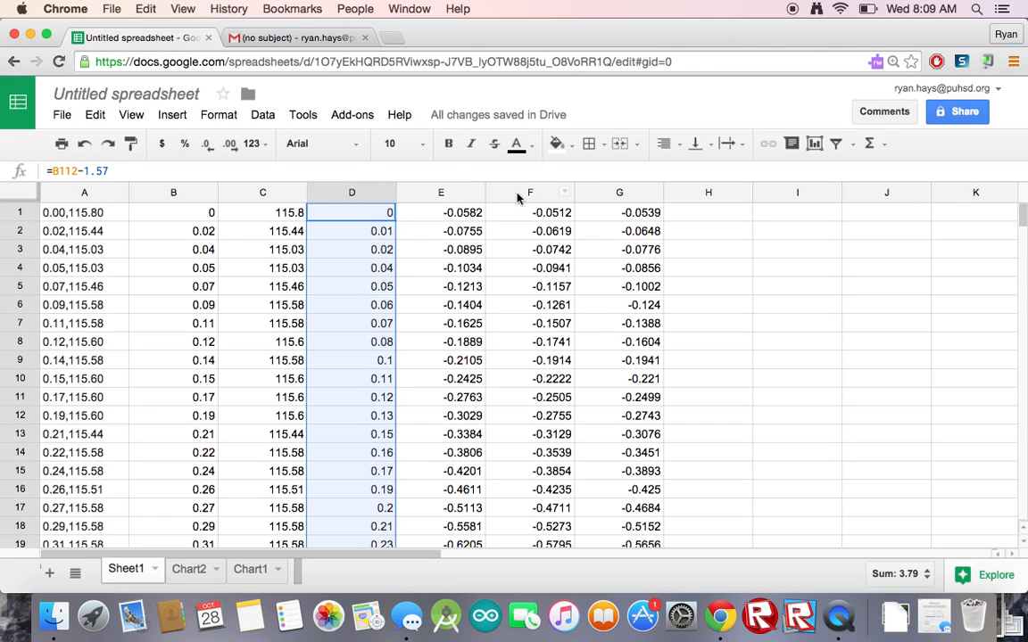
mouse_move(336, 192)
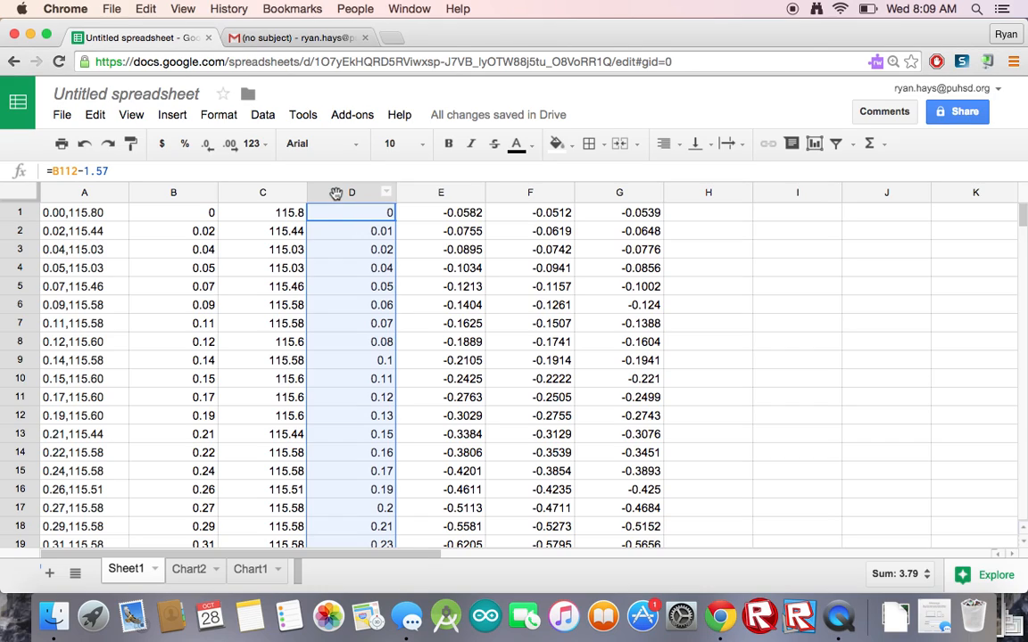
mouse_move(498, 192)
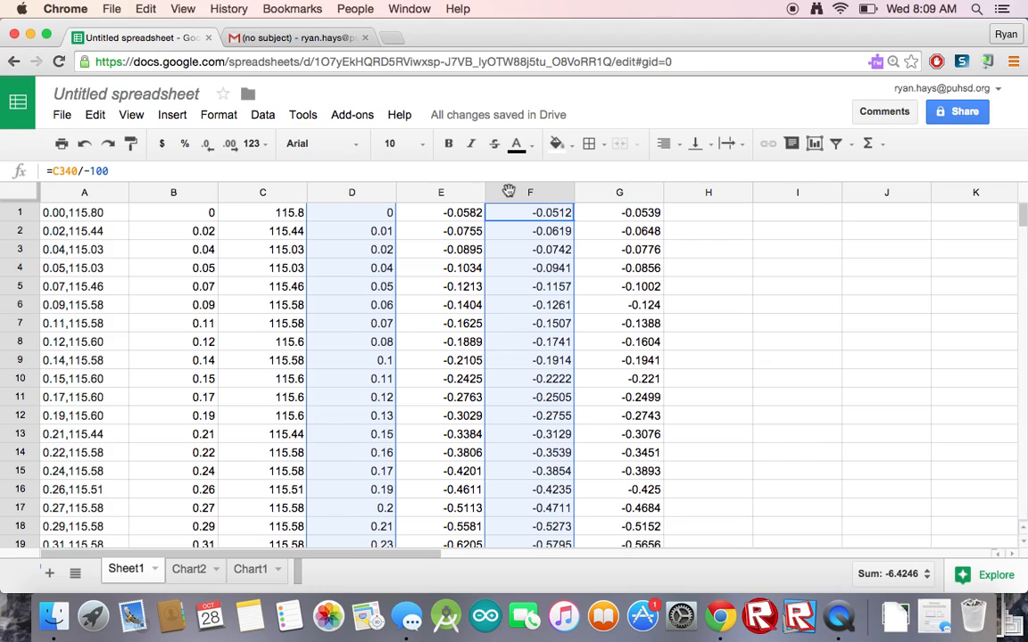
mouse_move(413, 266)
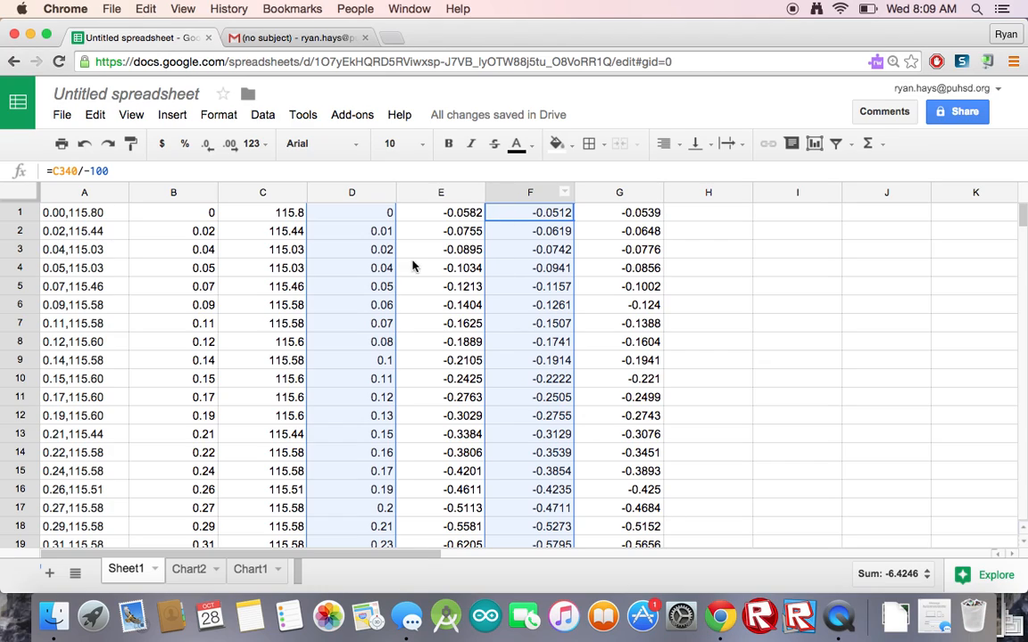
mouse_move(493, 190)
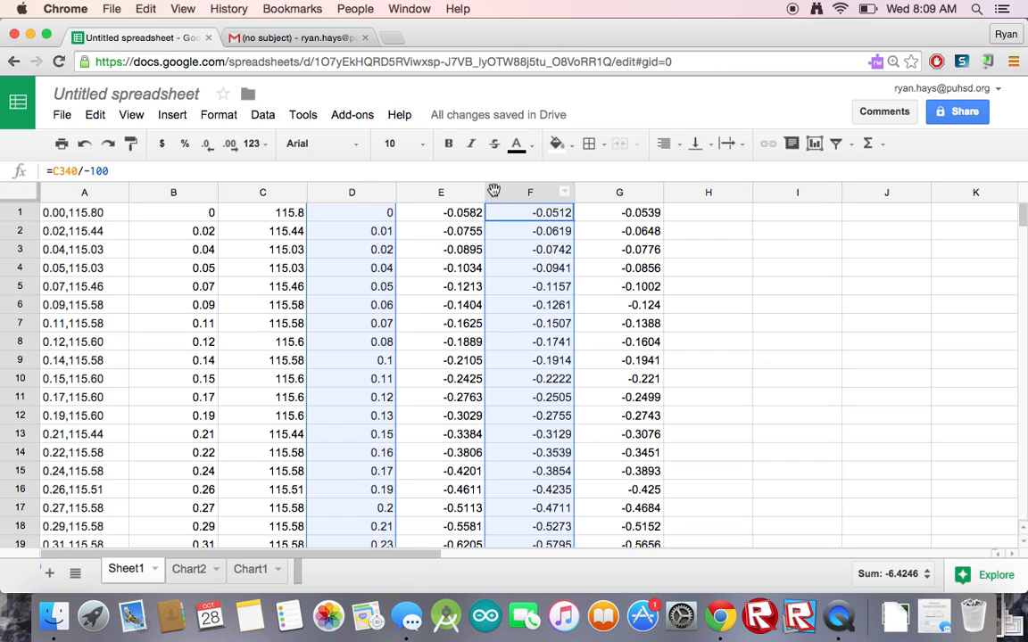
Insert a scatter chart of the second run (column F) against time (column D).
left_click(172, 114)
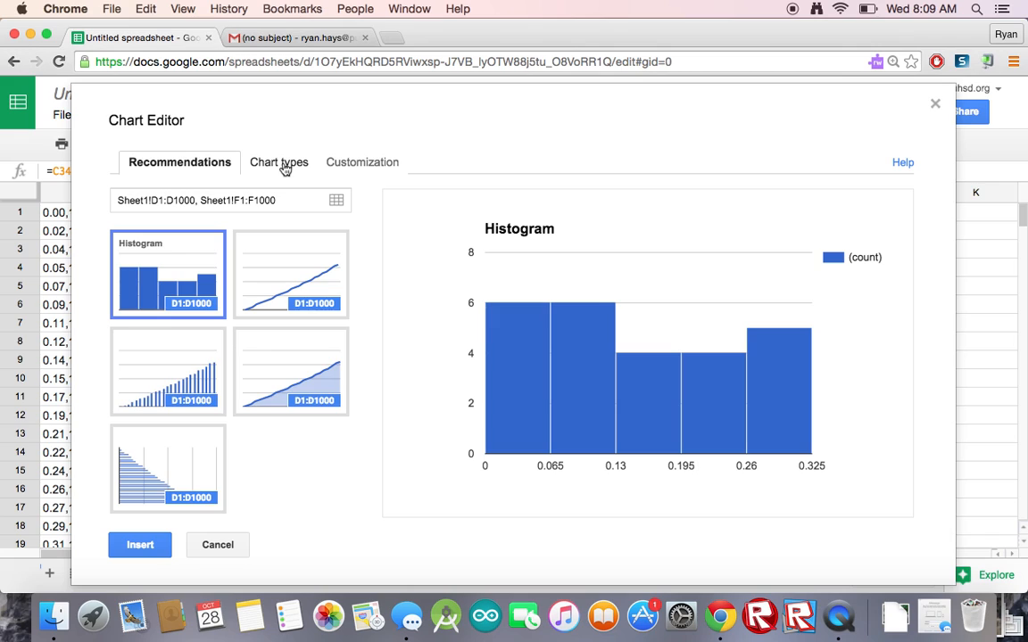
left_click(279, 162)
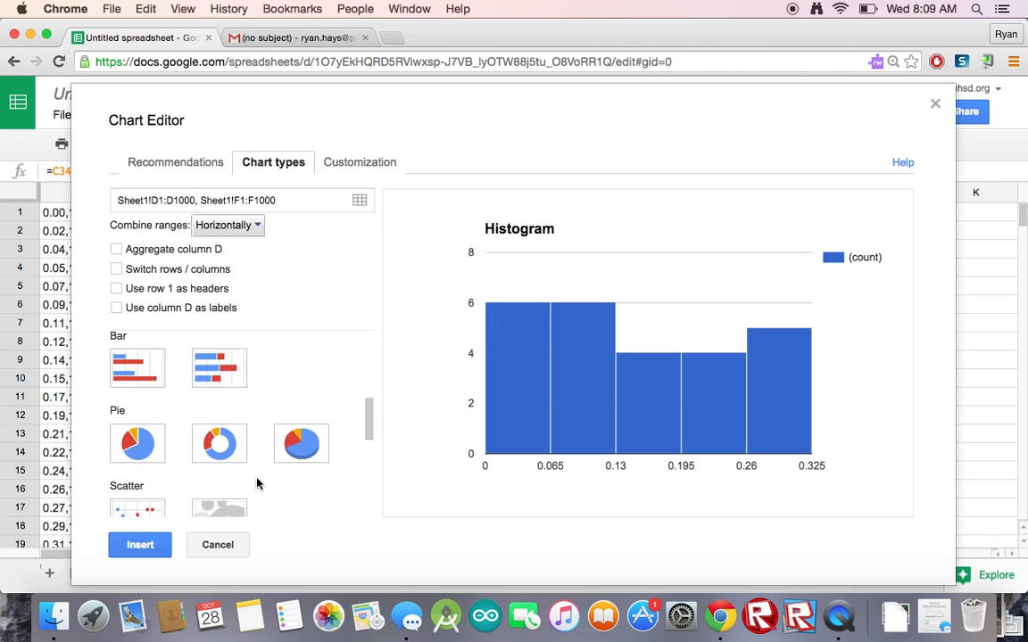
left_click(137, 493)
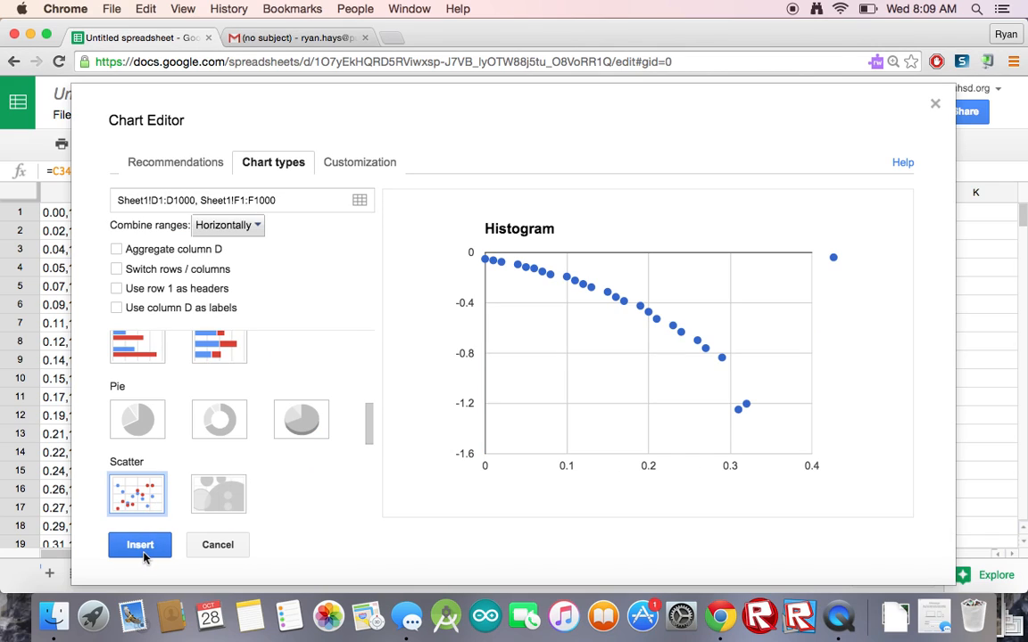
left_click(139, 544)
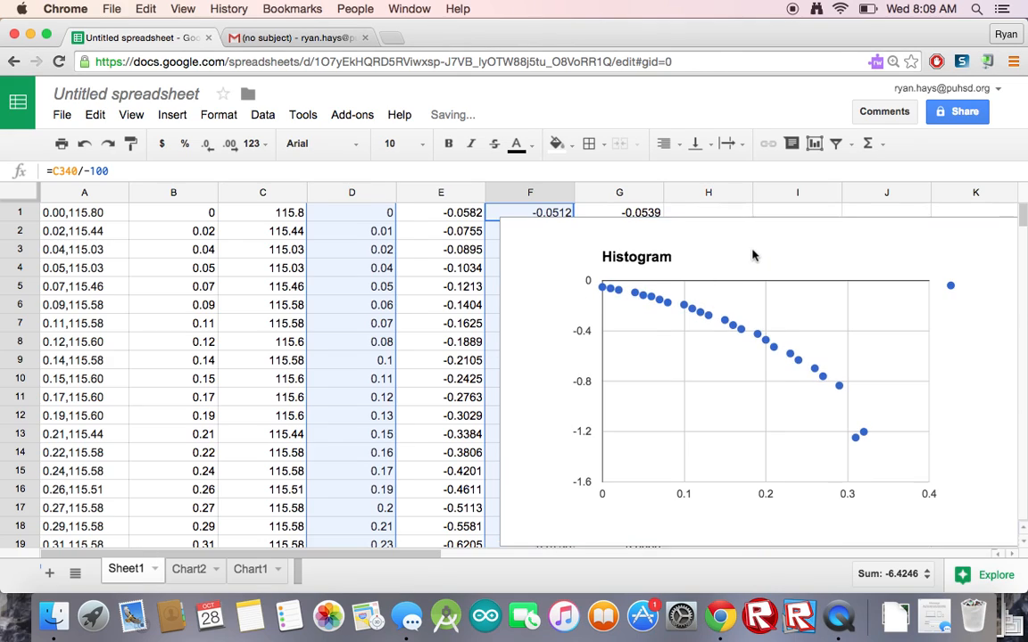
Move the second-run scatter chart to its own Chart3 sheet, then return to Sheet1.
scroll("right", 3)
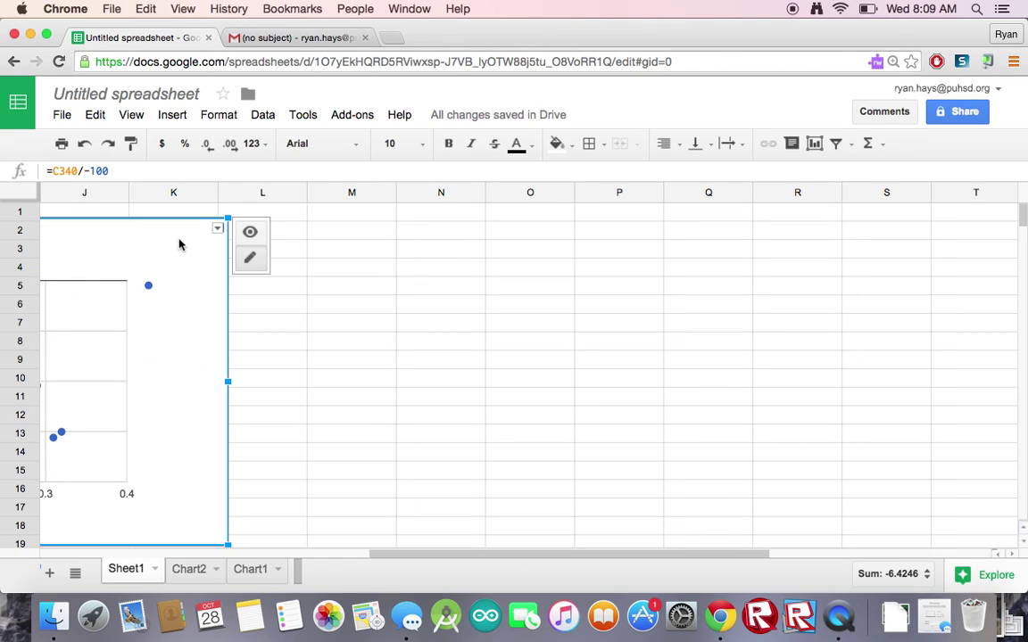
left_click(216, 229)
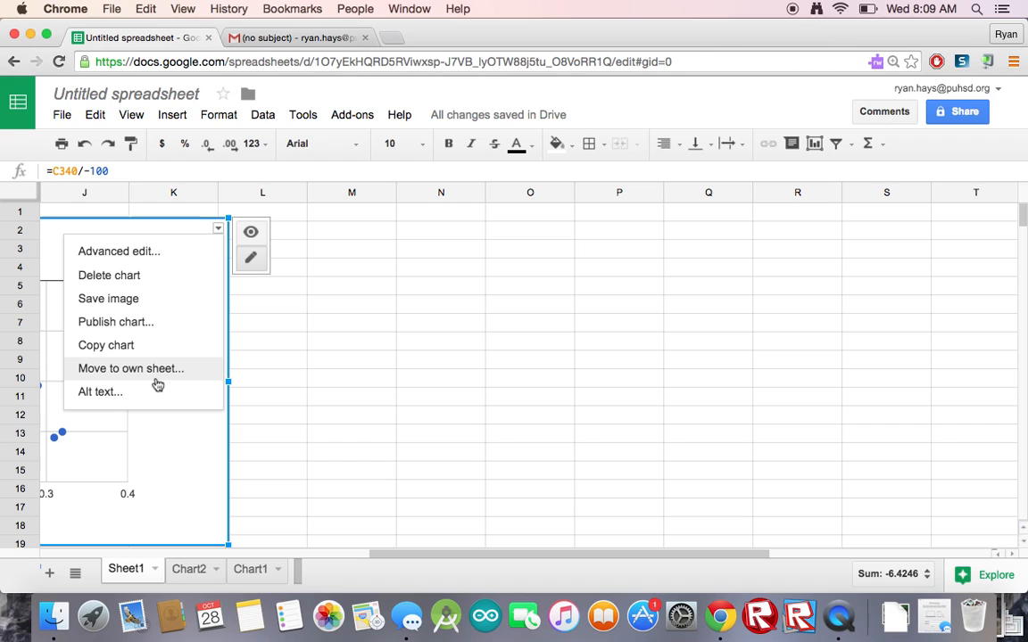
left_click(130, 368)
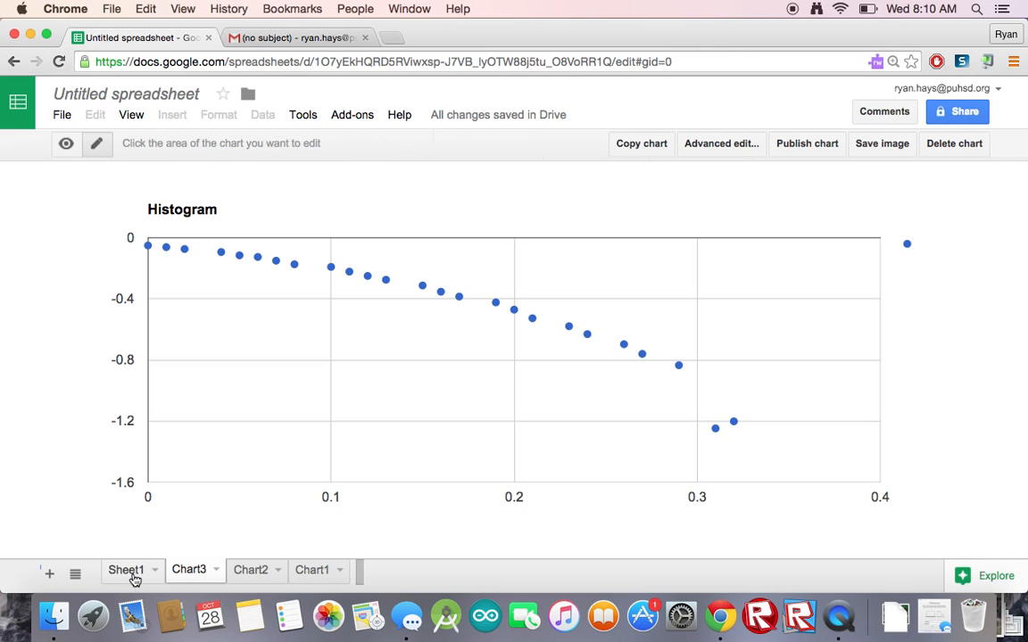
left_click(125, 569)
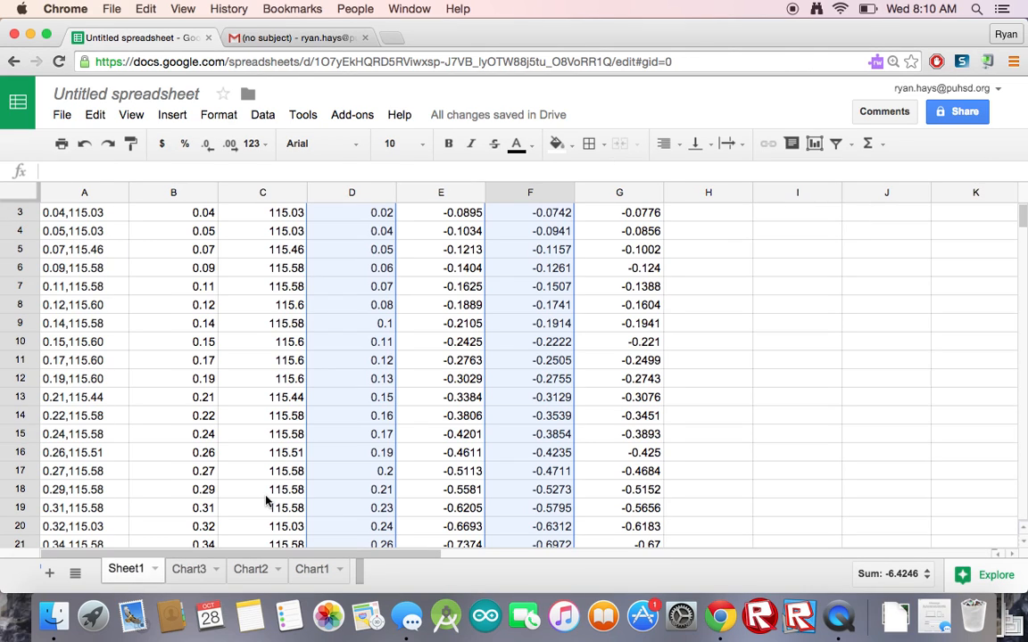
Check Chart3 for the removed F24 and F25 outliers, then return to Sheet1.
scroll("down", 3)
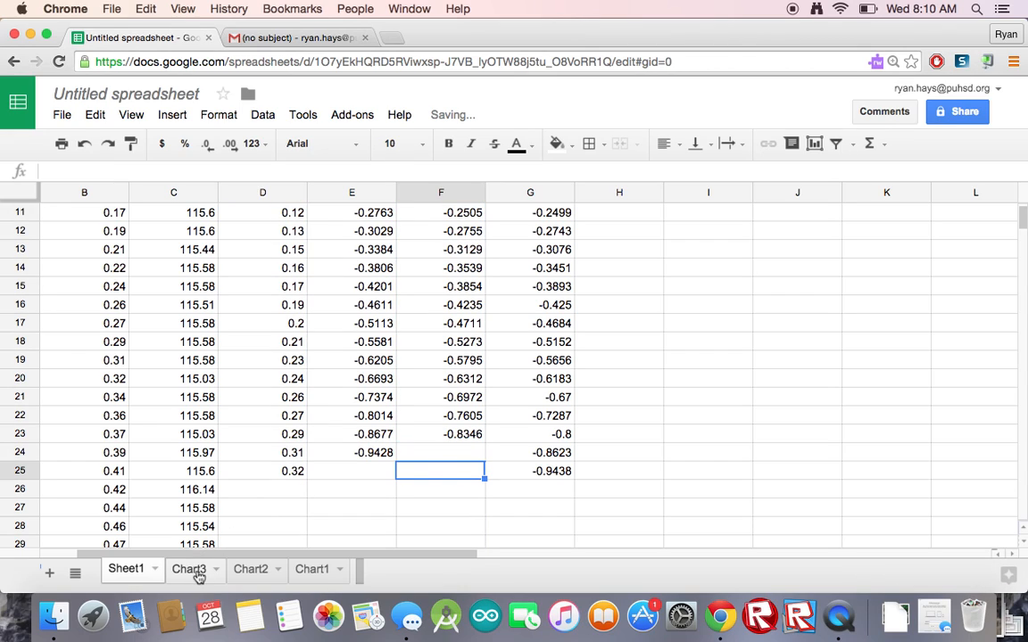
left_click(188, 569)
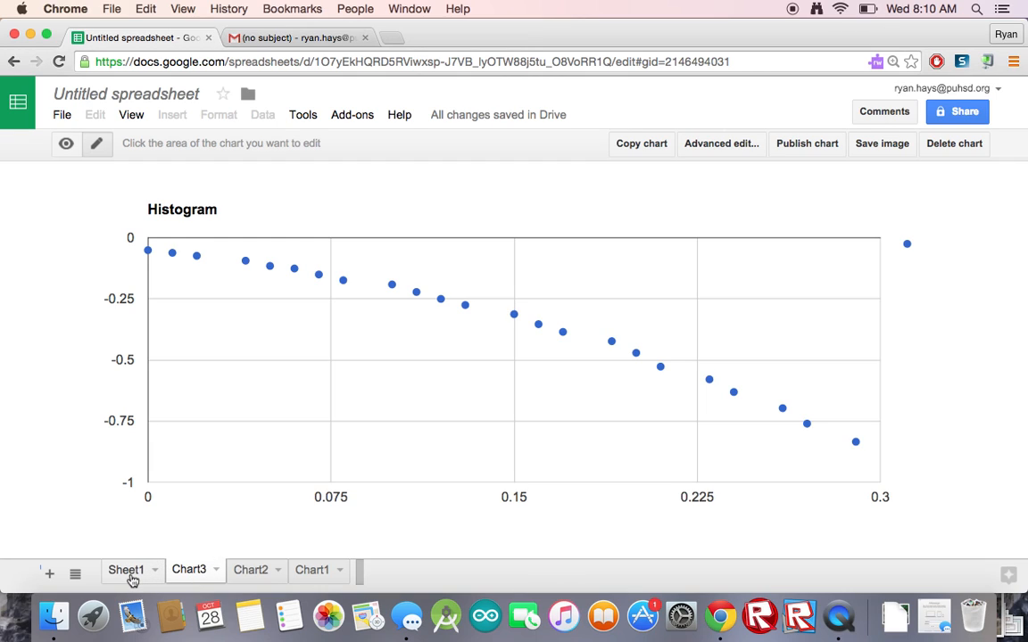
left_click(126, 570)
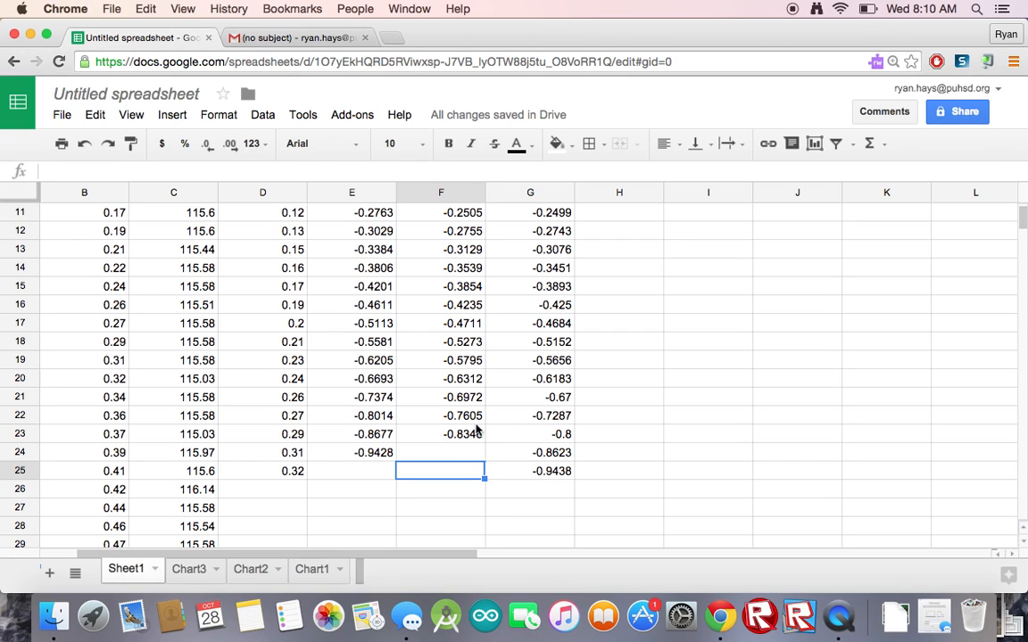
Select column D of times together with column G of third-run values.
scroll("up", 3)
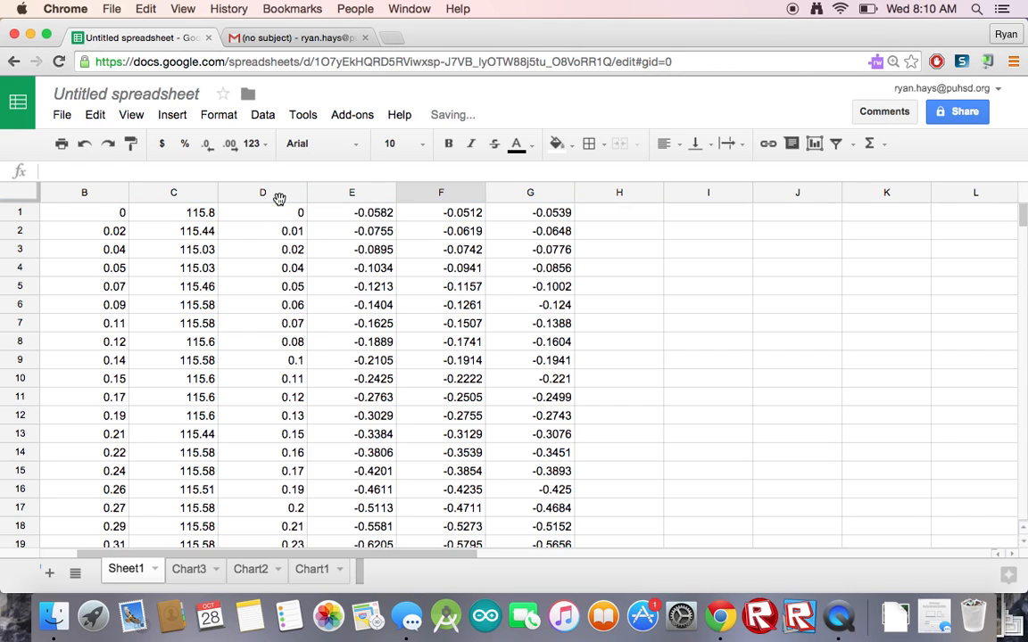
left_click(262, 192)
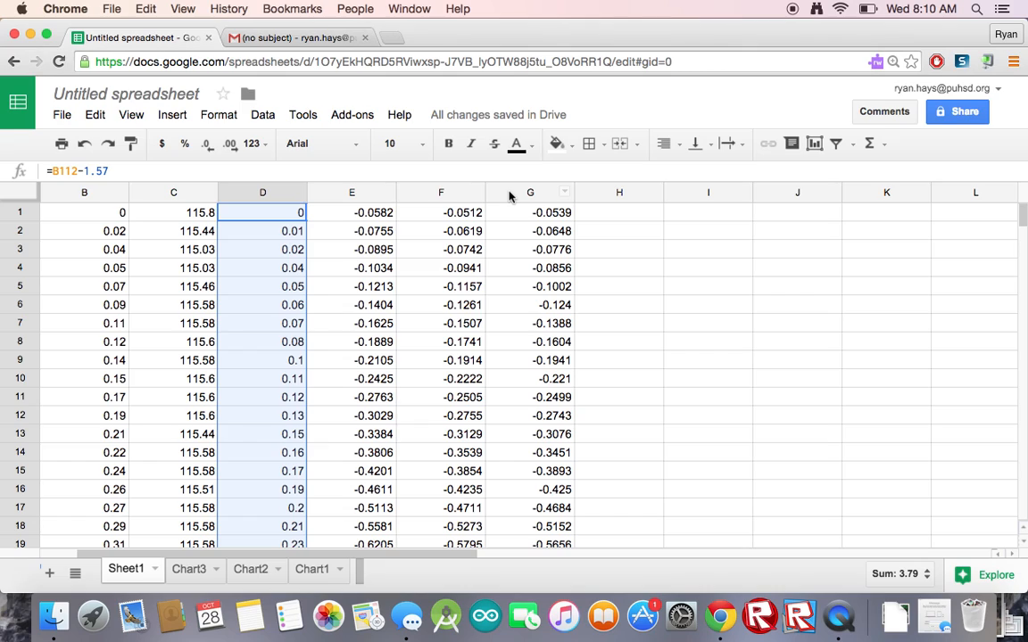
left_click(530, 213)
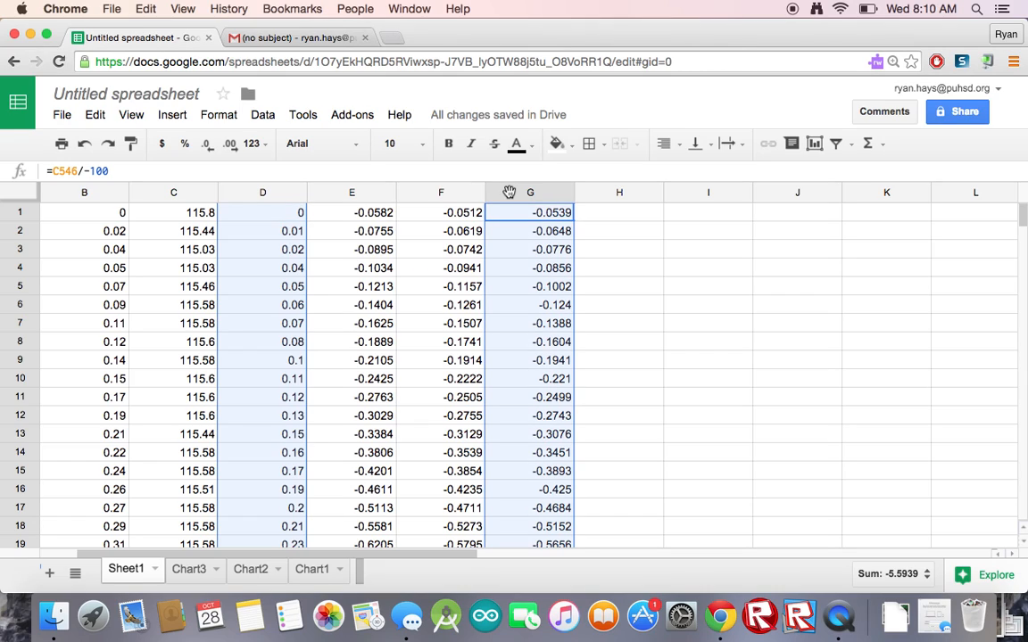
mouse_move(523, 230)
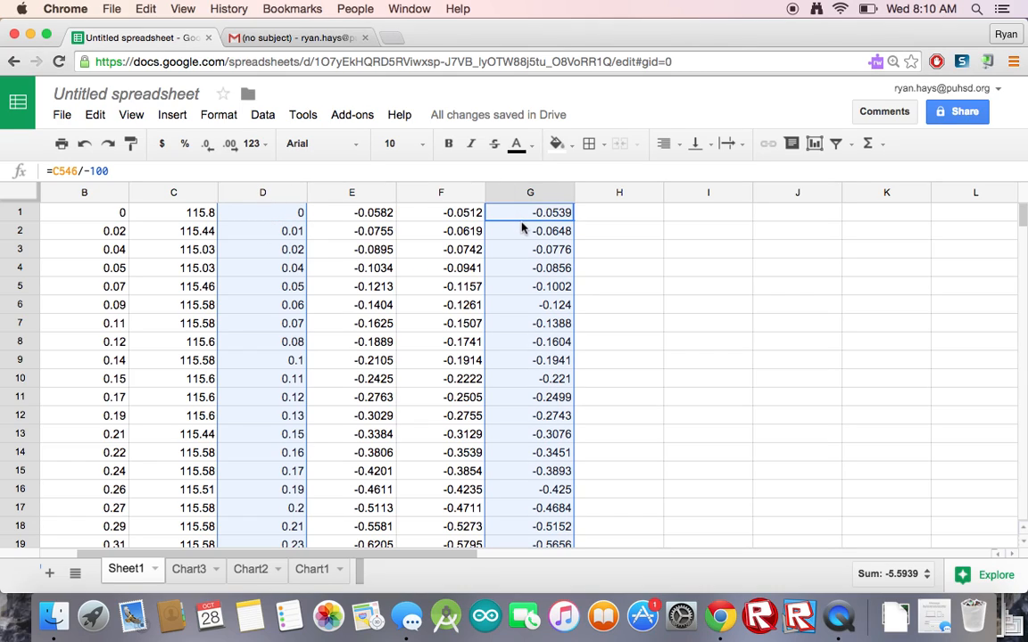
mouse_move(261, 215)
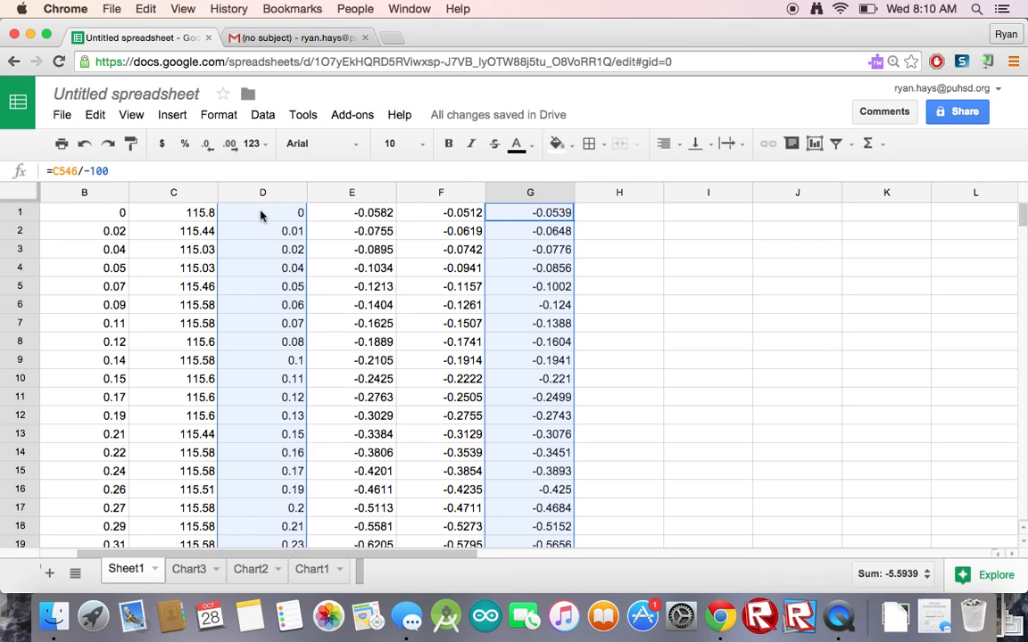
mouse_move(522, 198)
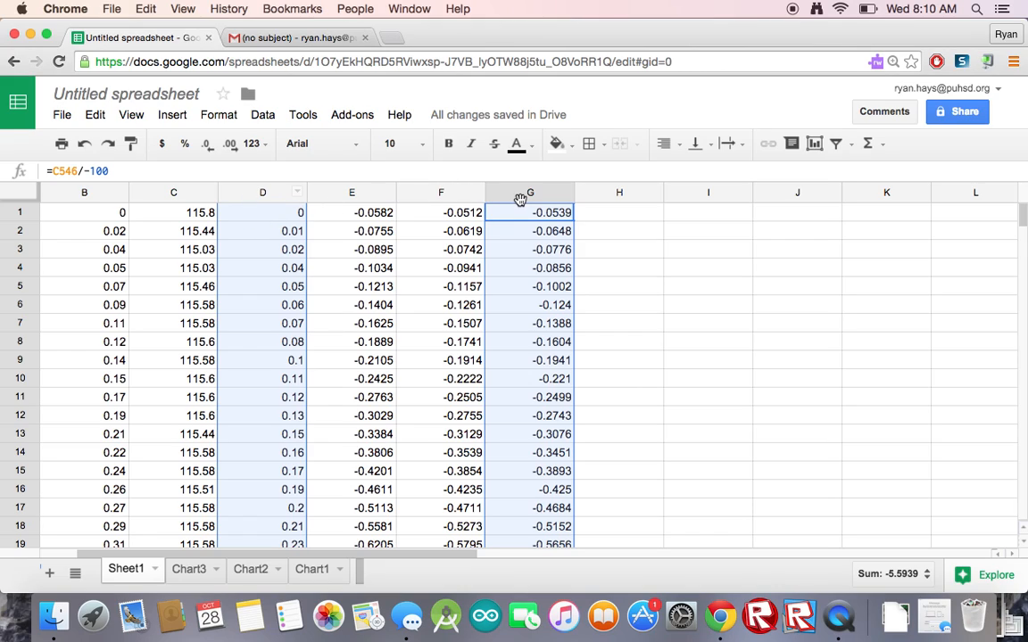
mouse_move(332, 227)
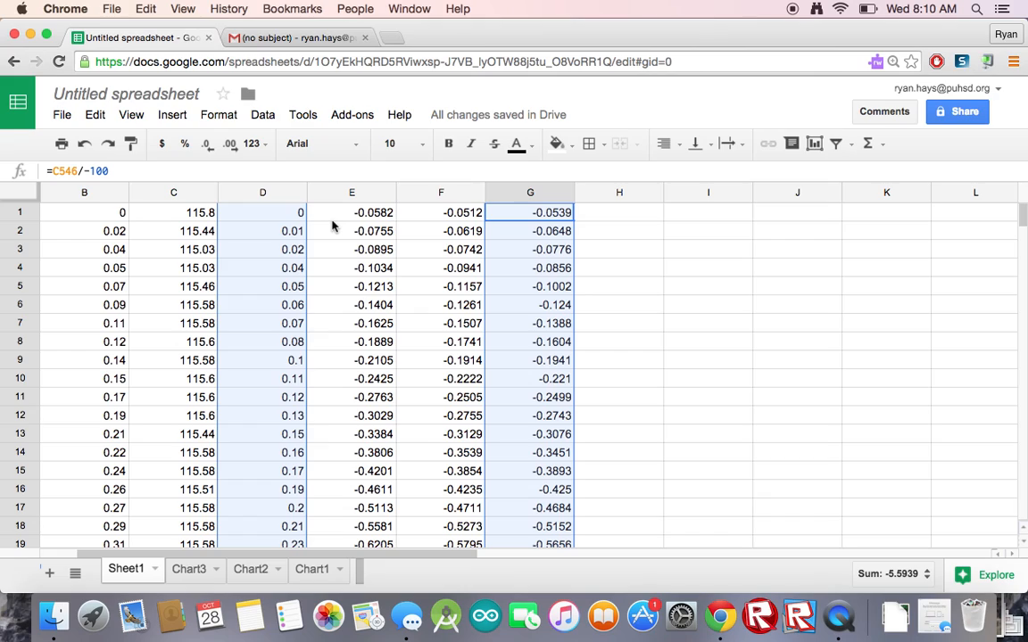
mouse_move(248, 199)
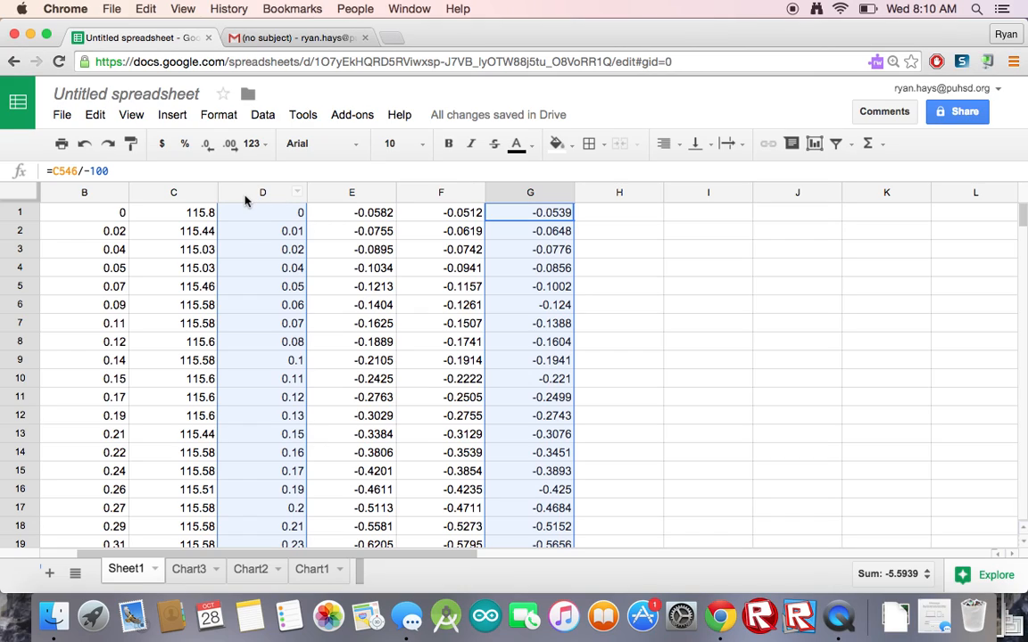
mouse_move(171, 114)
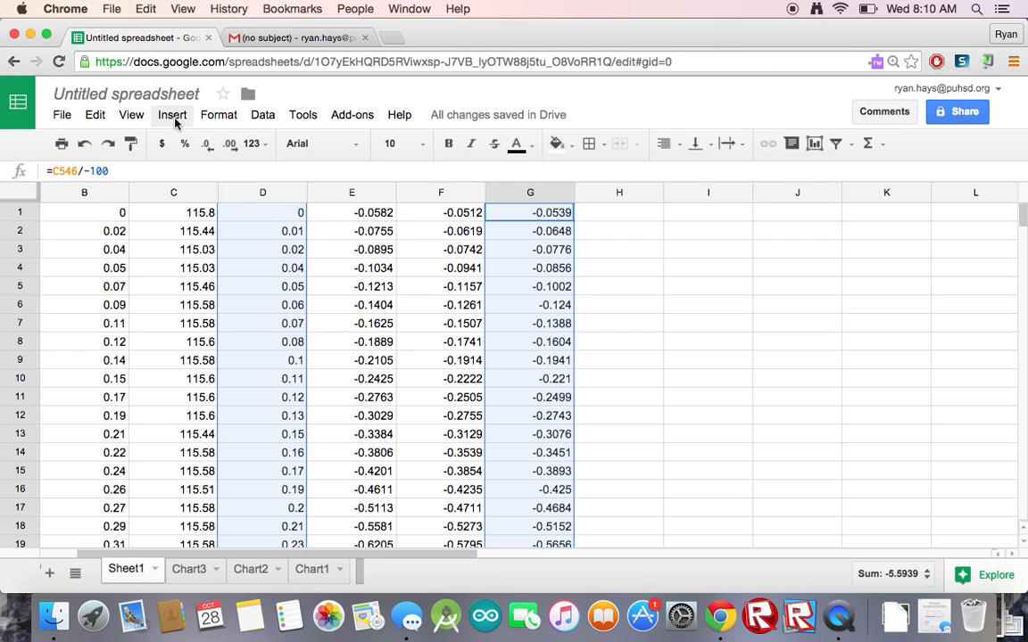
Insert a scatter chart of column G against column D and move it to its own sheet, Chart4.
left_click(171, 114)
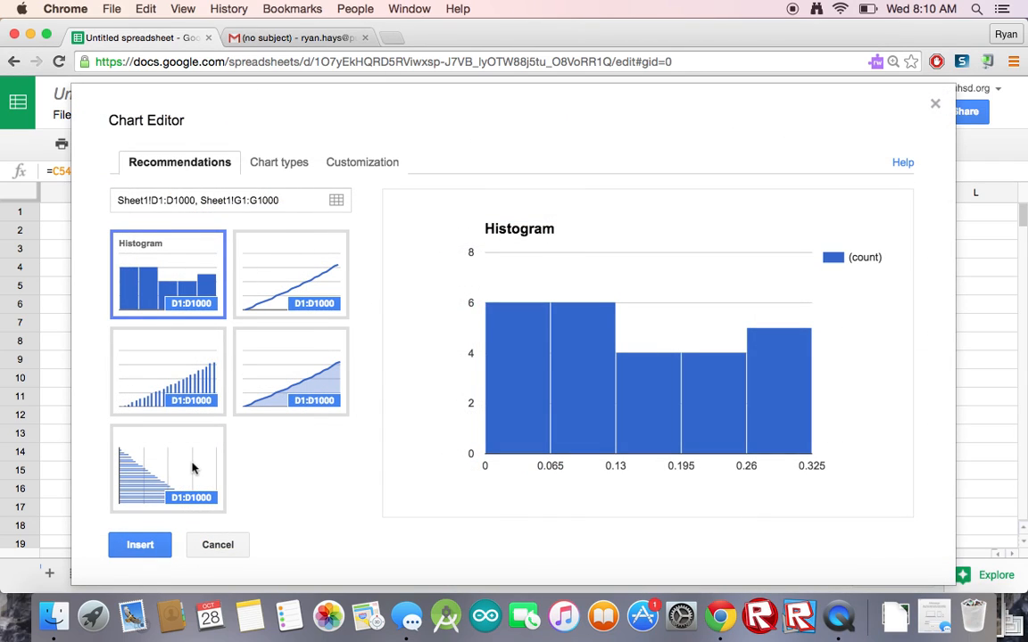
left_click(278, 162)
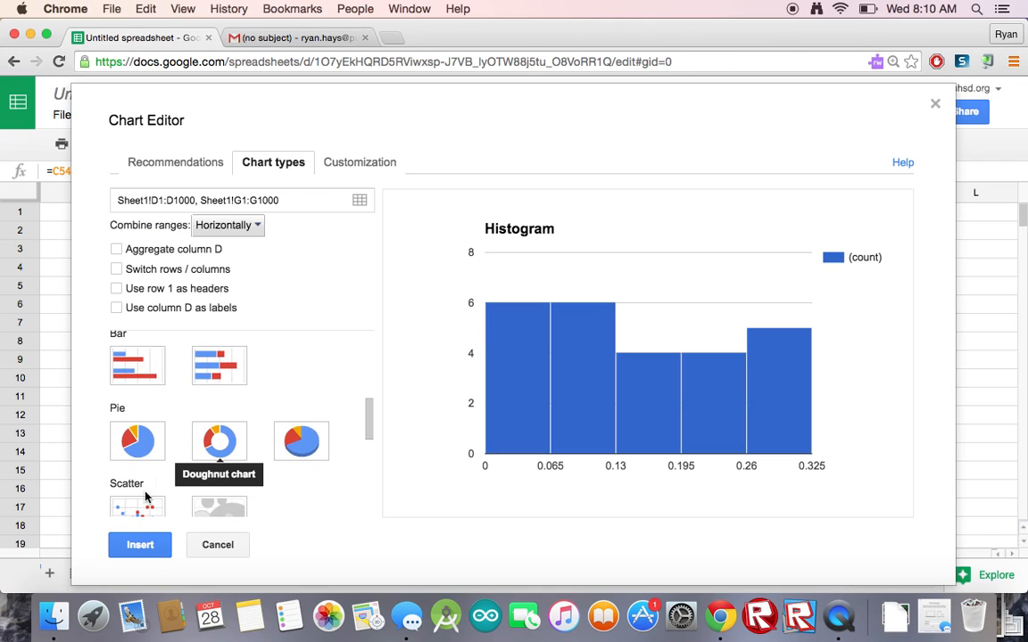
left_click(137, 493)
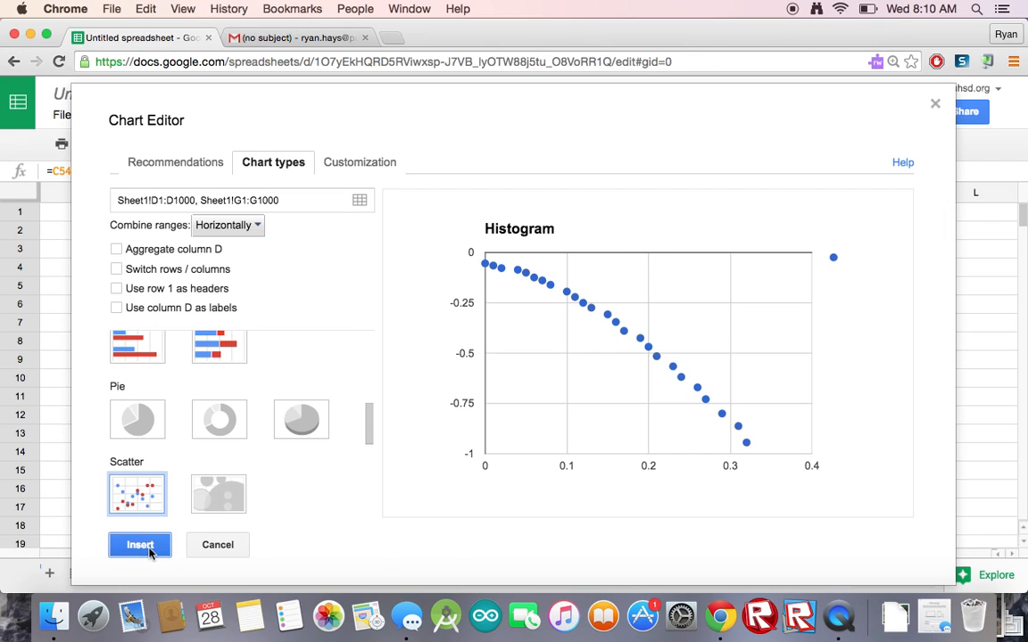
left_click(140, 545)
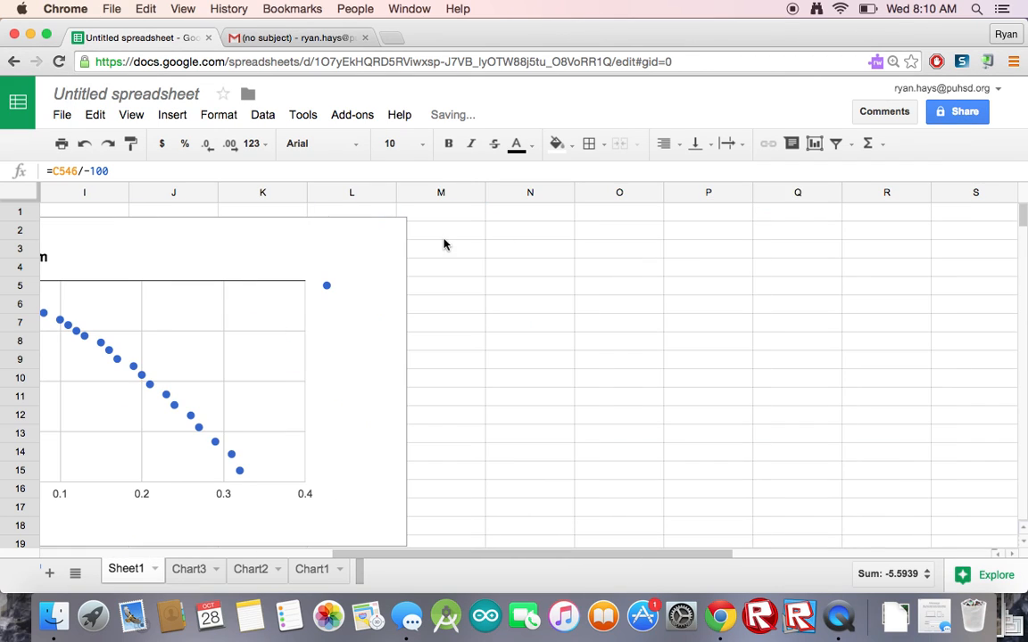
left_click(397, 231)
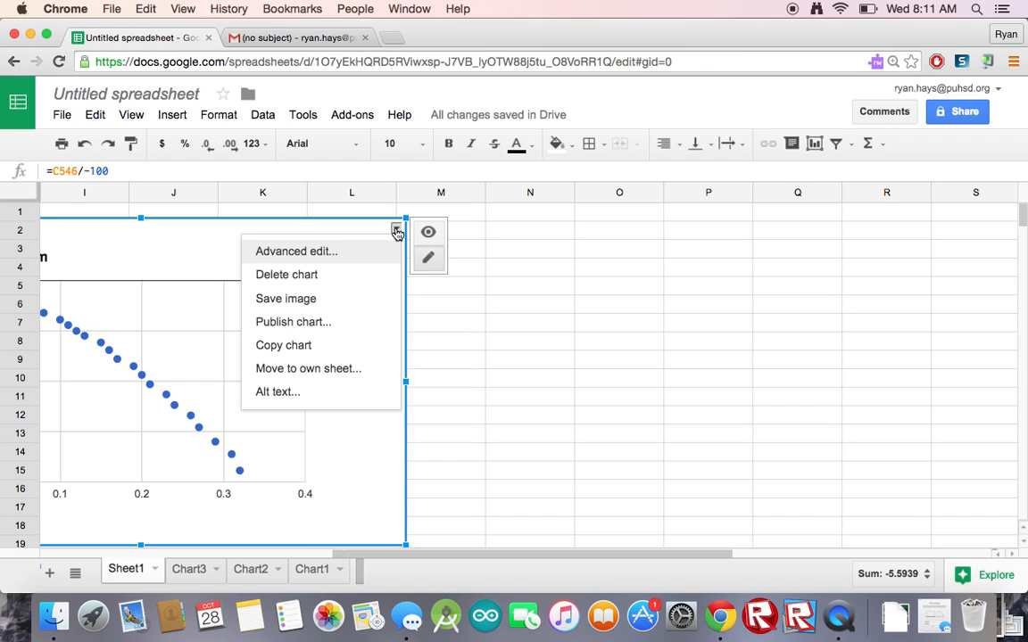
left_click(308, 369)
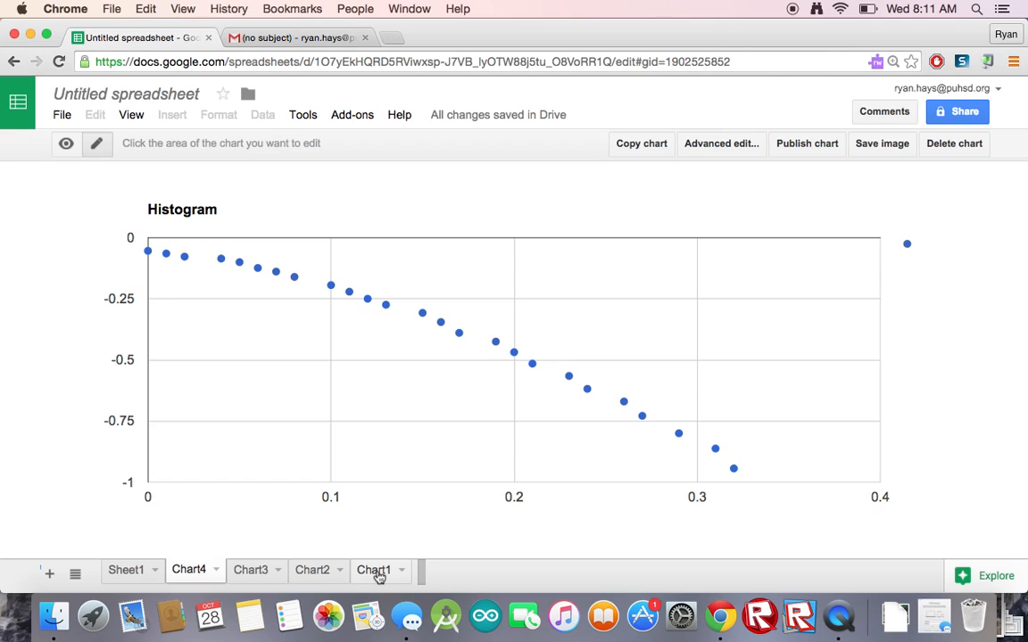
View the Chart1, Chart2, Chart3 and Chart4 sheets in turn, then return to Sheet1.
left_click(373, 569)
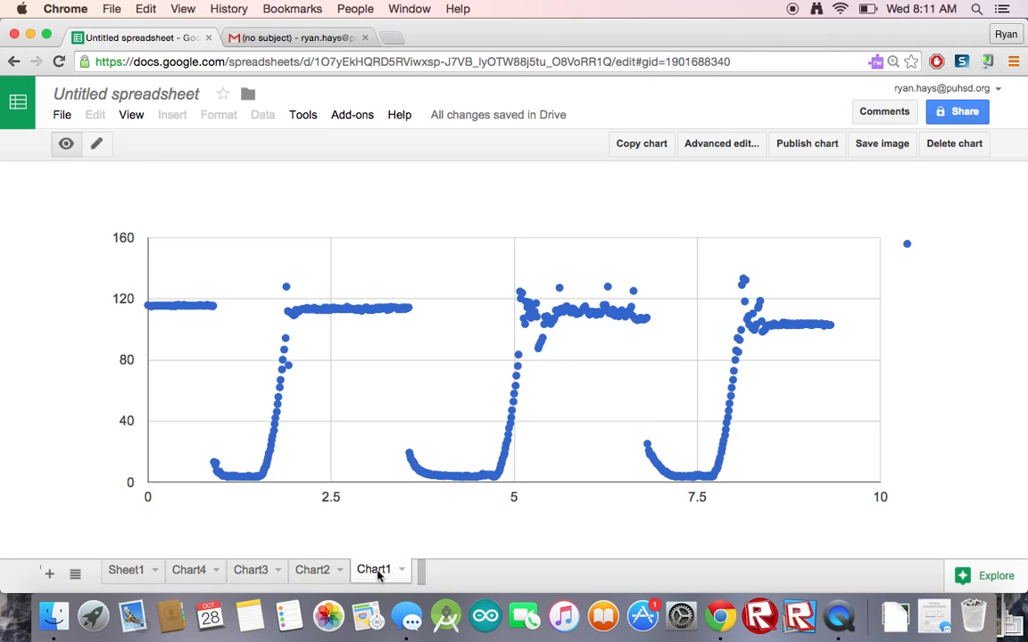
left_click(311, 569)
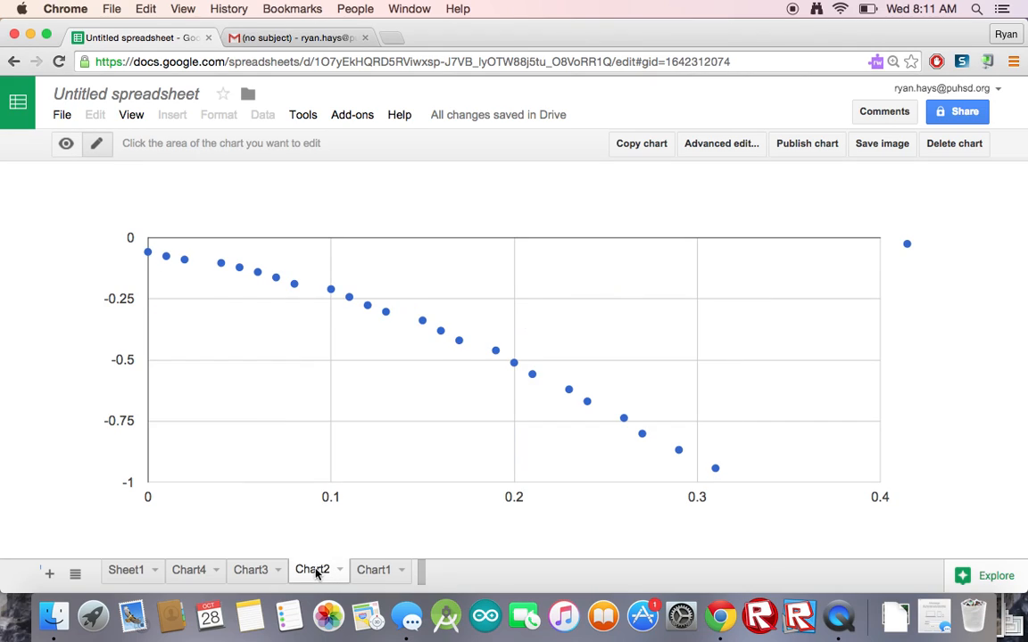
left_click(251, 569)
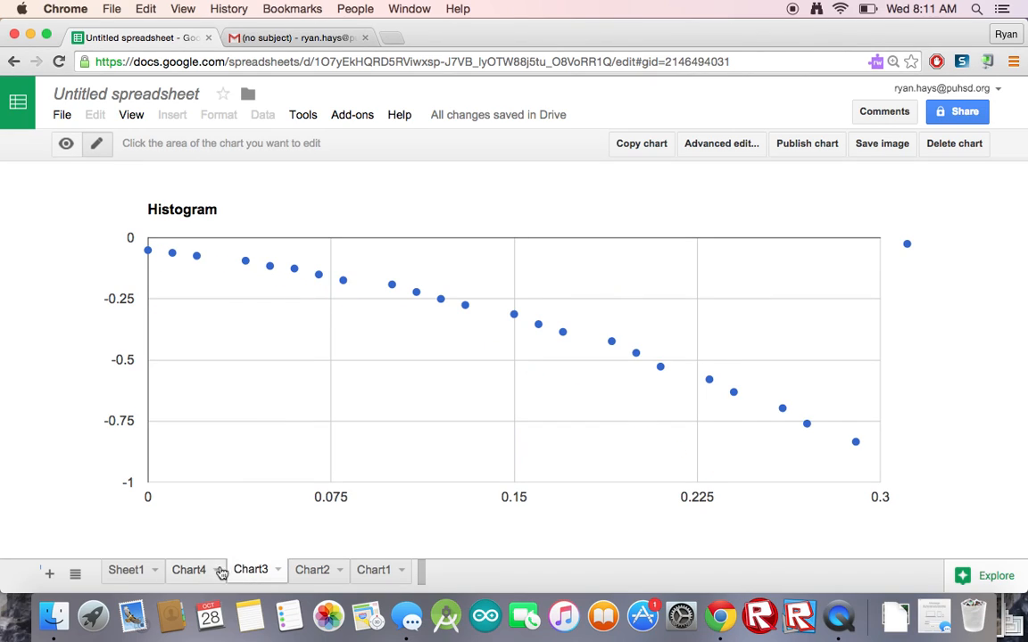
left_click(188, 569)
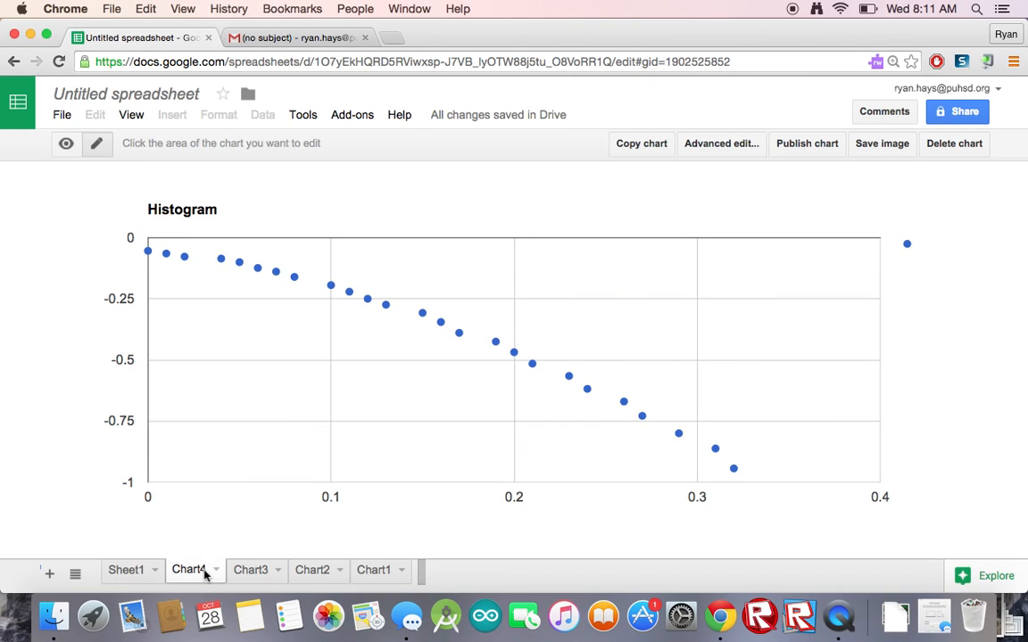
left_click(126, 569)
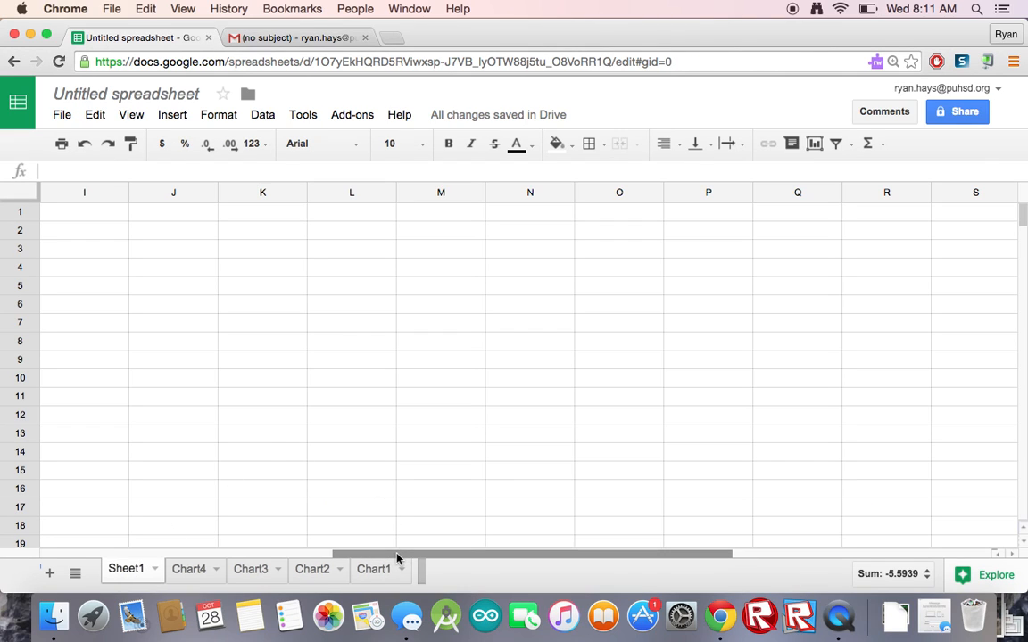
Select D1:G25 and insert a scatter chart plotting all three runs against time.
scroll("left", 3)
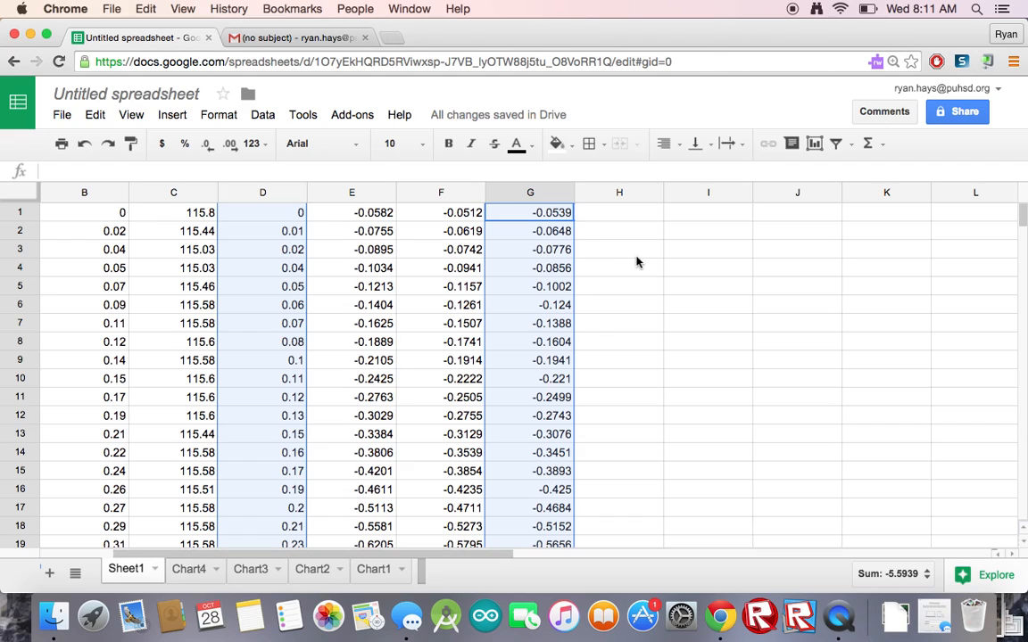
left_click(262, 213)
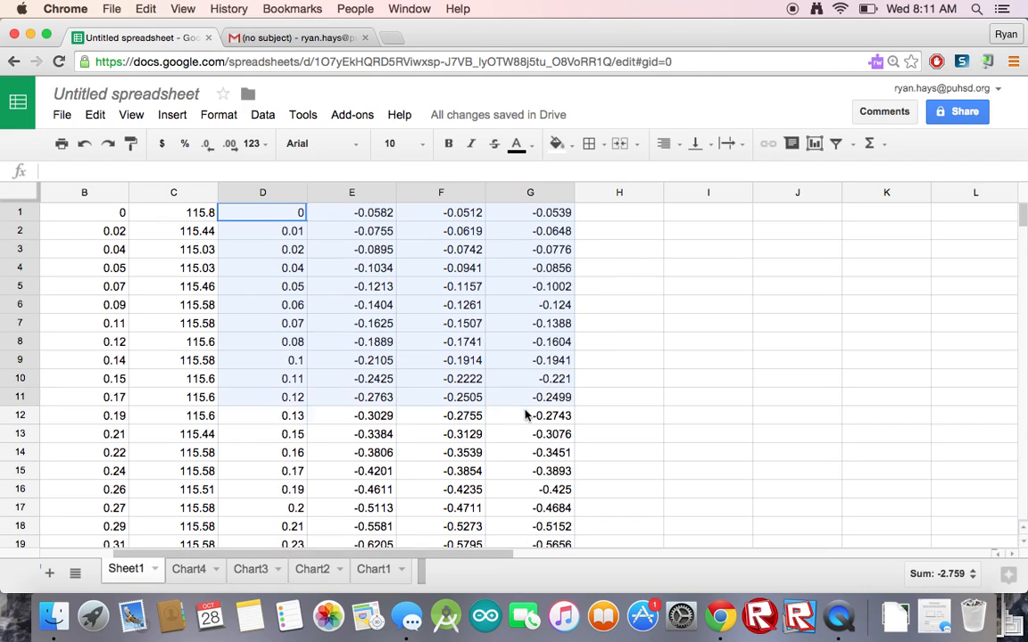
scroll("down", 3)
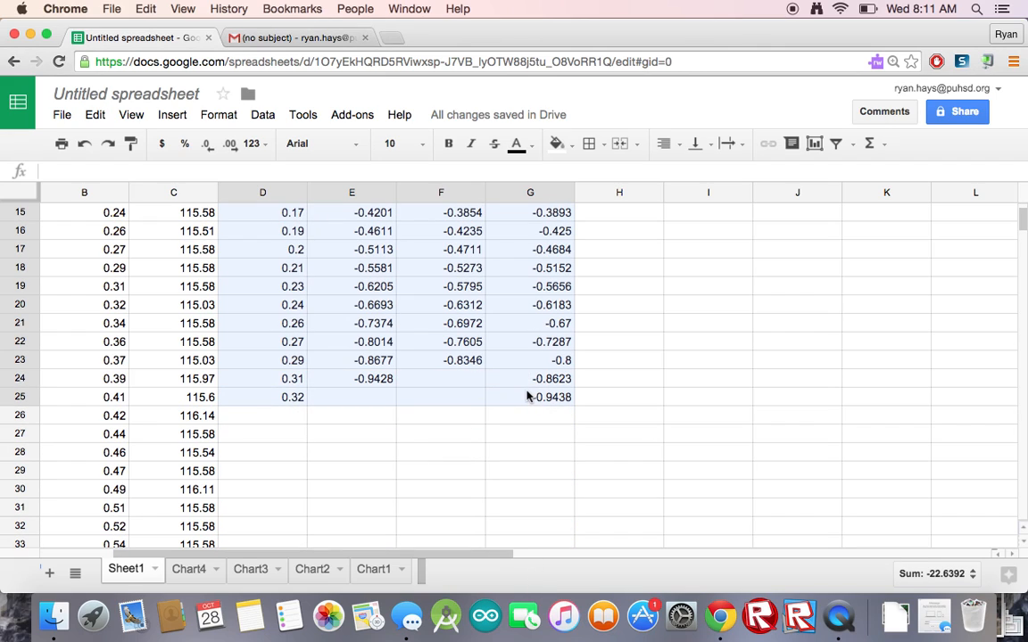
left_click(171, 115)
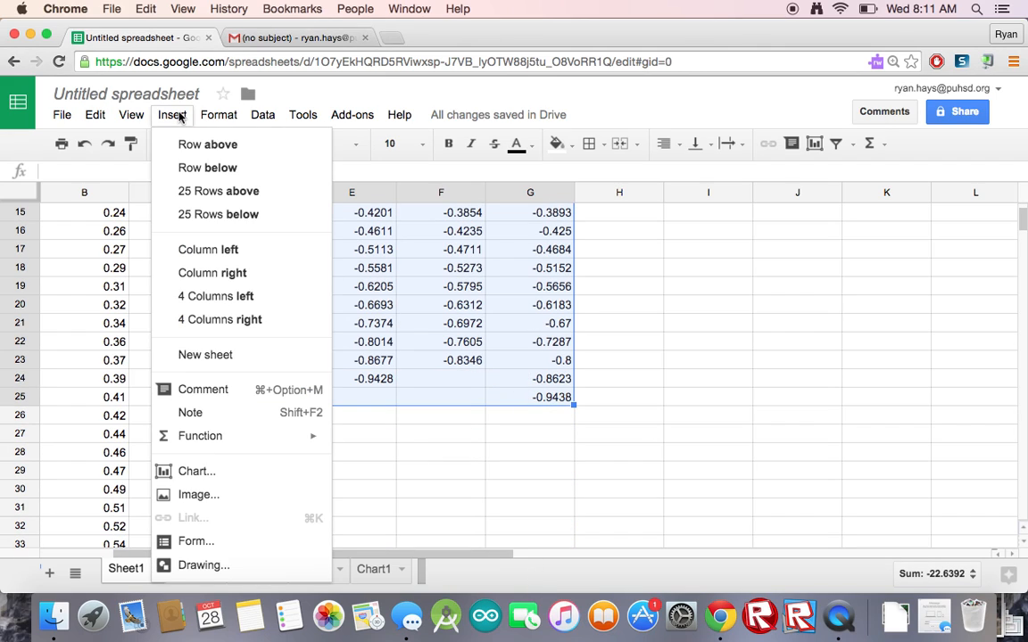
mouse_move(197, 471)
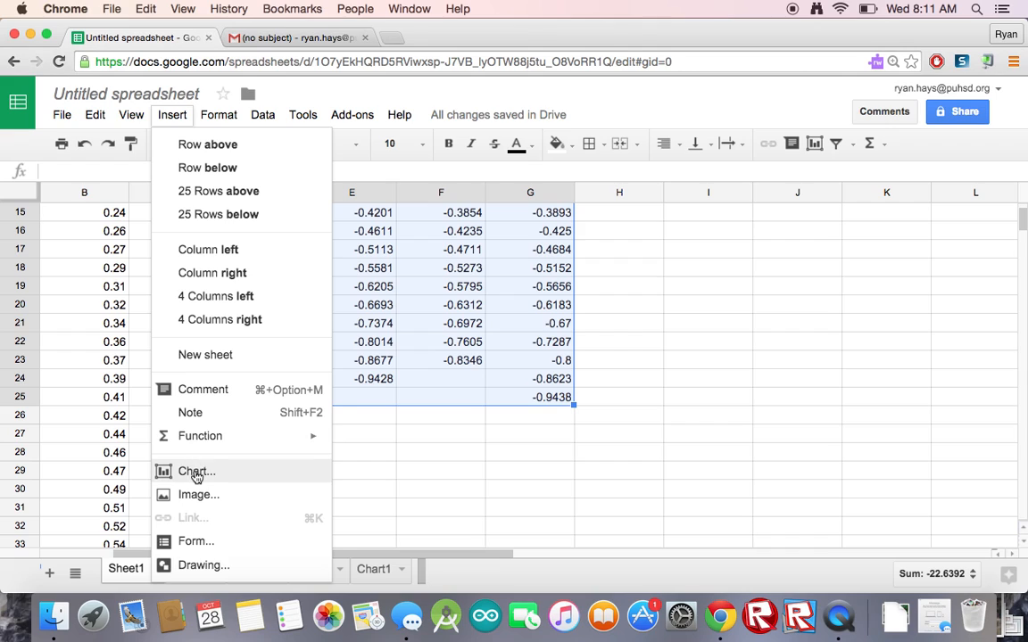
left_click(190, 471)
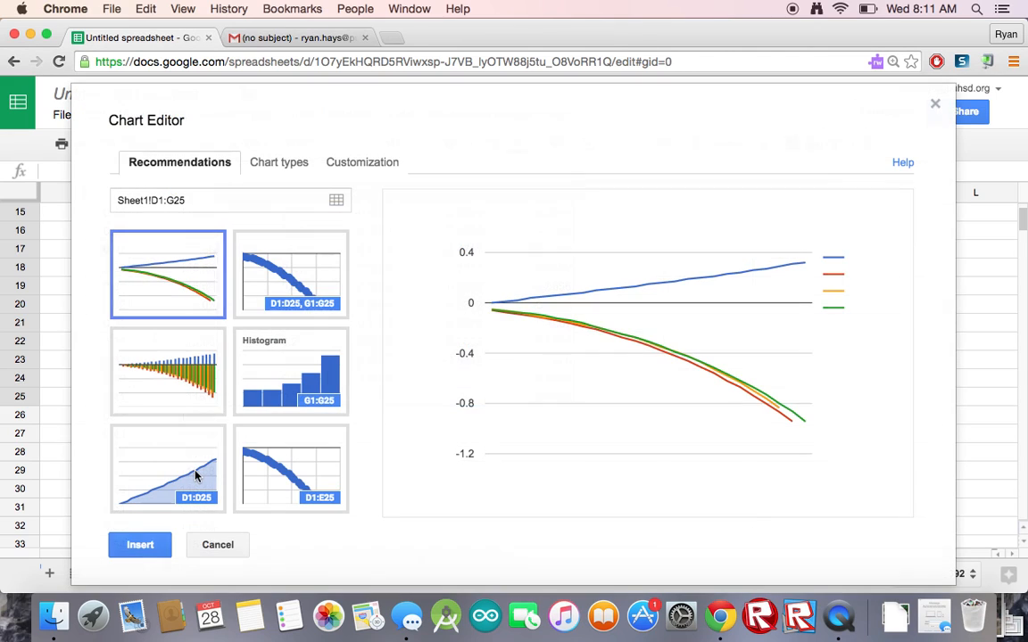
left_click(278, 162)
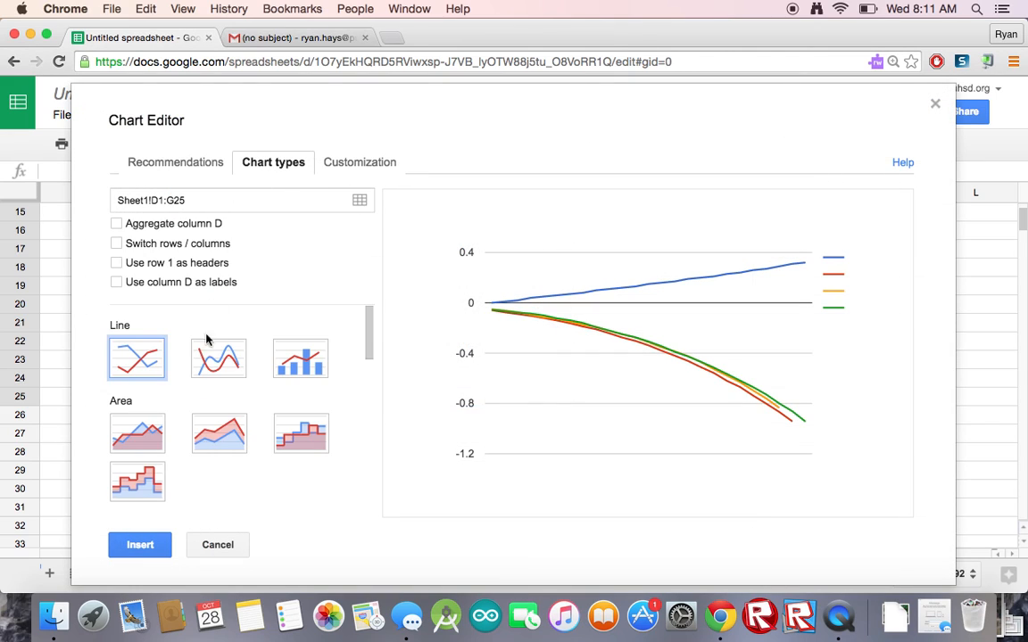
scroll("down", 3)
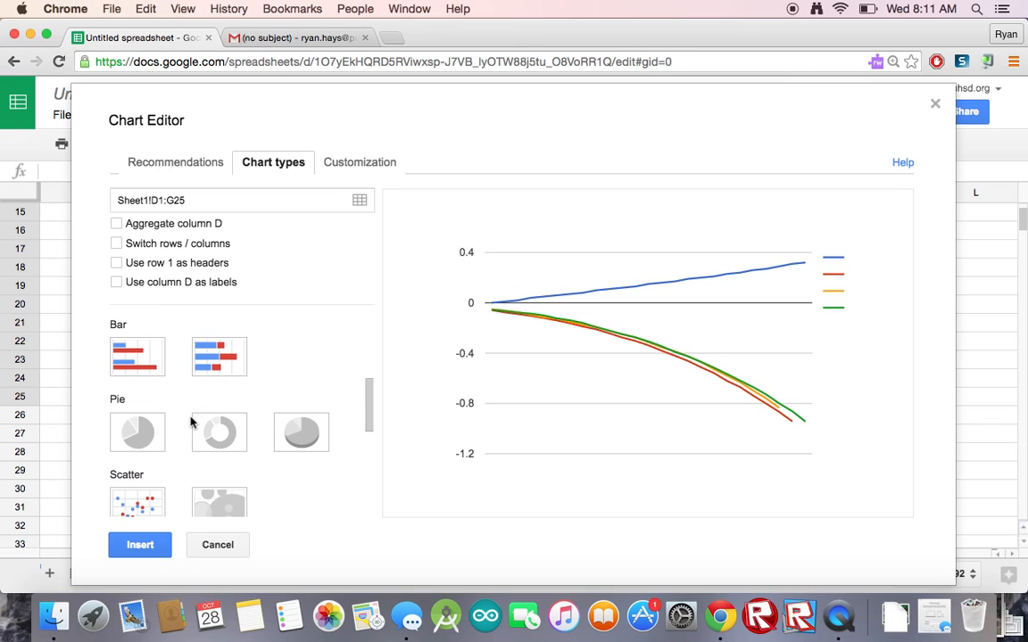
left_click(137, 495)
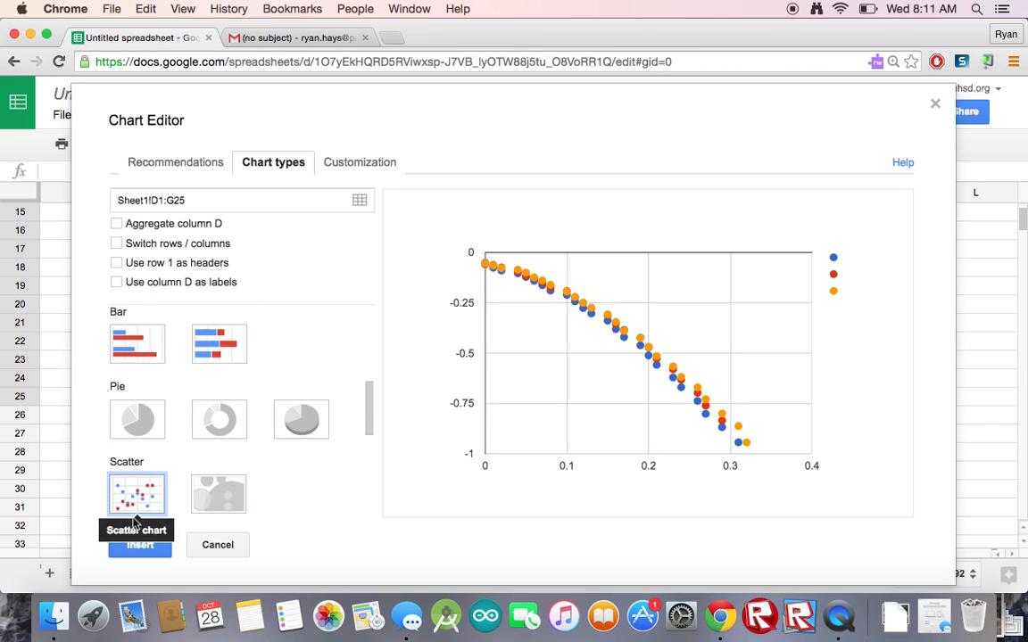
left_click(140, 545)
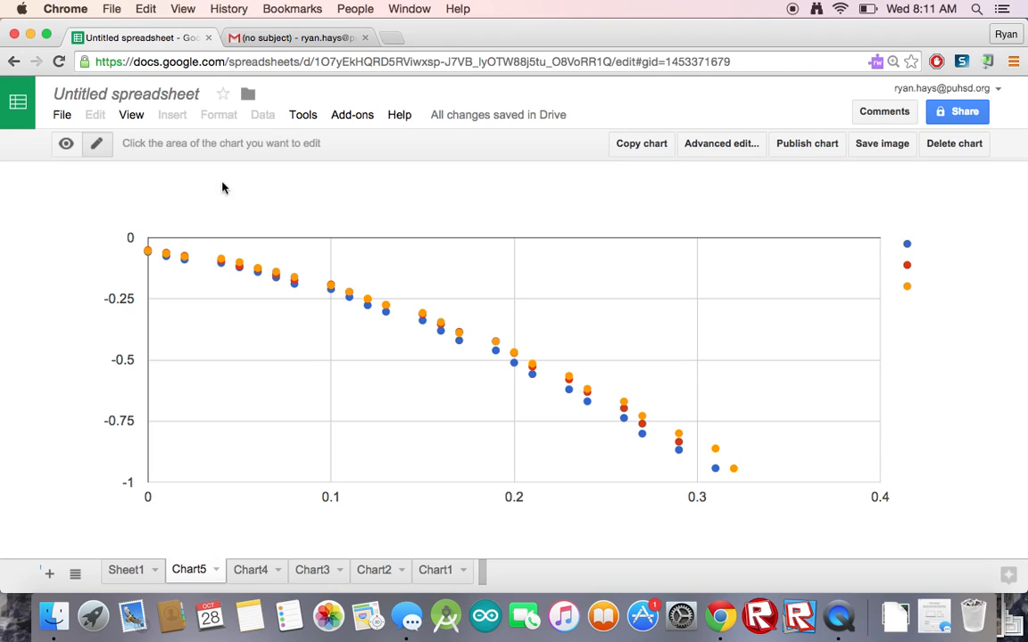
mouse_move(349, 211)
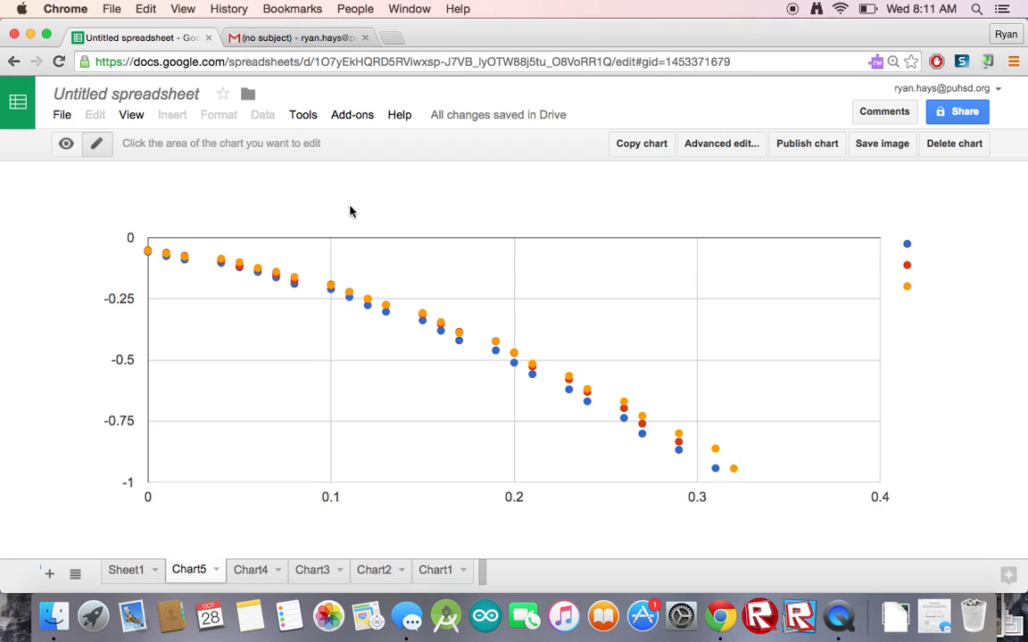
mouse_move(201, 279)
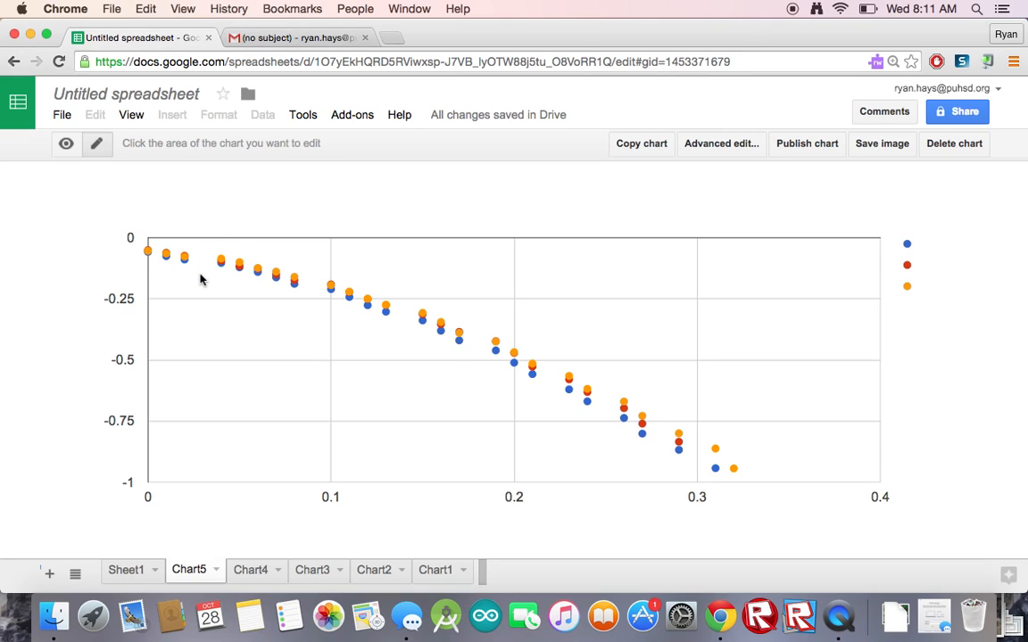
mouse_move(76, 297)
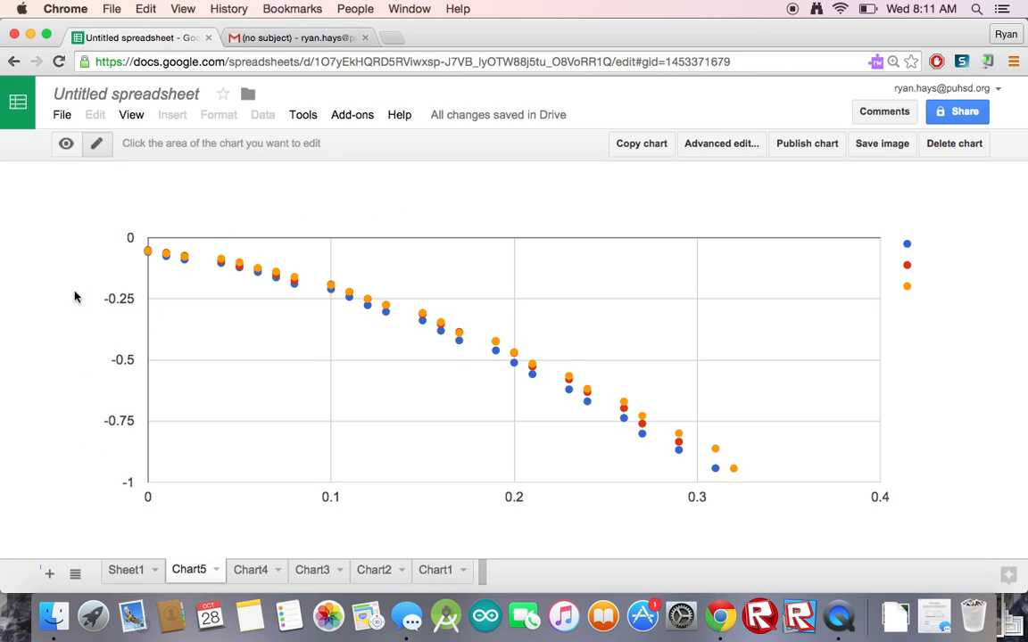
mouse_move(71, 430)
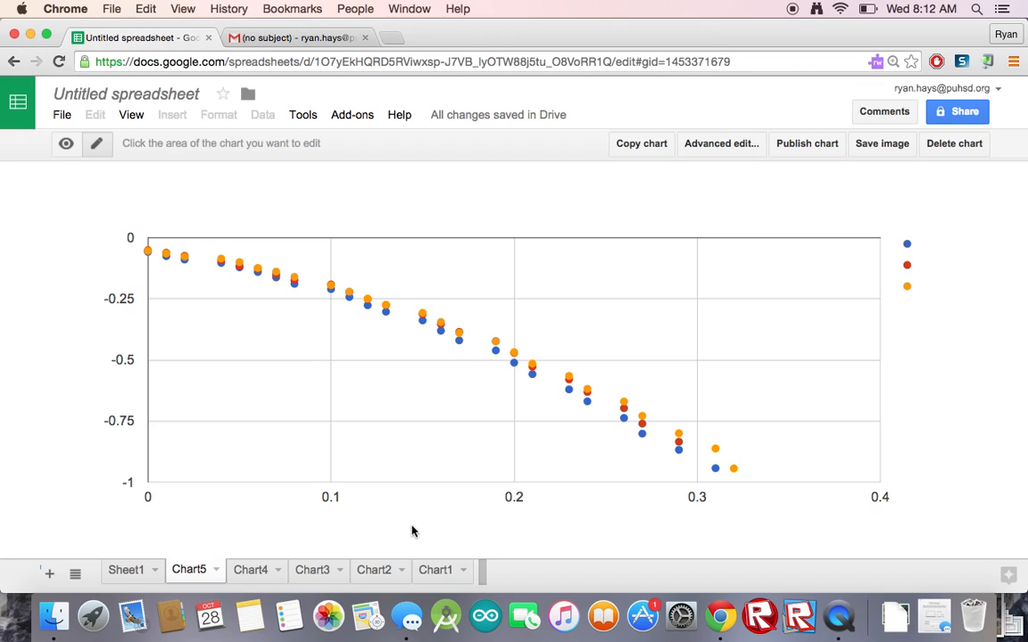
mouse_move(692, 326)
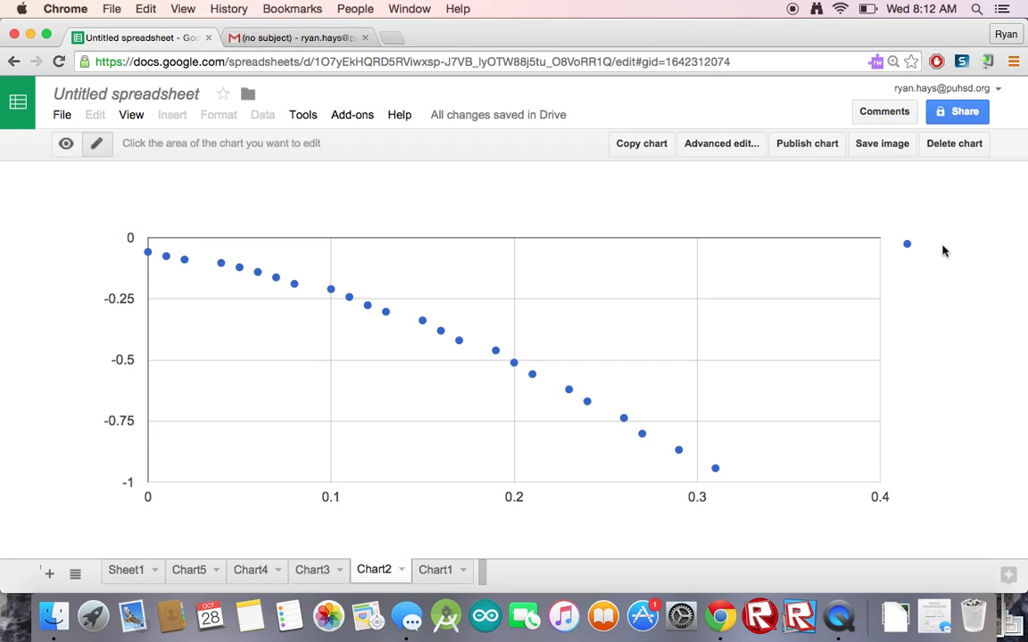
mouse_move(346, 563)
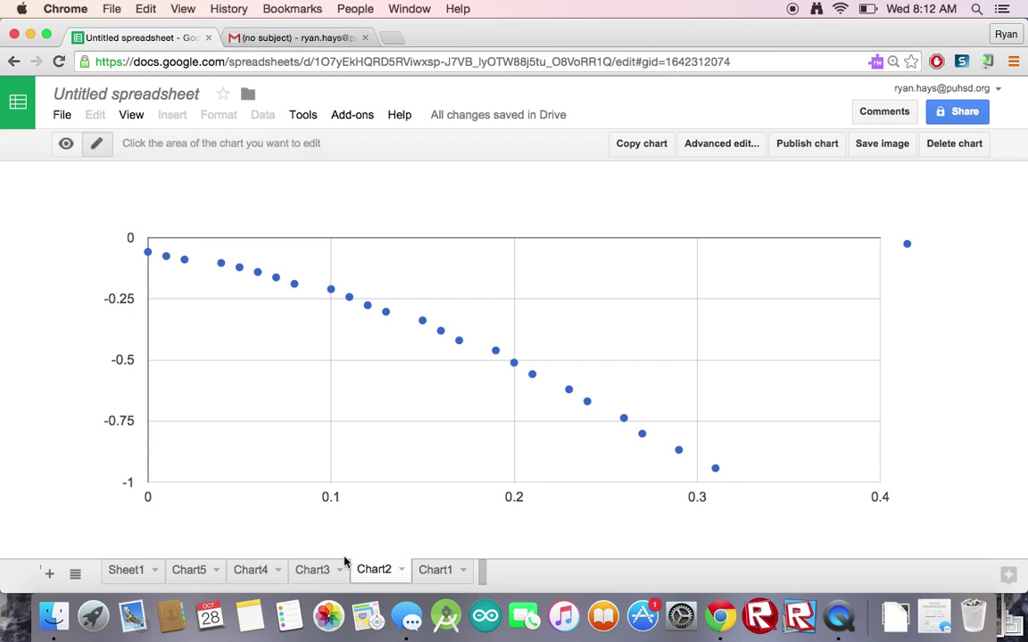
left_click(312, 569)
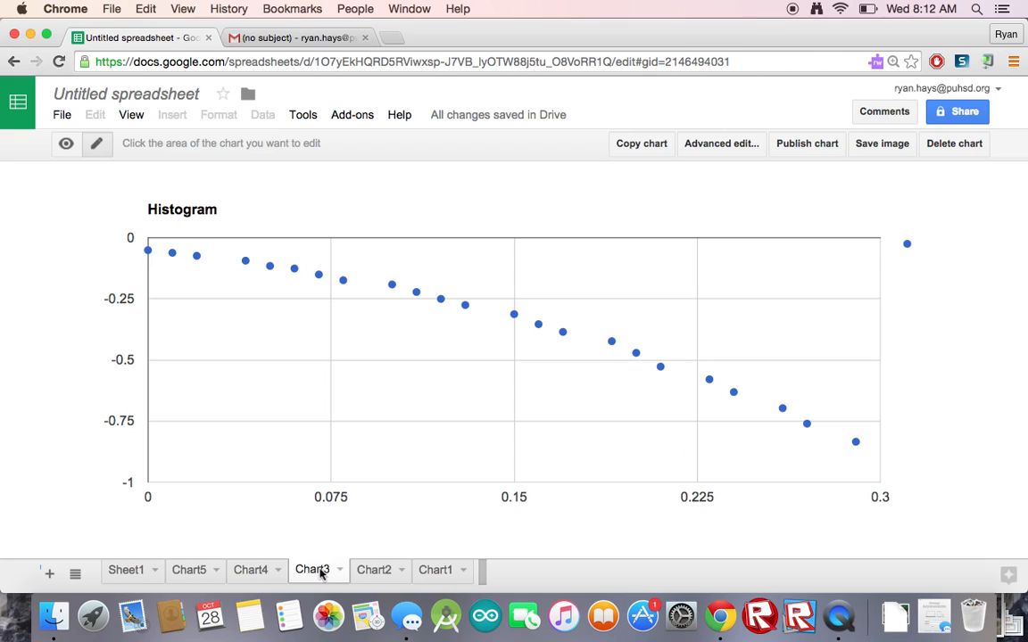
left_click(188, 569)
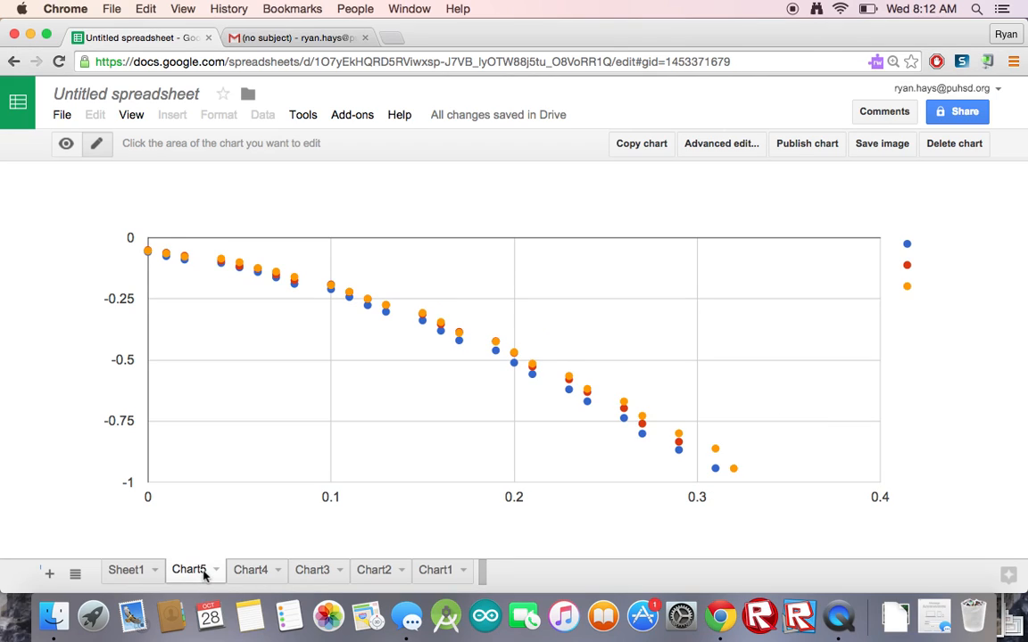
mouse_move(921, 267)
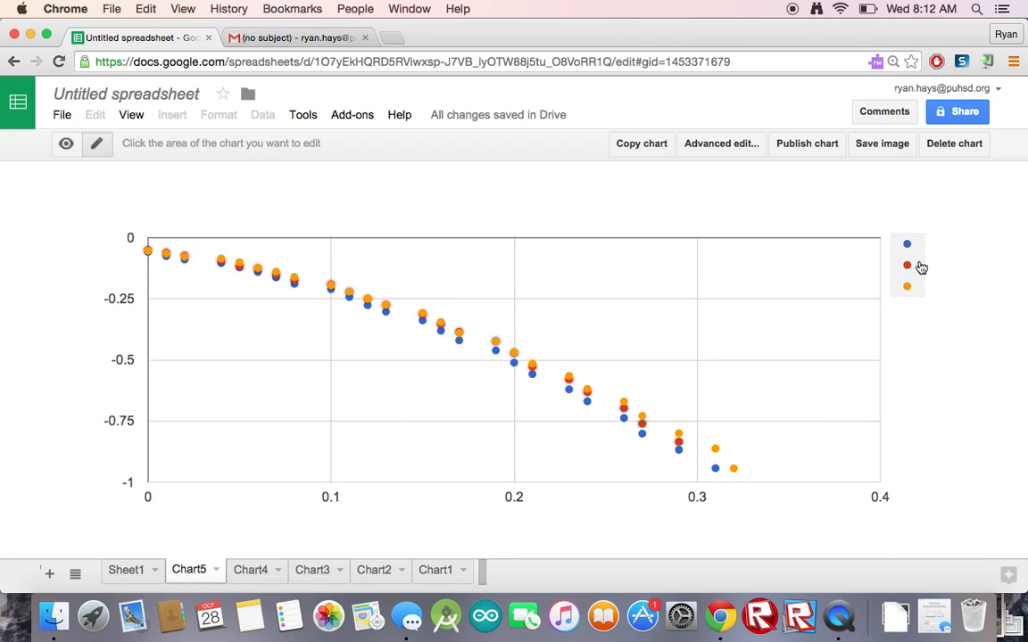
mouse_move(935, 434)
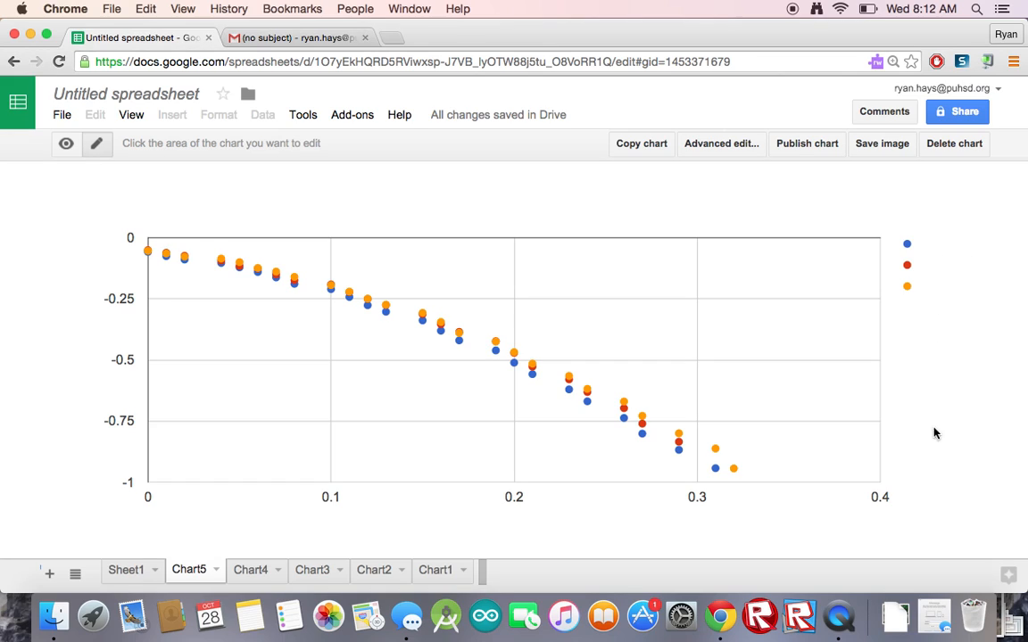
mouse_move(934, 534)
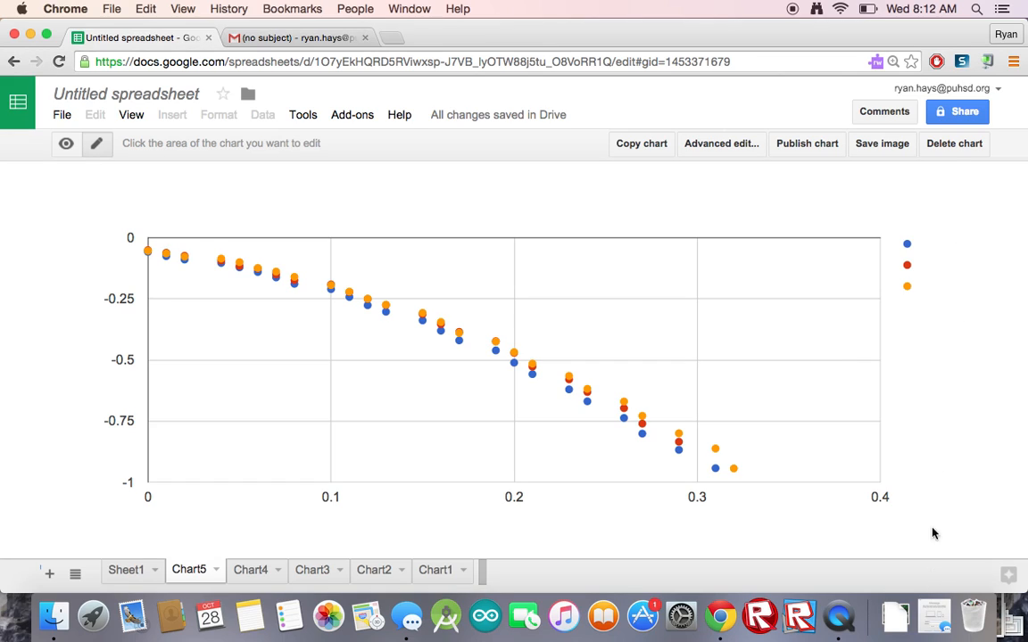
mouse_move(760, 6)
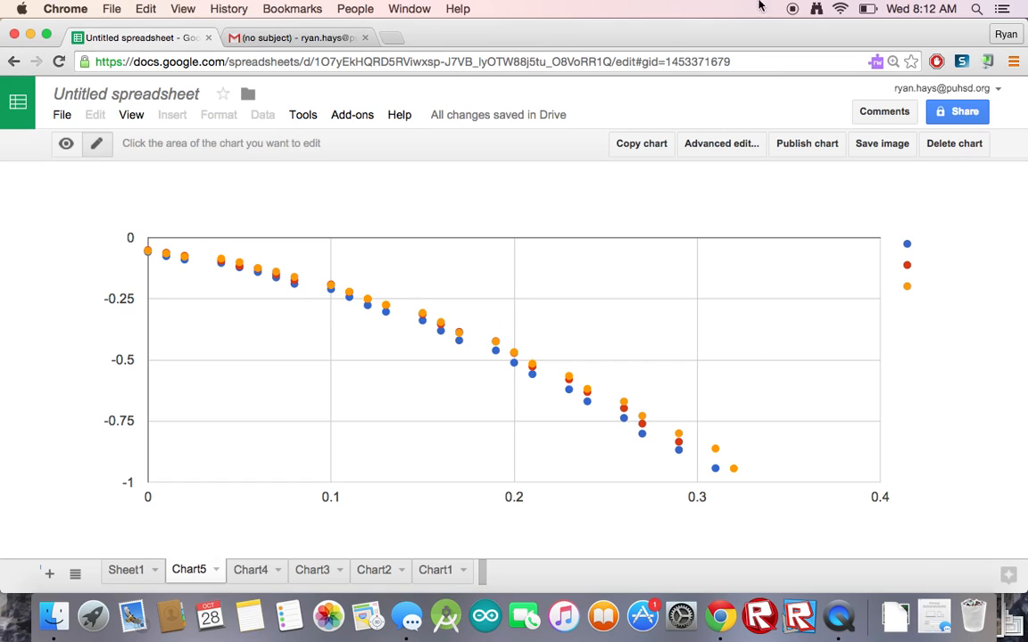